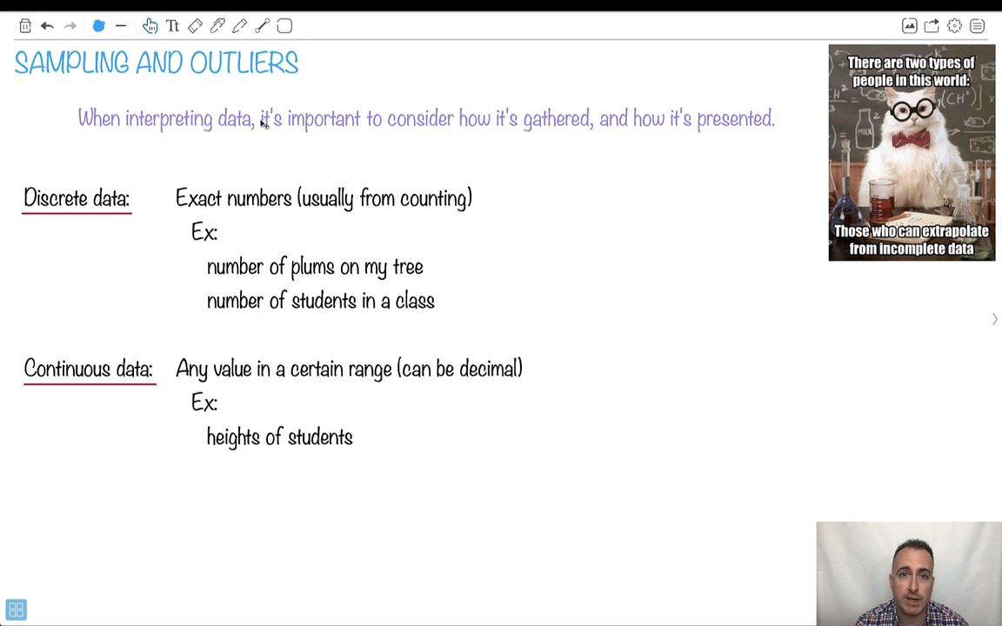
{"action": "mouse_move", "coordinate": [388, 130]}
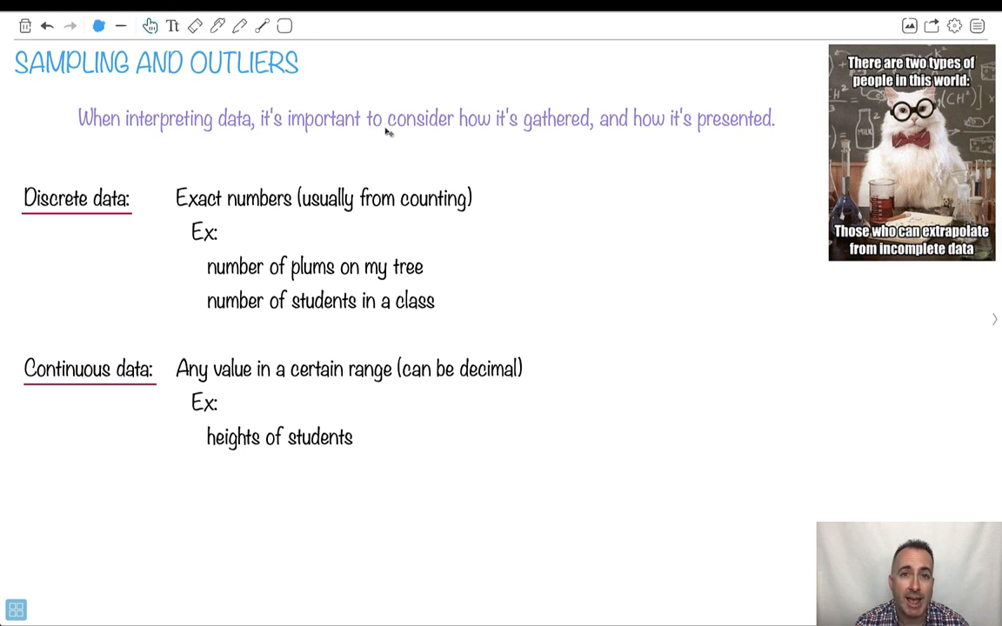
{"action": "mouse_move", "coordinate": [737, 159]}
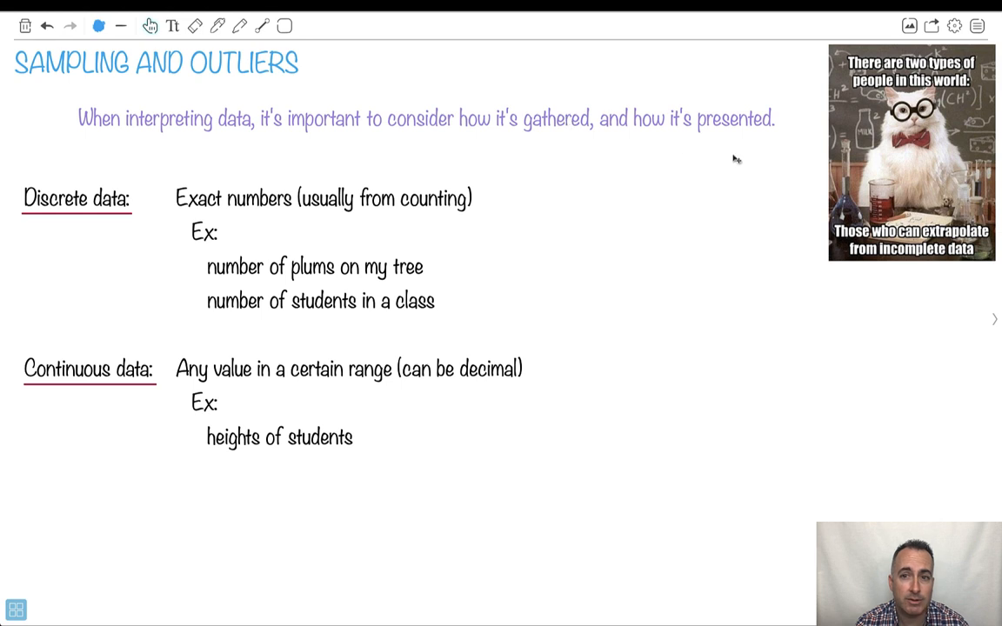
{"action": "mouse_move", "coordinate": [740, 145]}
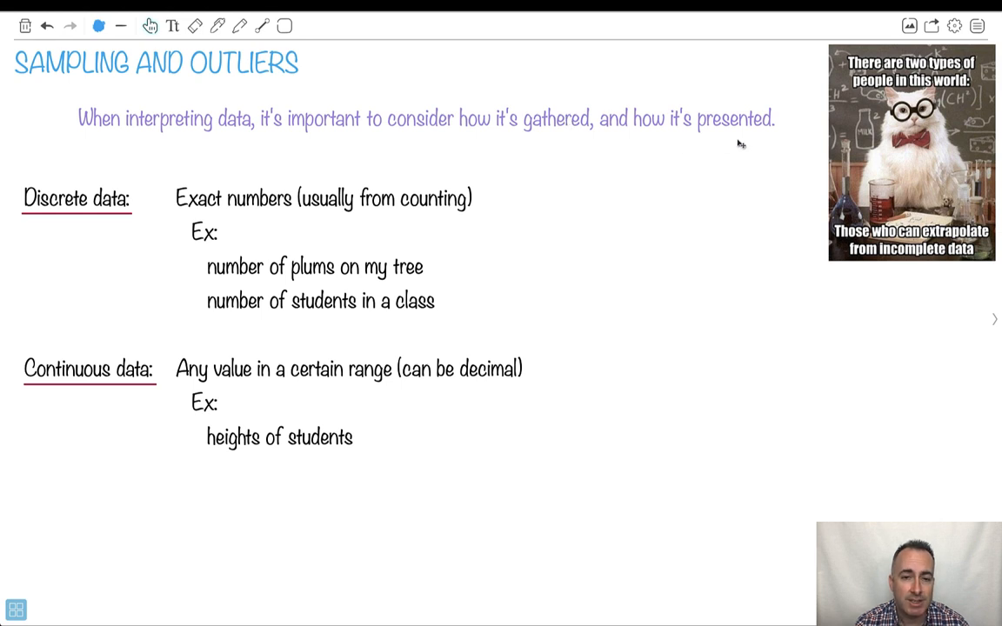
{"action": "mouse_move", "coordinate": [367, 263]}
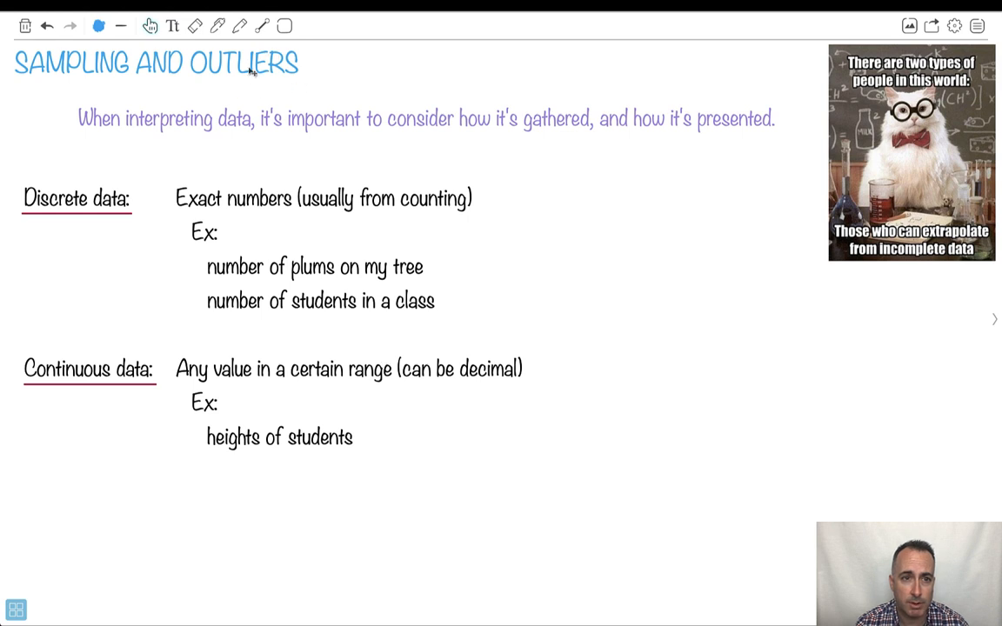
{"action": "mouse_move", "coordinate": [341, 227]}
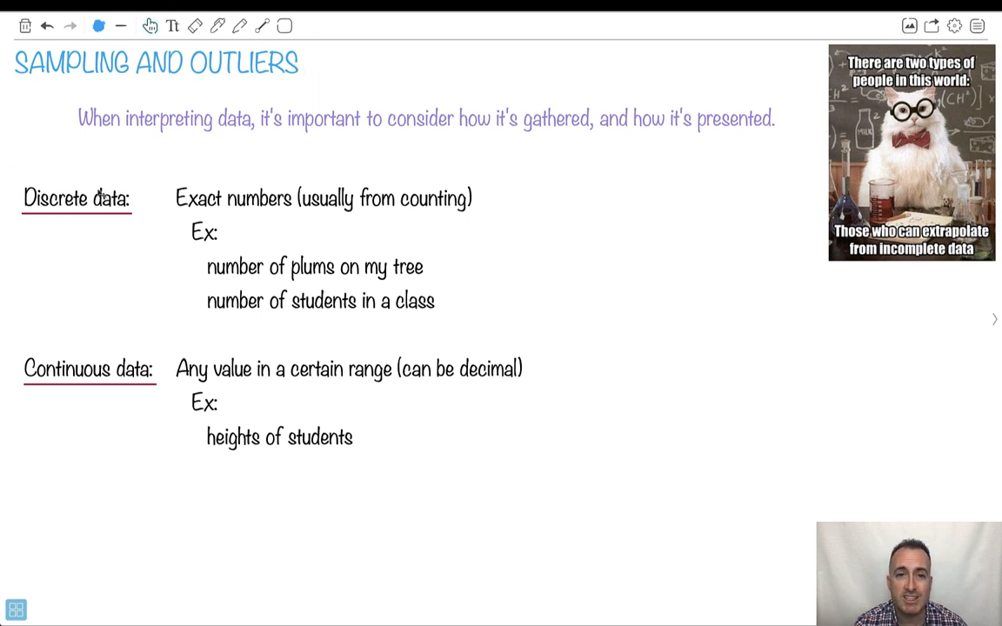
{"action": "mouse_move", "coordinate": [87, 378]}
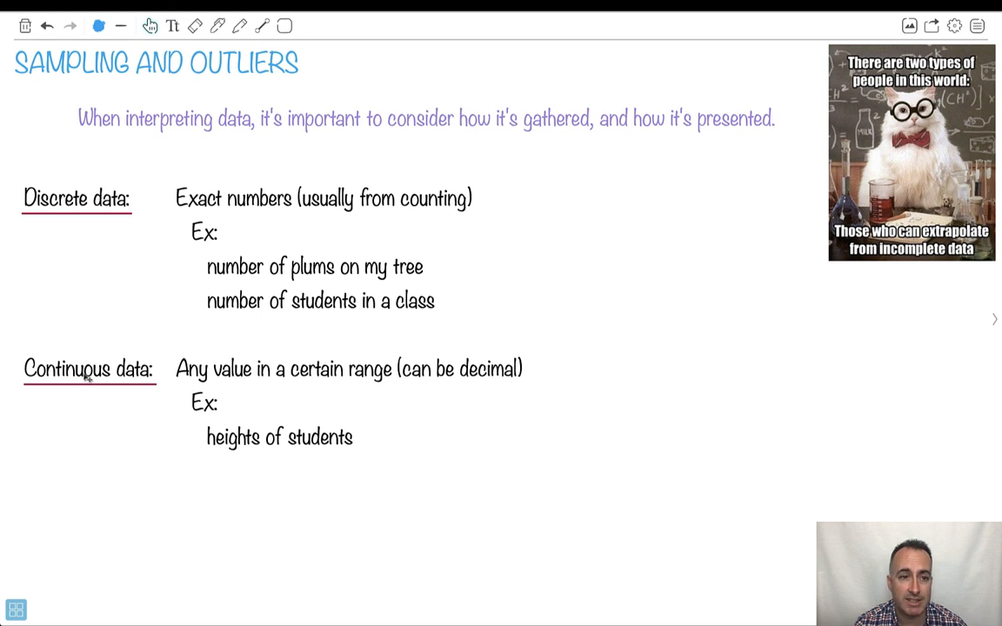
{"action": "mouse_move", "coordinate": [235, 200]}
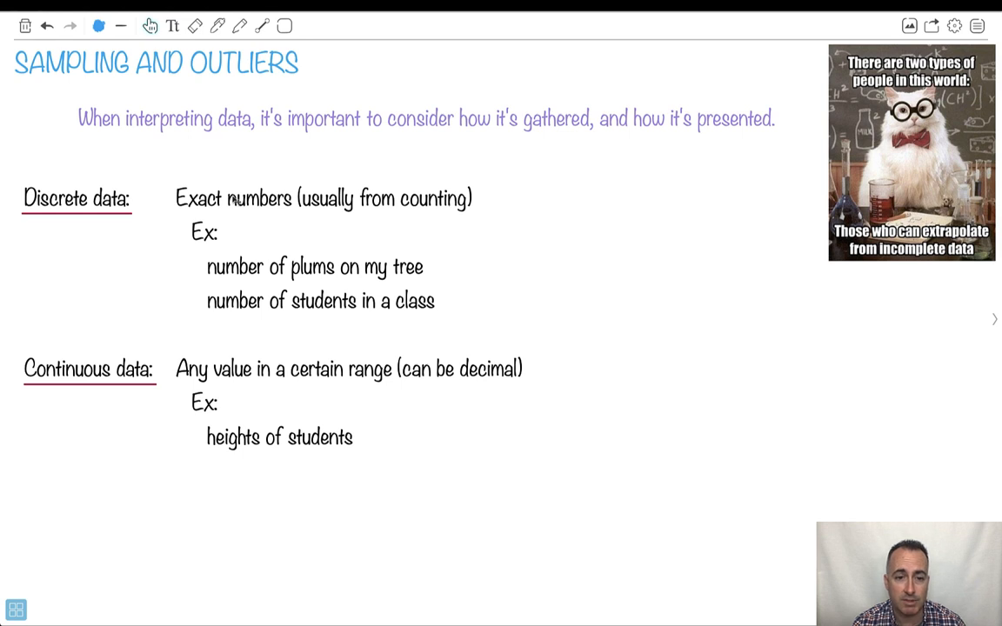
{"action": "mouse_move", "coordinate": [444, 374]}
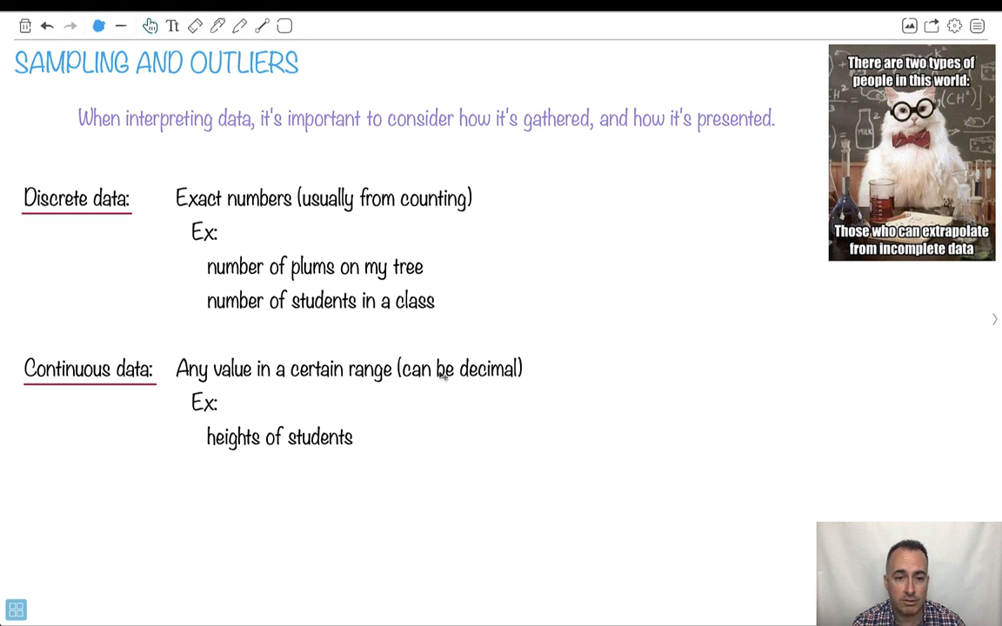
{"action": "mouse_move", "coordinate": [282, 455]}
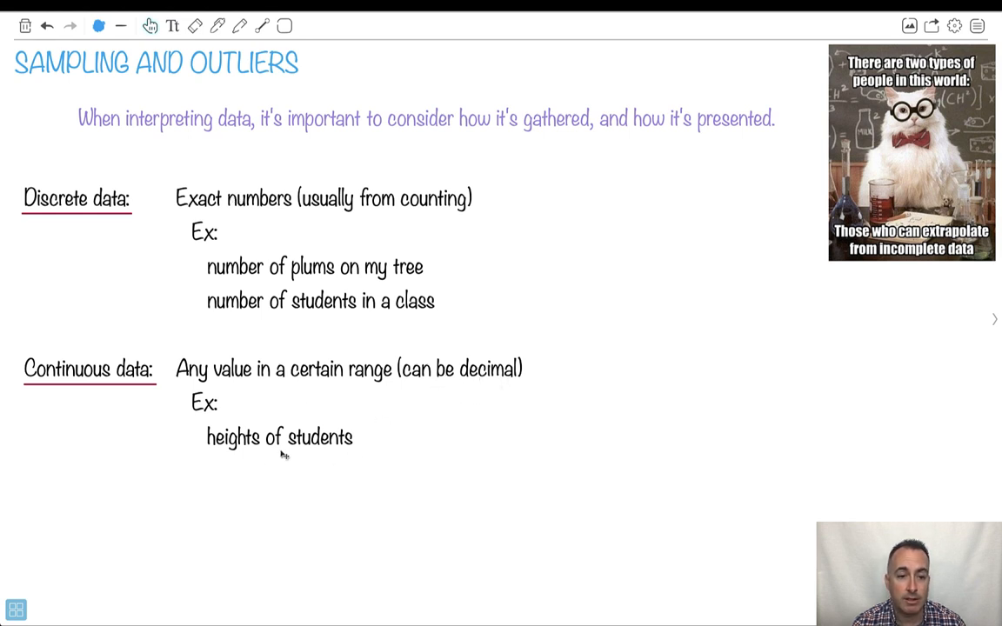
{"action": "mouse_move", "coordinate": [338, 377]}
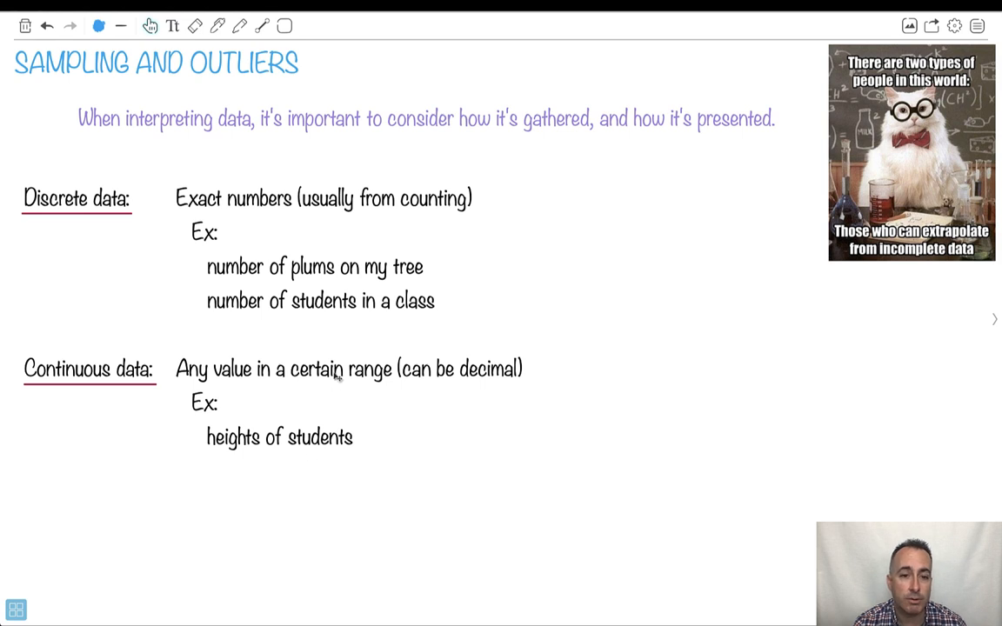
{"action": "mouse_move", "coordinate": [335, 374]}
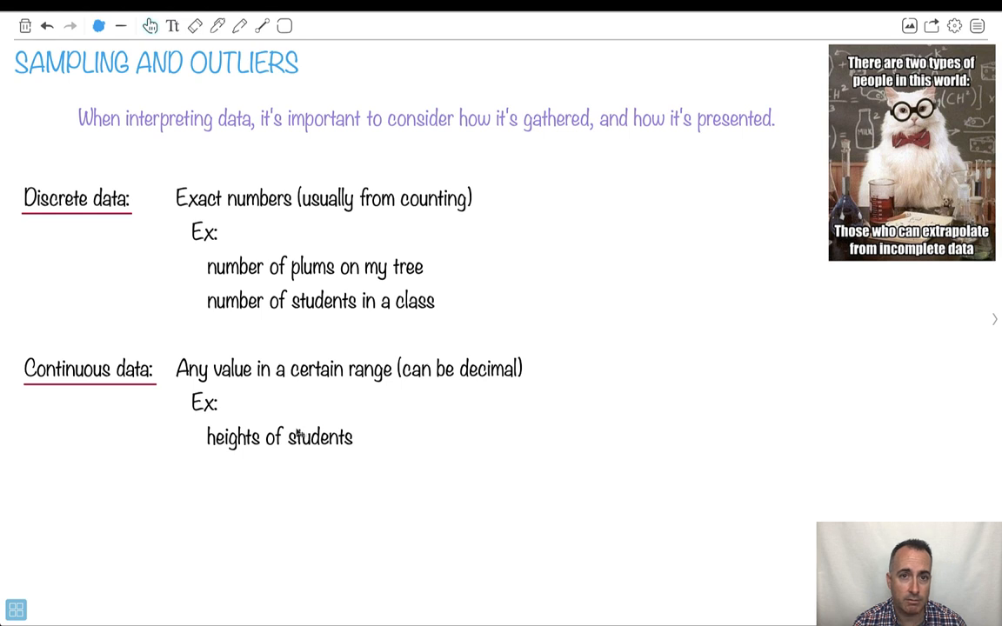
{"action": "mouse_move", "coordinate": [337, 405]}
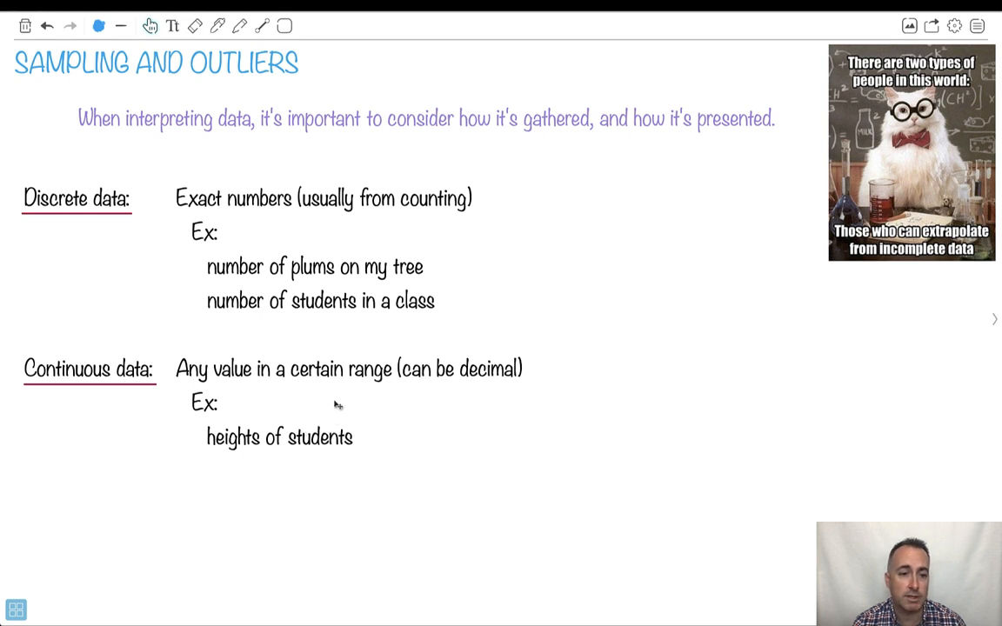
{"action": "mouse_move", "coordinate": [450, 391]}
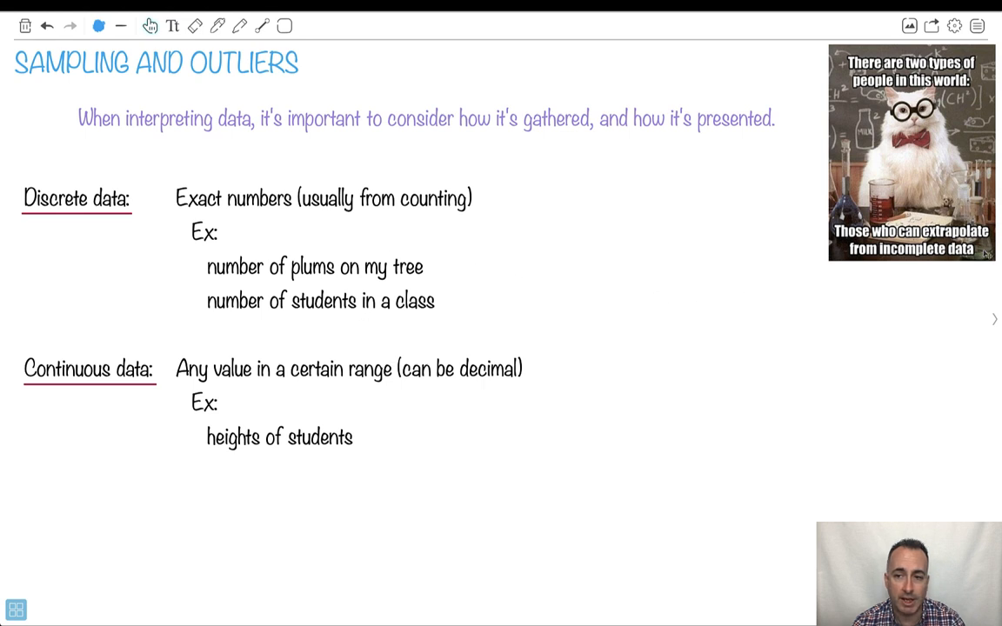
- Advance to the next notebook page, on population, sample, reliable data and bias
{"action": "left_click", "coordinate": [994, 318]}
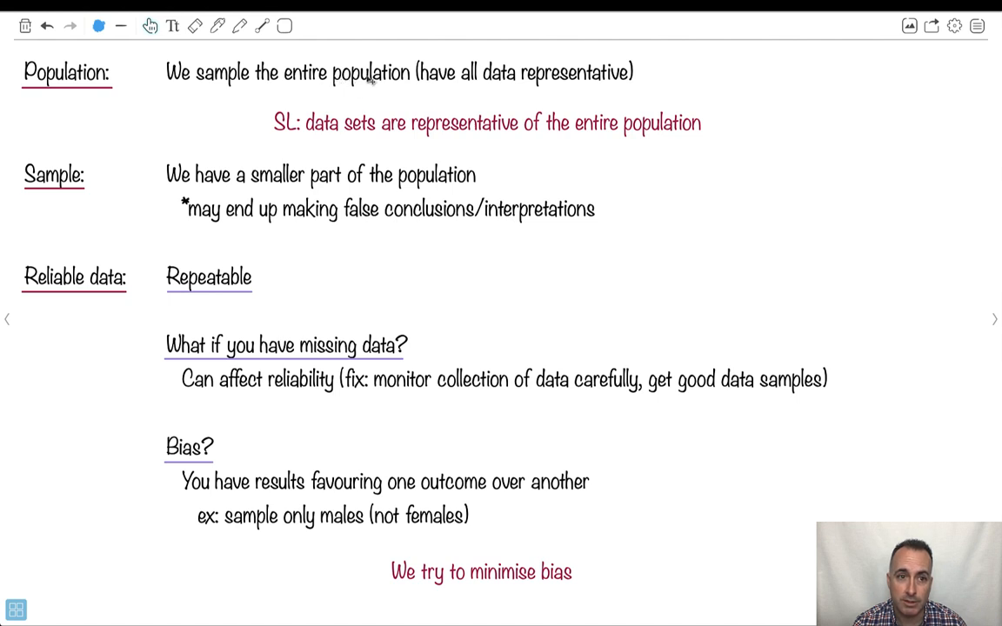
{"action": "mouse_move", "coordinate": [408, 175]}
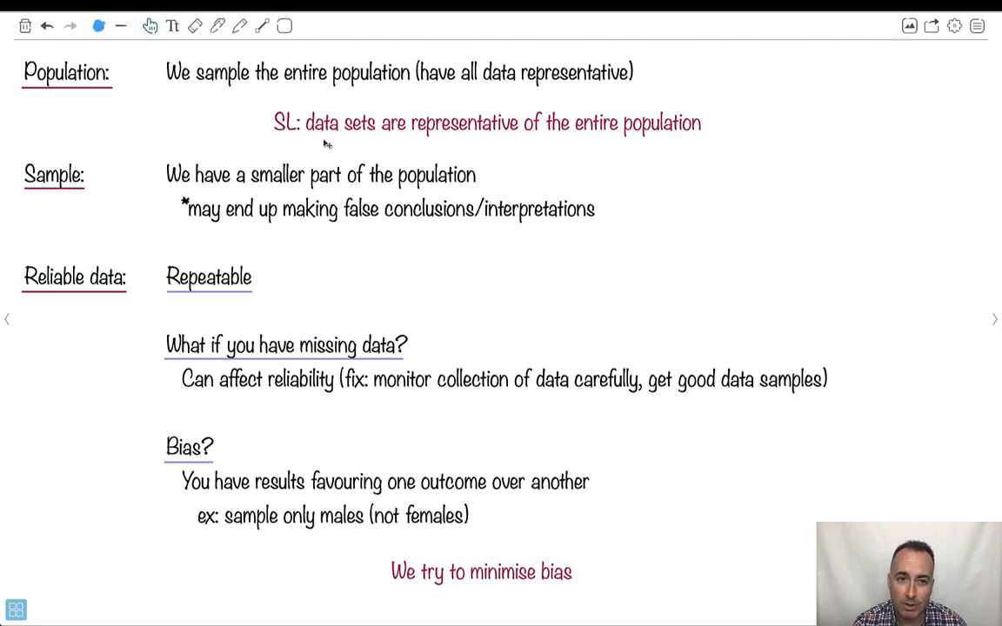
{"action": "mouse_move", "coordinate": [634, 131]}
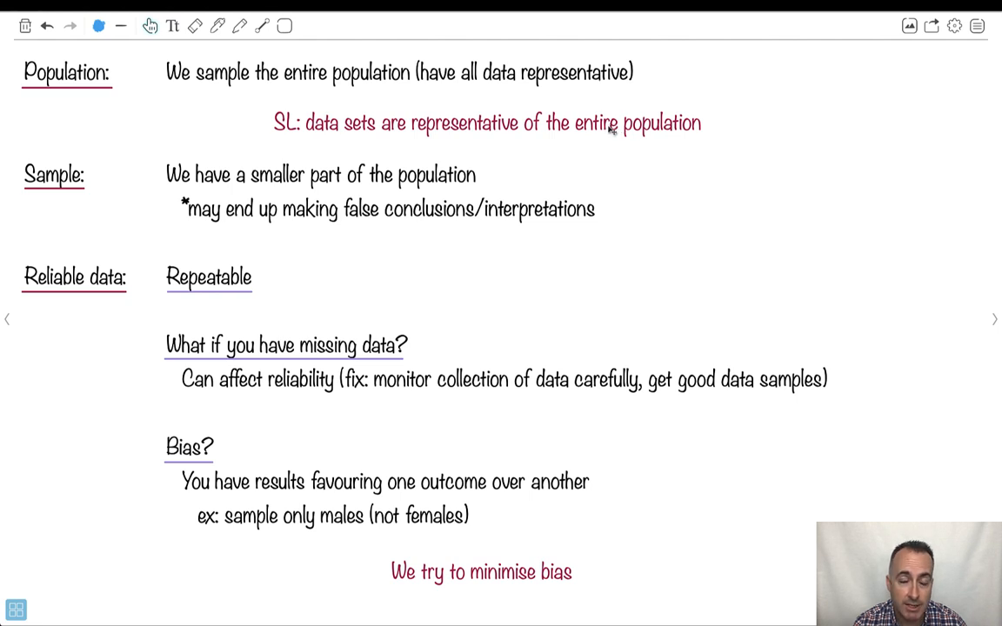
{"action": "mouse_move", "coordinate": [597, 132]}
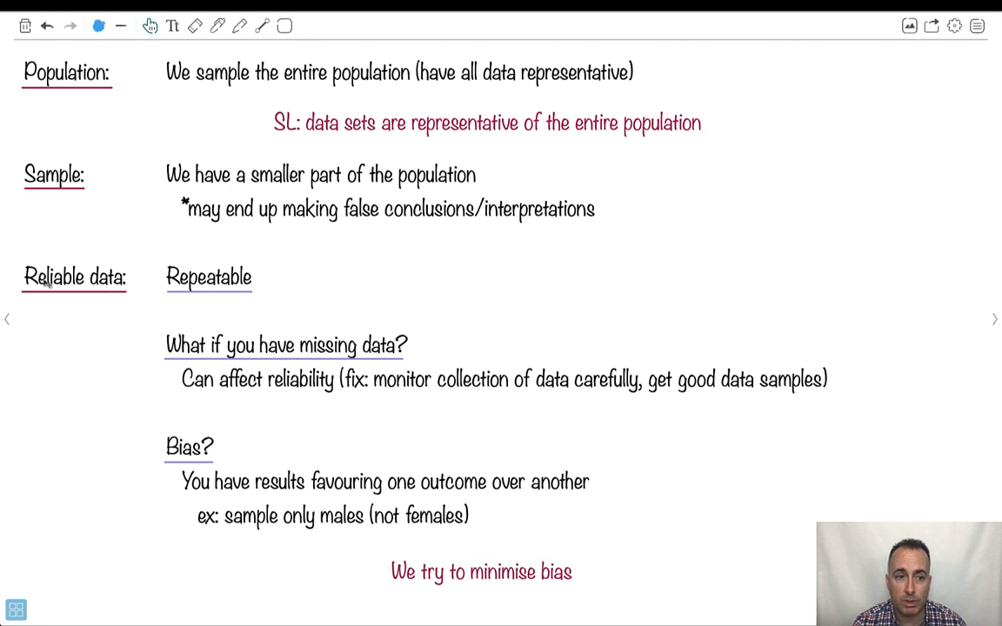
{"action": "mouse_move", "coordinate": [48, 278]}
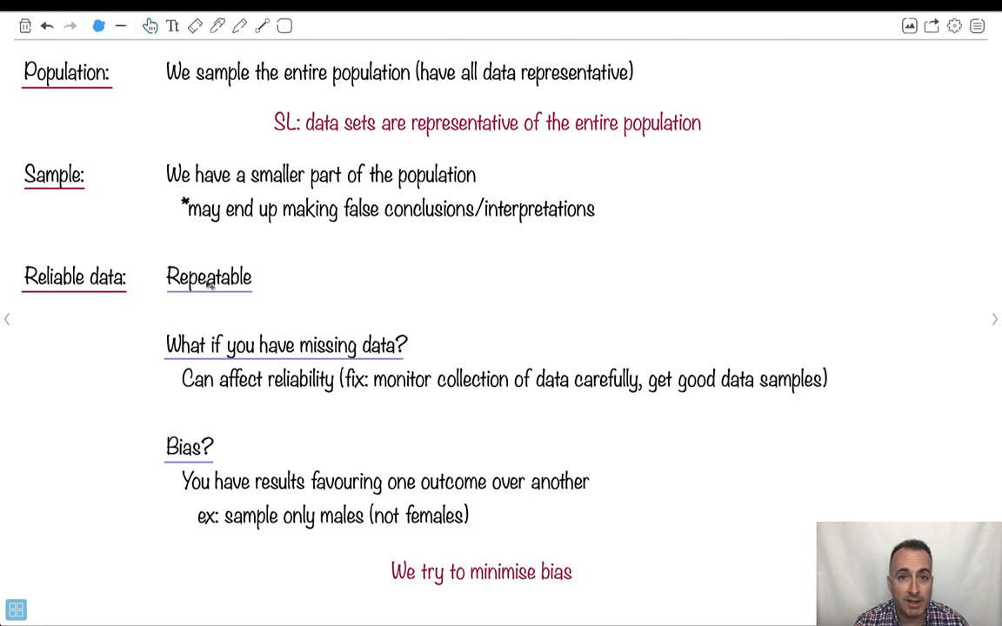
{"action": "mouse_move", "coordinate": [298, 305]}
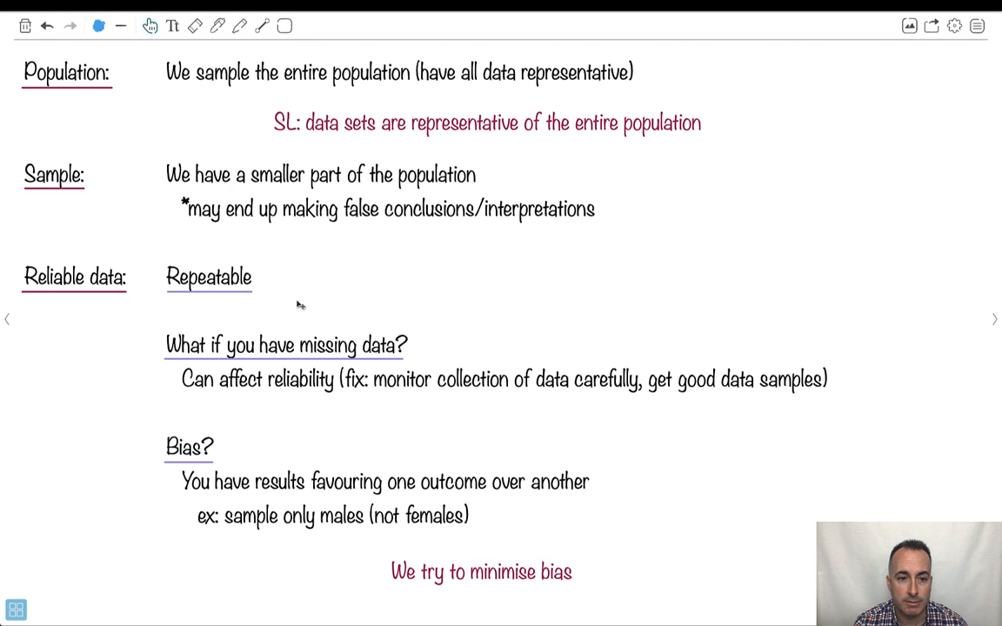
{"action": "mouse_move", "coordinate": [381, 346]}
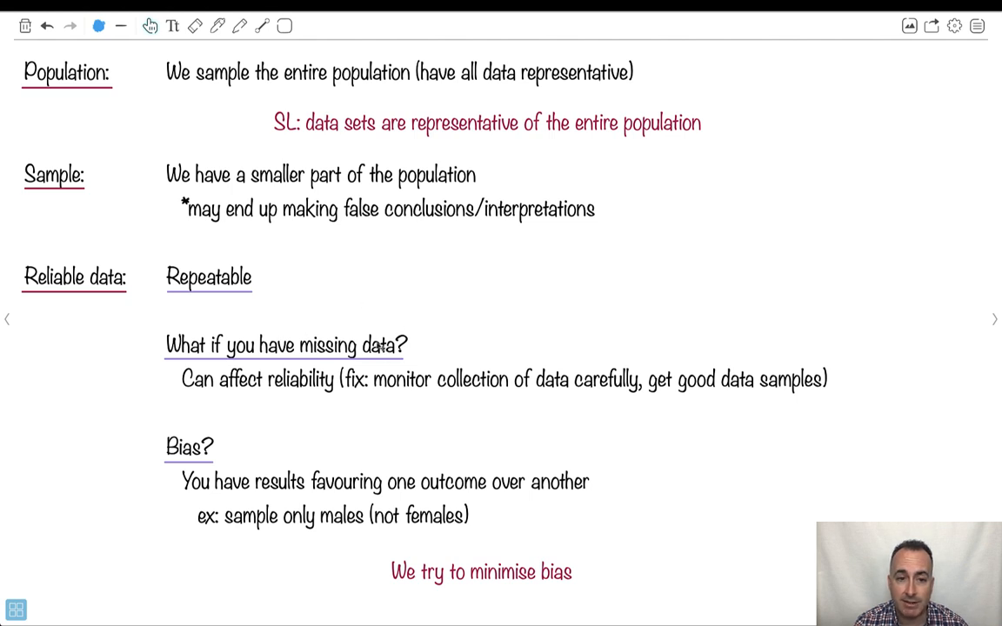
{"action": "mouse_move", "coordinate": [447, 387]}
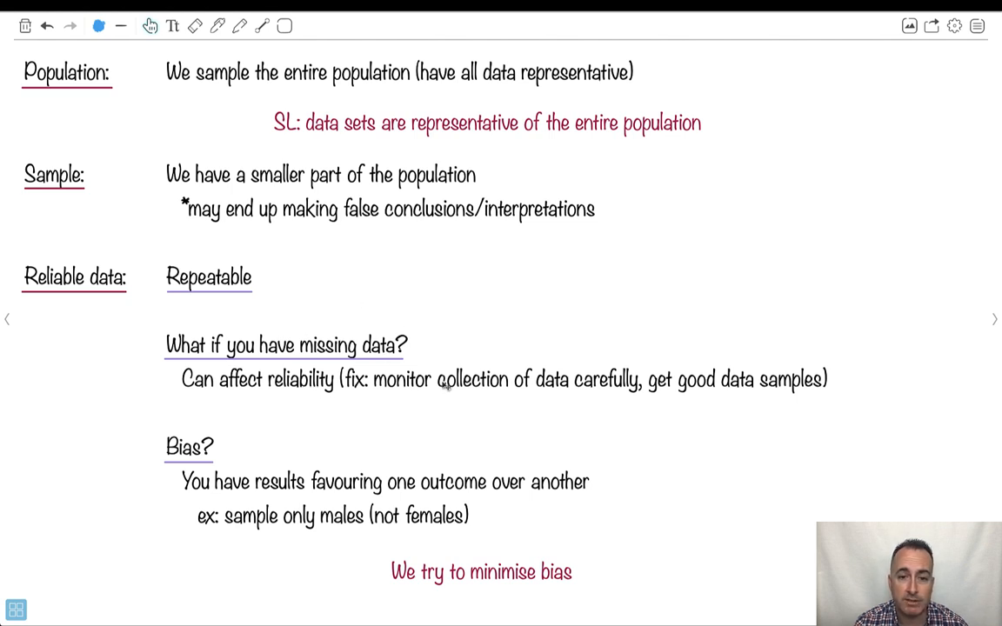
{"action": "mouse_move", "coordinate": [435, 384]}
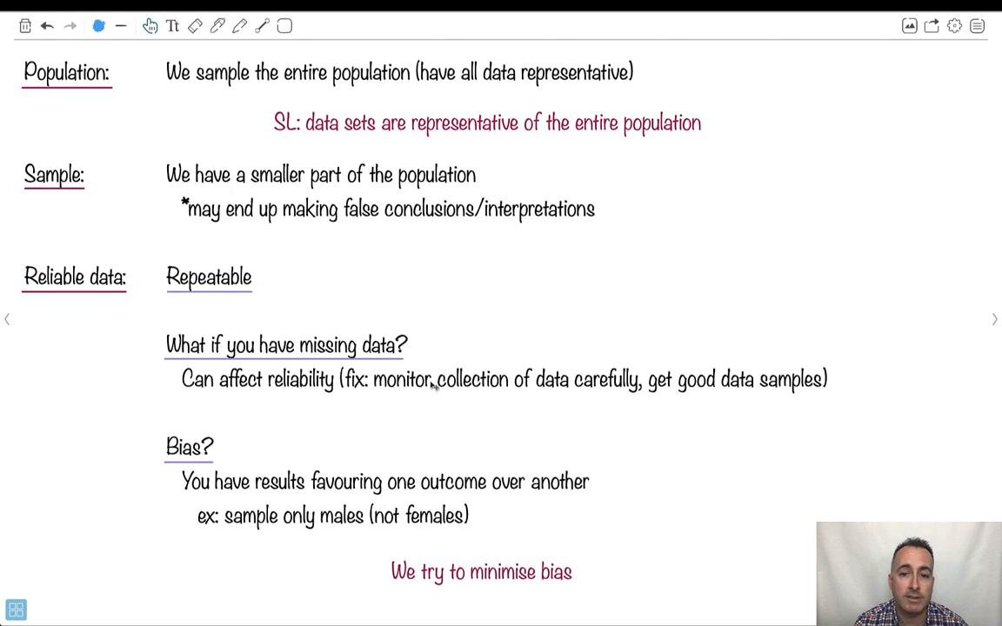
{"action": "mouse_move", "coordinate": [326, 365]}
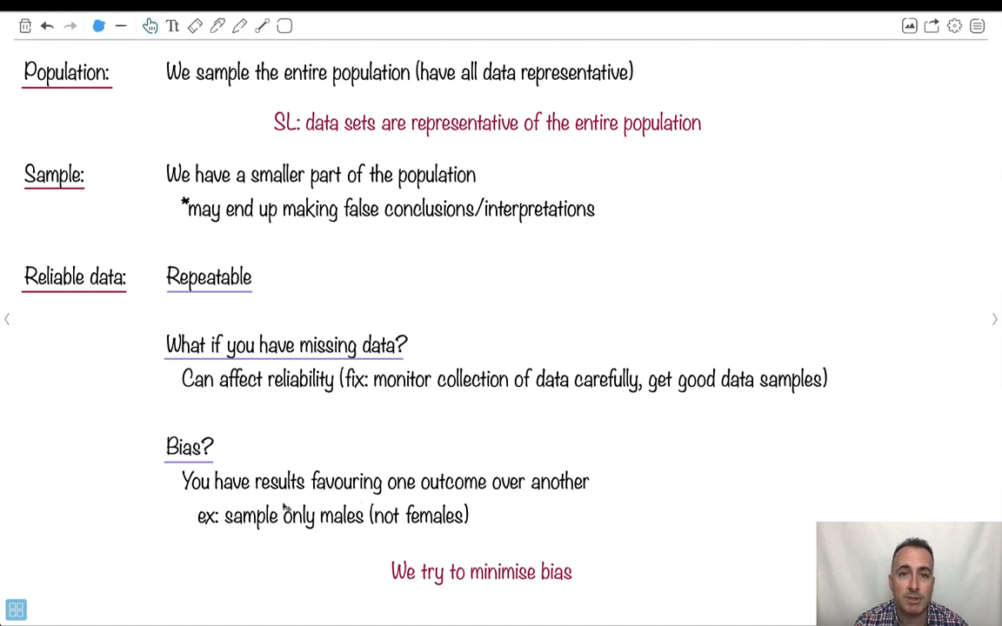
{"action": "mouse_move", "coordinate": [364, 517]}
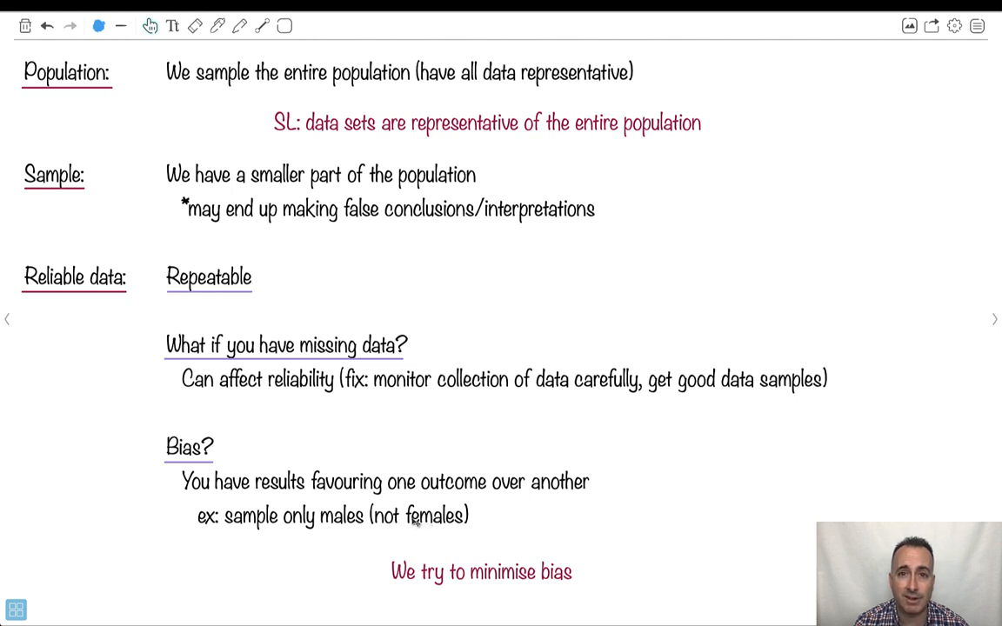
{"action": "mouse_move", "coordinate": [213, 445]}
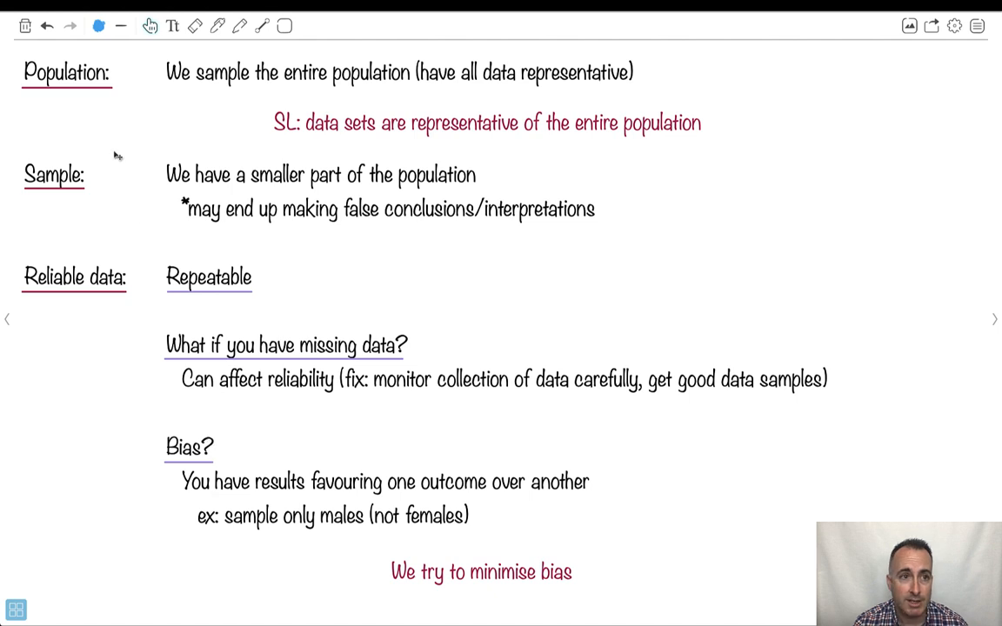
- Box 'We try to minimise bias' in red, then move to the sampling techniques page
{"action": "left_click", "coordinate": [98, 25]}
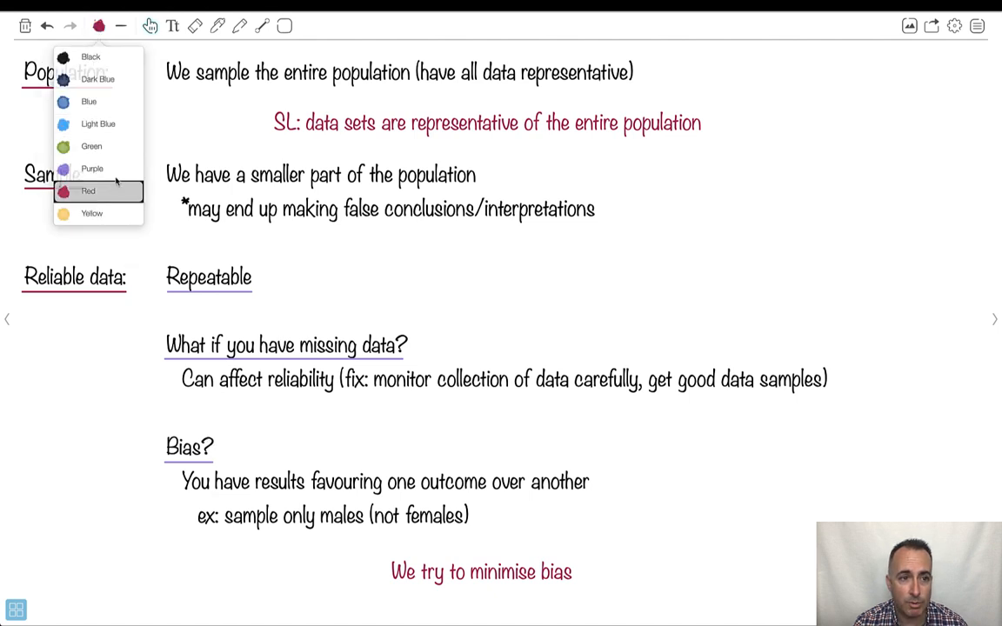
{"action": "left_click", "coordinate": [88, 191]}
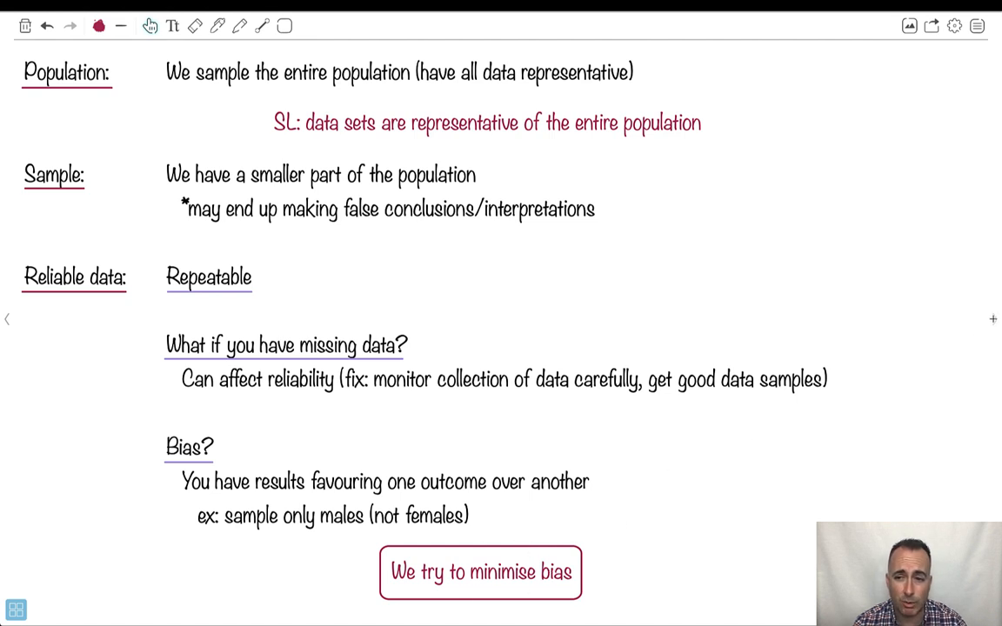
{"action": "left_click", "coordinate": [997, 319]}
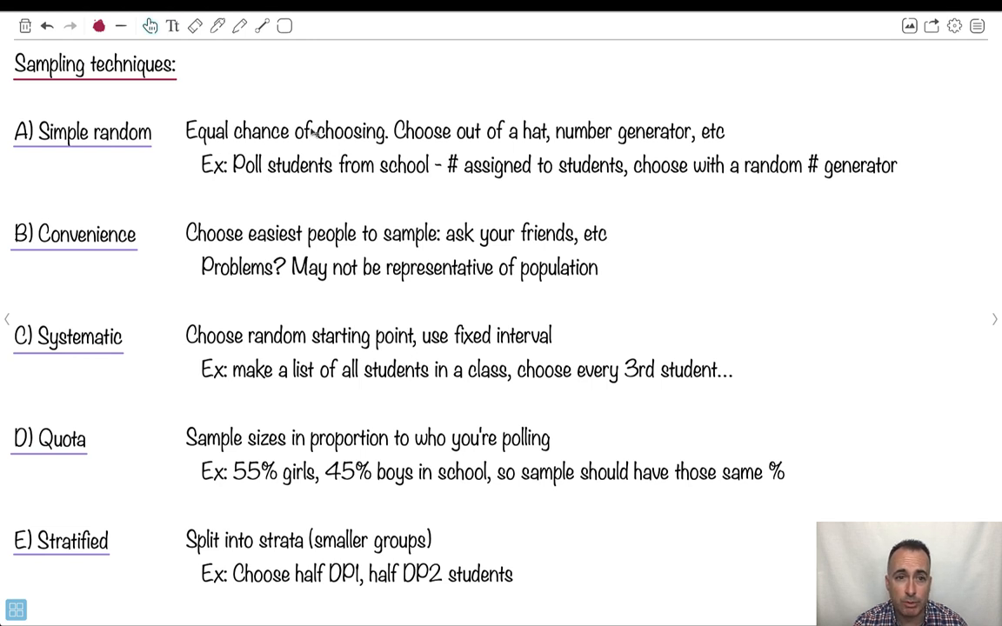
{"action": "mouse_move", "coordinate": [355, 139]}
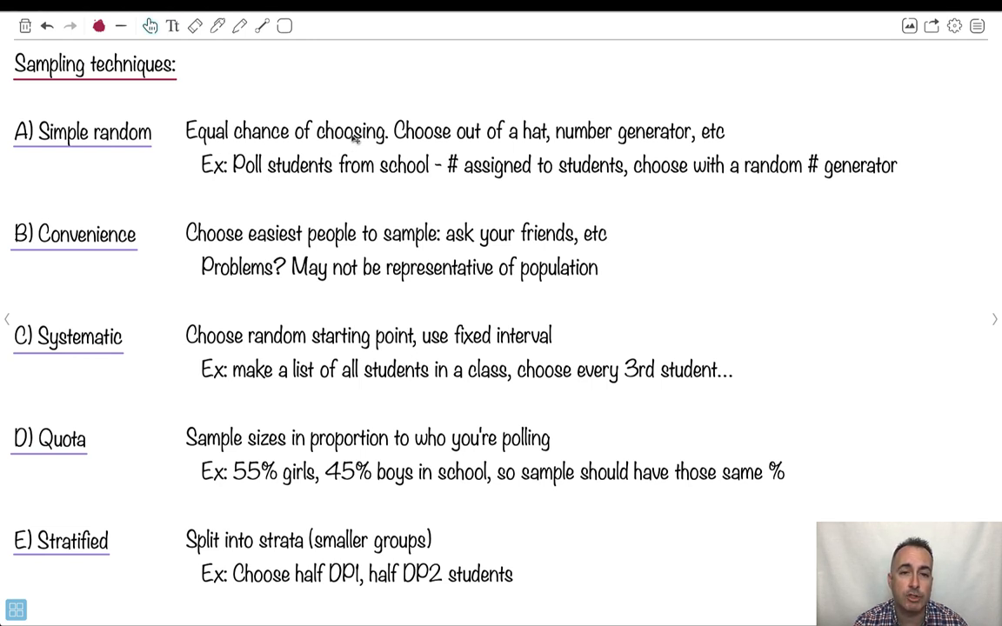
{"action": "mouse_move", "coordinate": [513, 120]}
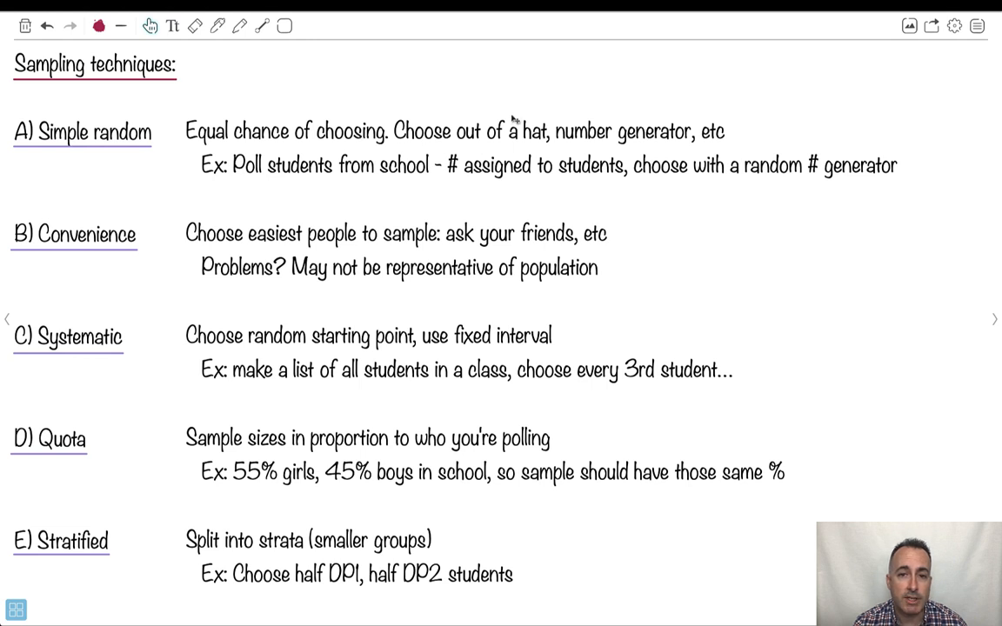
{"action": "mouse_move", "coordinate": [631, 126]}
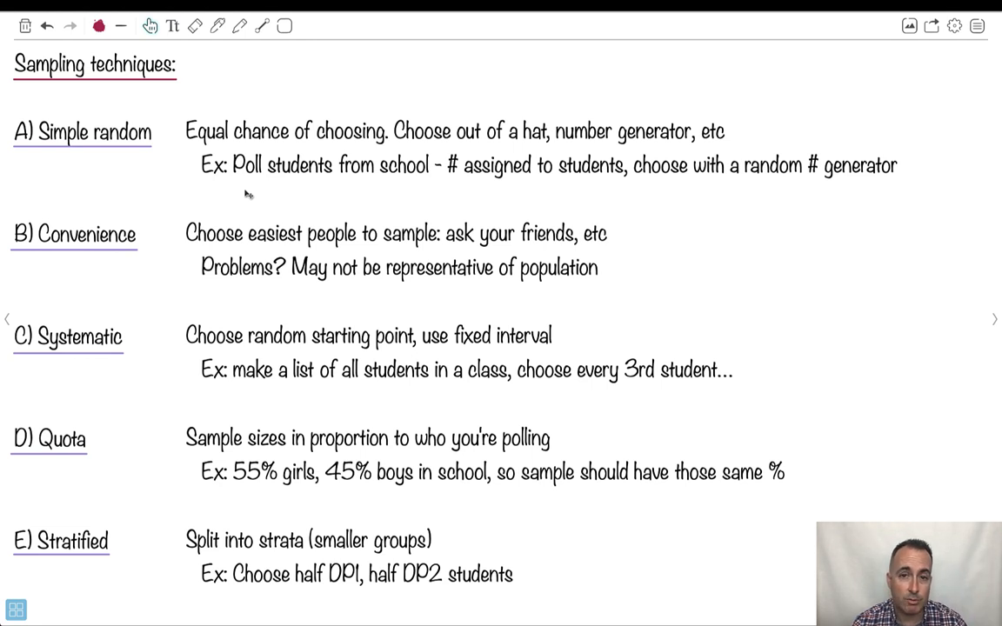
{"action": "mouse_move", "coordinate": [824, 168]}
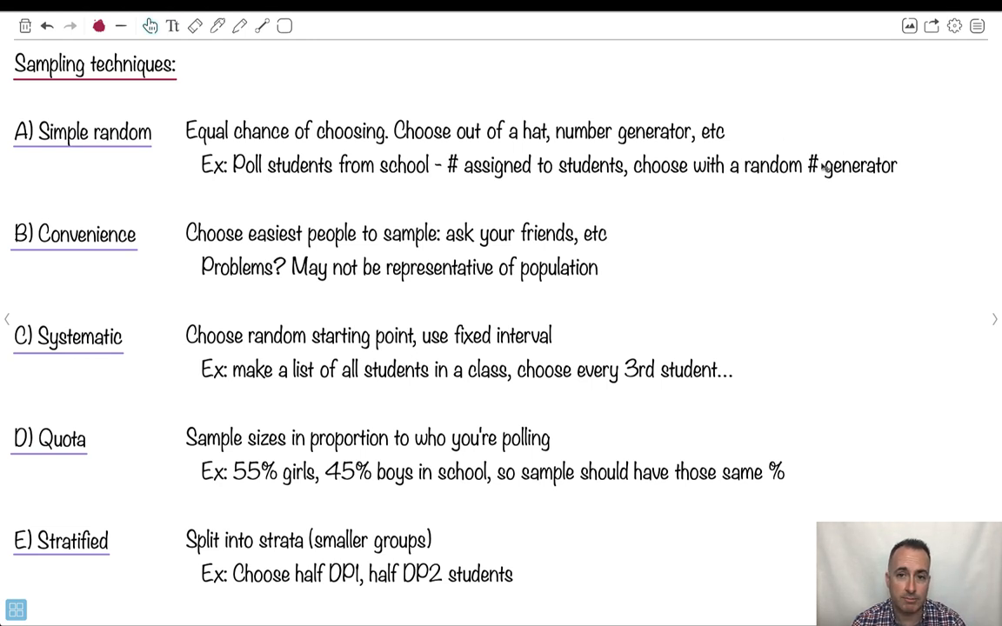
{"action": "mouse_move", "coordinate": [680, 137]}
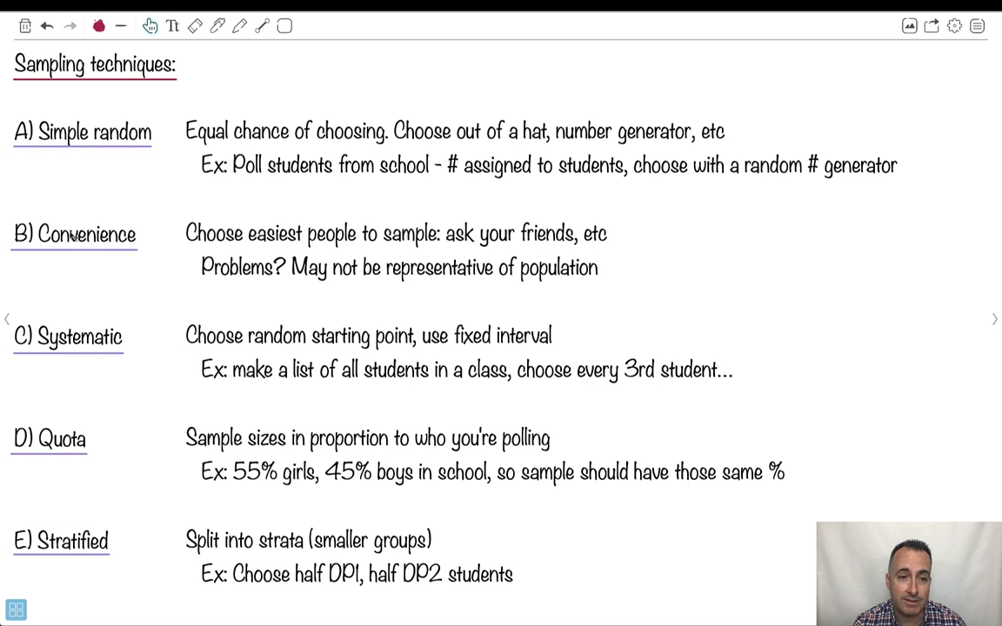
{"action": "mouse_move", "coordinate": [253, 237]}
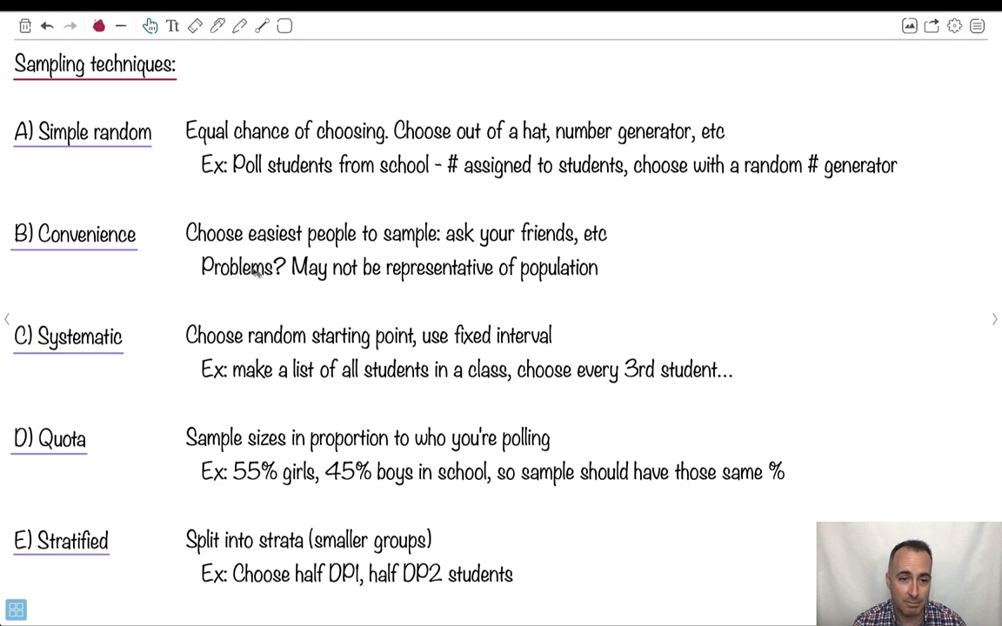
{"action": "mouse_move", "coordinate": [453, 273]}
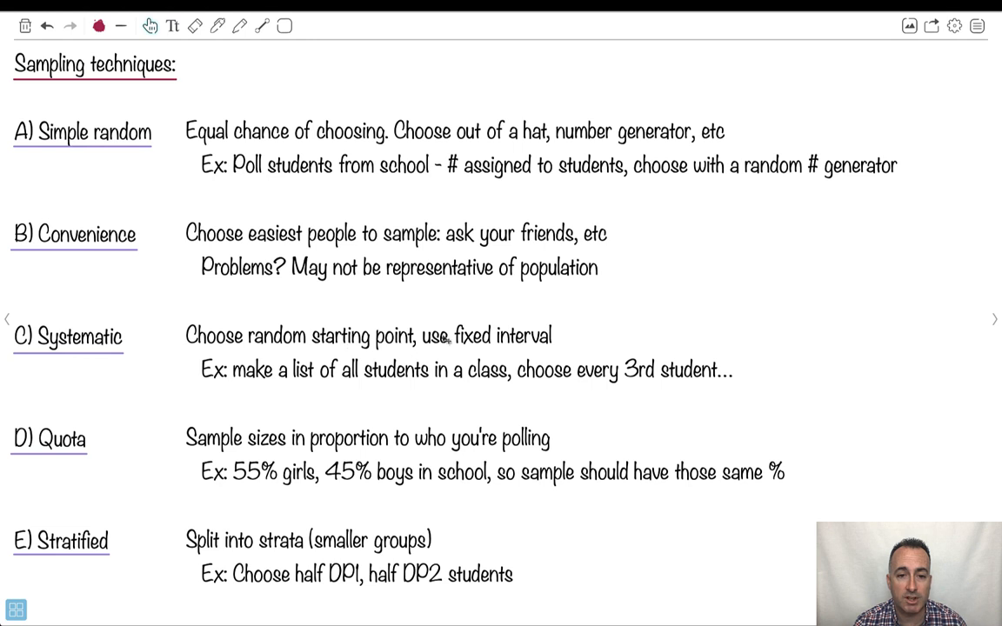
{"action": "mouse_move", "coordinate": [382, 277]}
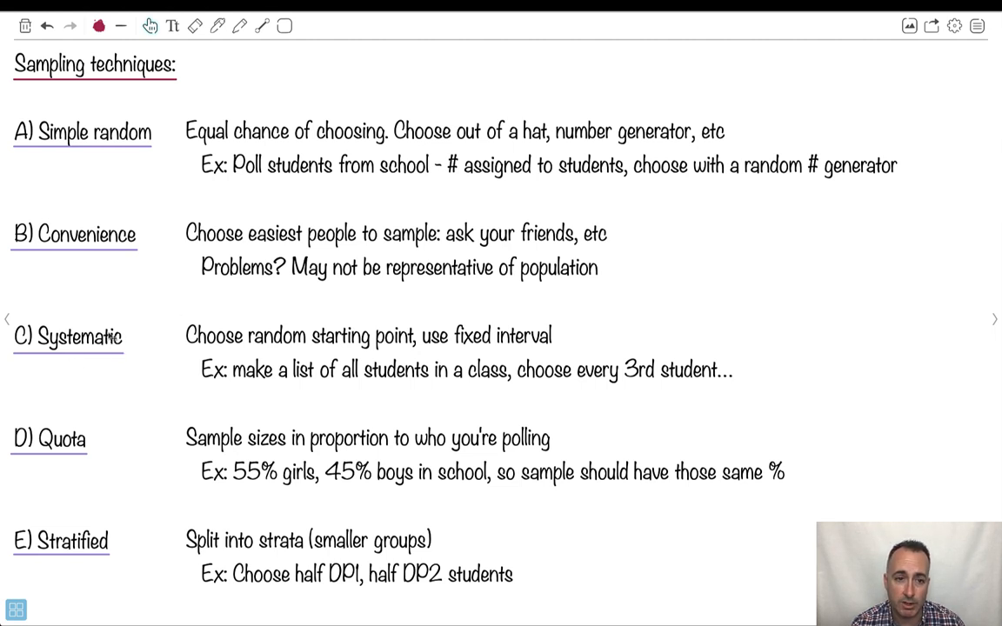
{"action": "mouse_move", "coordinate": [153, 438]}
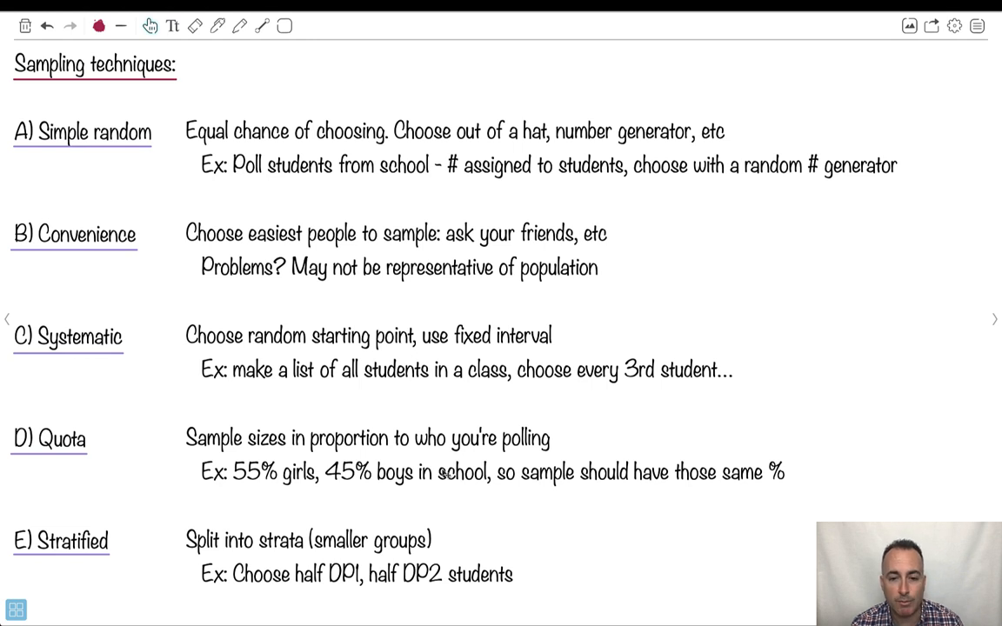
{"action": "mouse_move", "coordinate": [90, 451]}
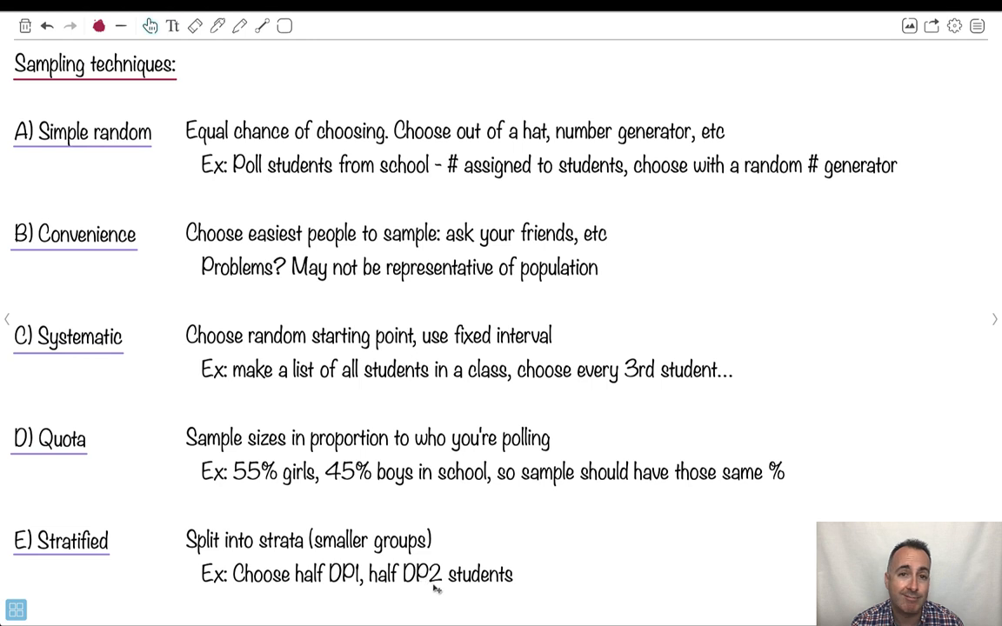
{"action": "mouse_move", "coordinate": [87, 114]}
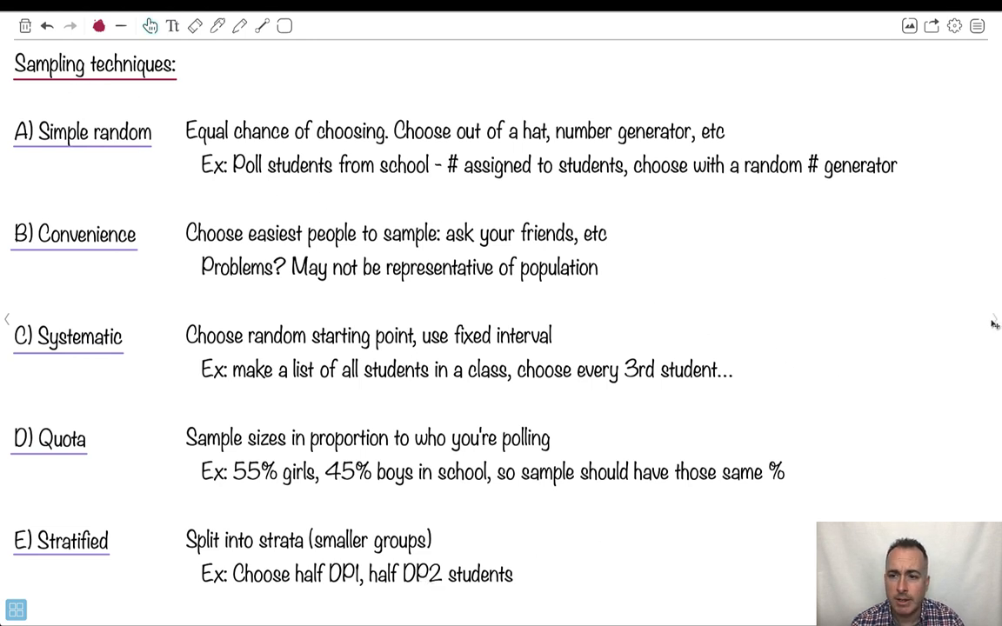
- Advance from the Sampling techniques notes to the Outliers page
{"action": "left_click", "coordinate": [995, 318]}
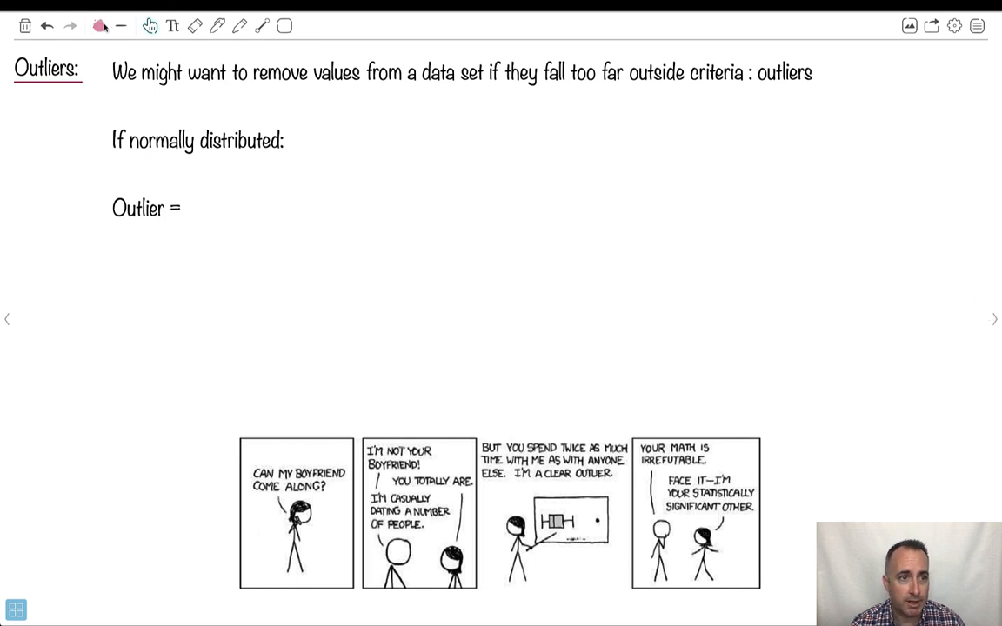
- Label the comic 'xkcd' and underline outliers in blue ink
{"action": "left_click", "coordinate": [99, 26]}
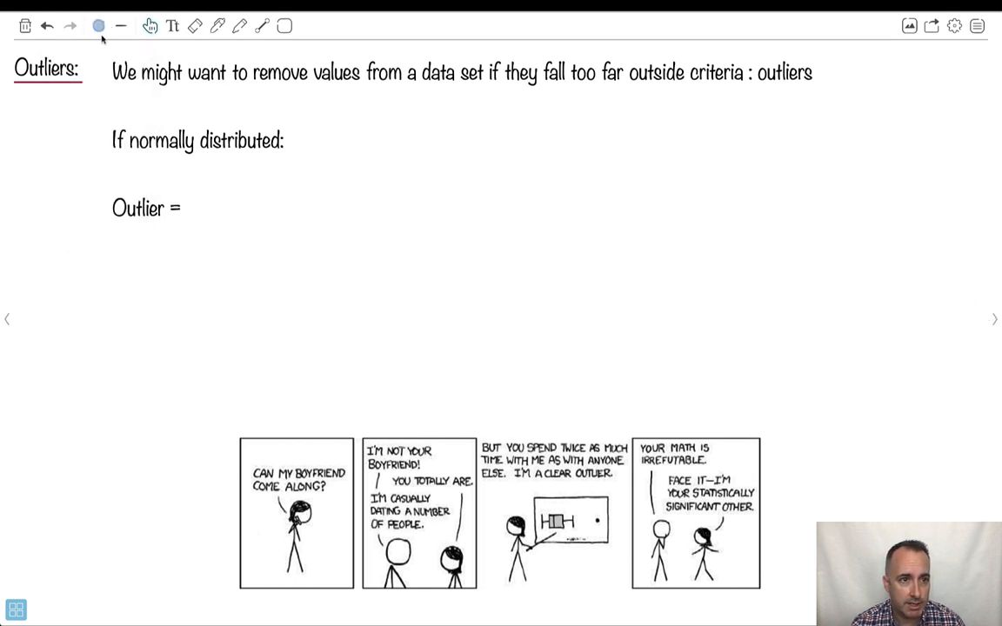
{"action": "left_click", "coordinate": [98, 25]}
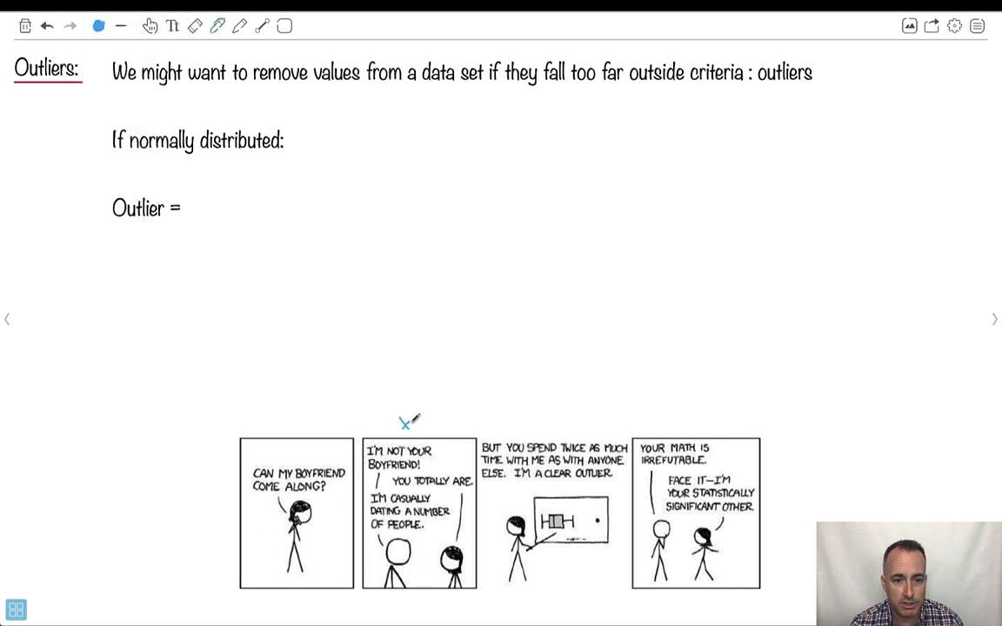
{"action": "type", "text": "xkcd"}
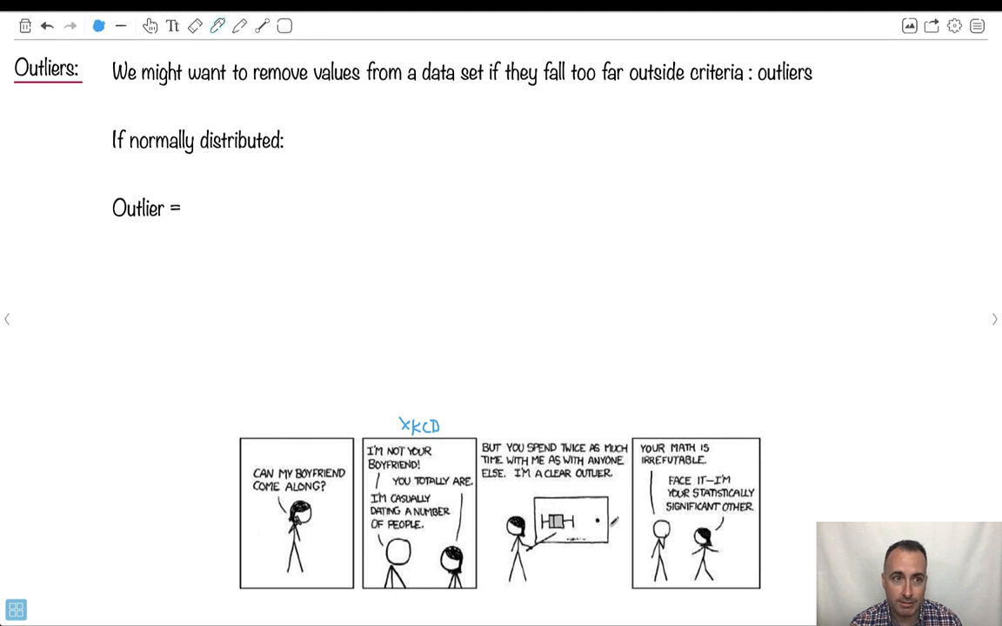
{"action": "mouse_move", "coordinate": [148, 122]}
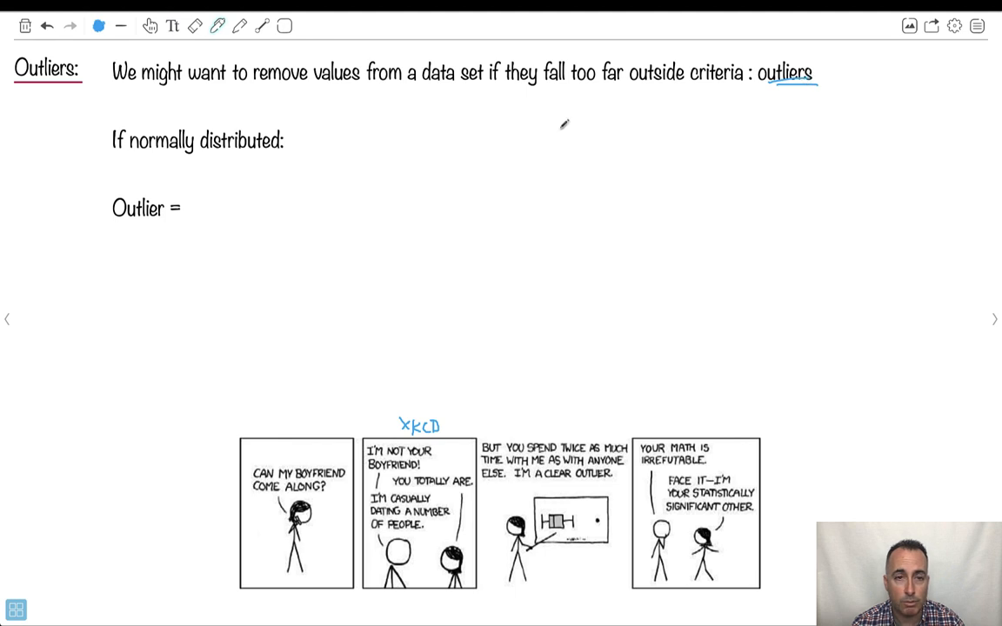
- Sketch a bell curve with a black x axis, and blue Freq, μ and μ±σ labels
{"action": "left_click", "coordinate": [98, 25]}
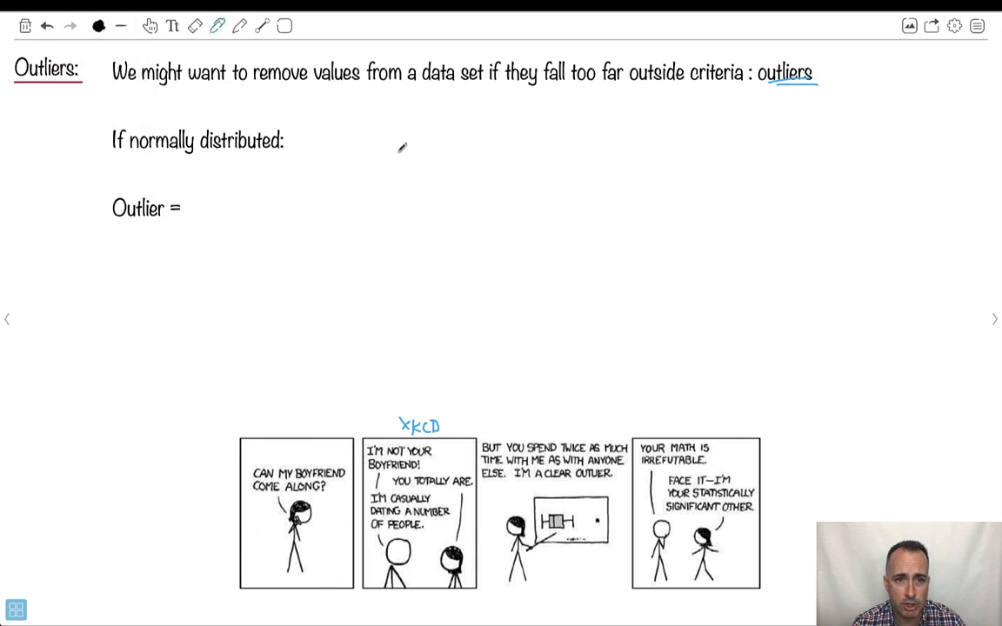
{"action": "left_click_drag", "start_coordinate": [387, 146], "coordinate": [487, 140]}
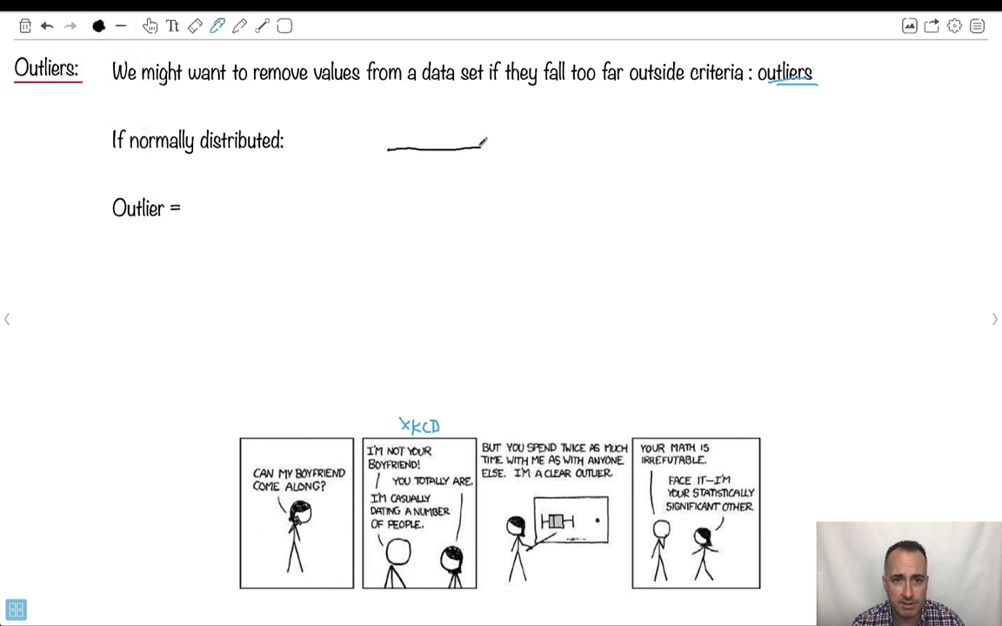
{"action": "type", "text": "x"}
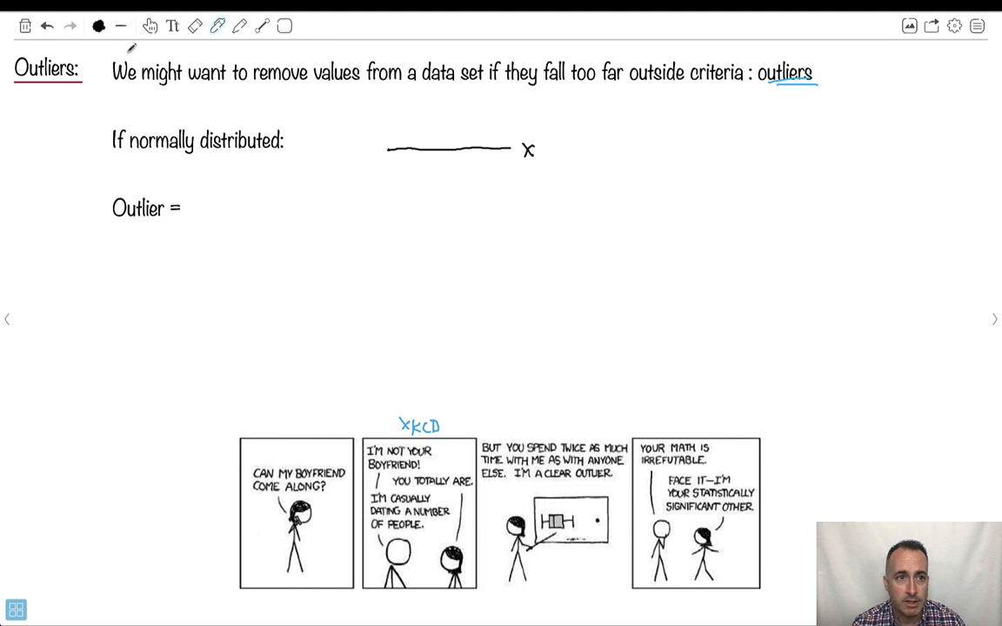
{"action": "left_click", "coordinate": [98, 25]}
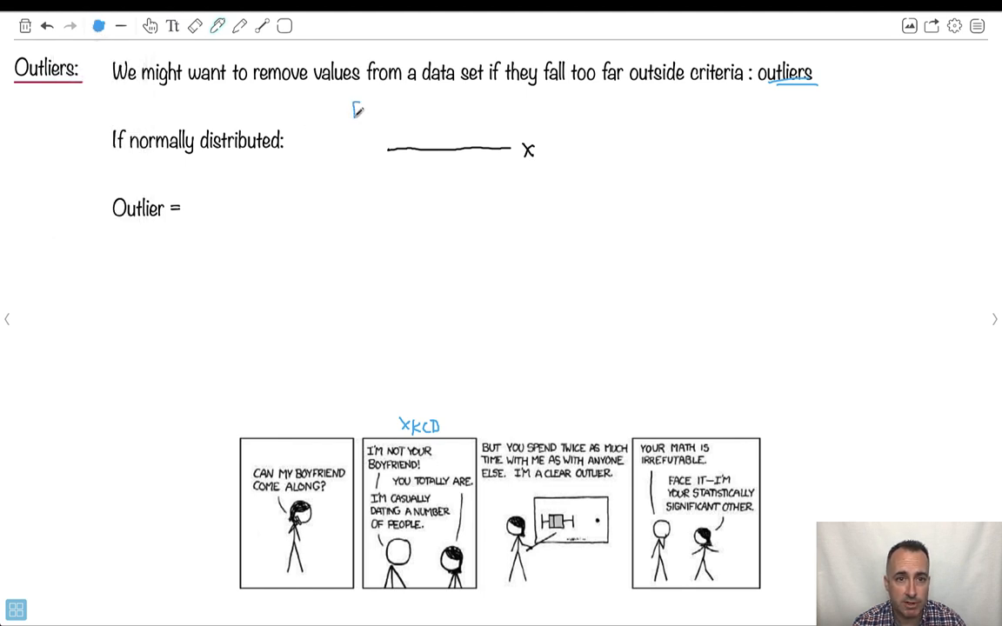
{"action": "type", "text": "Freq"}
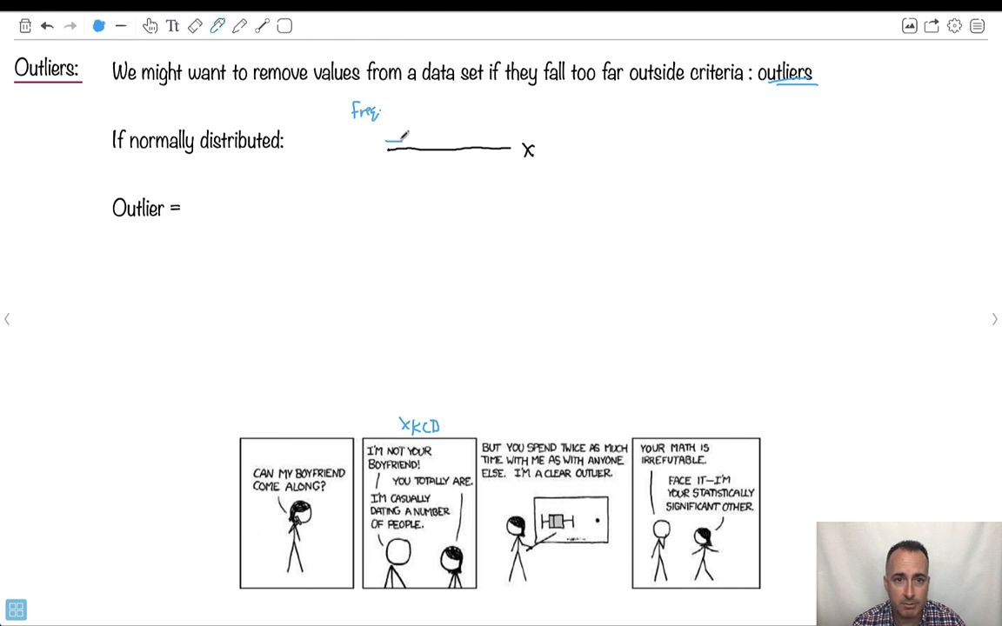
{"action": "left_click_drag", "start_coordinate": [404, 135], "coordinate": [491, 126]}
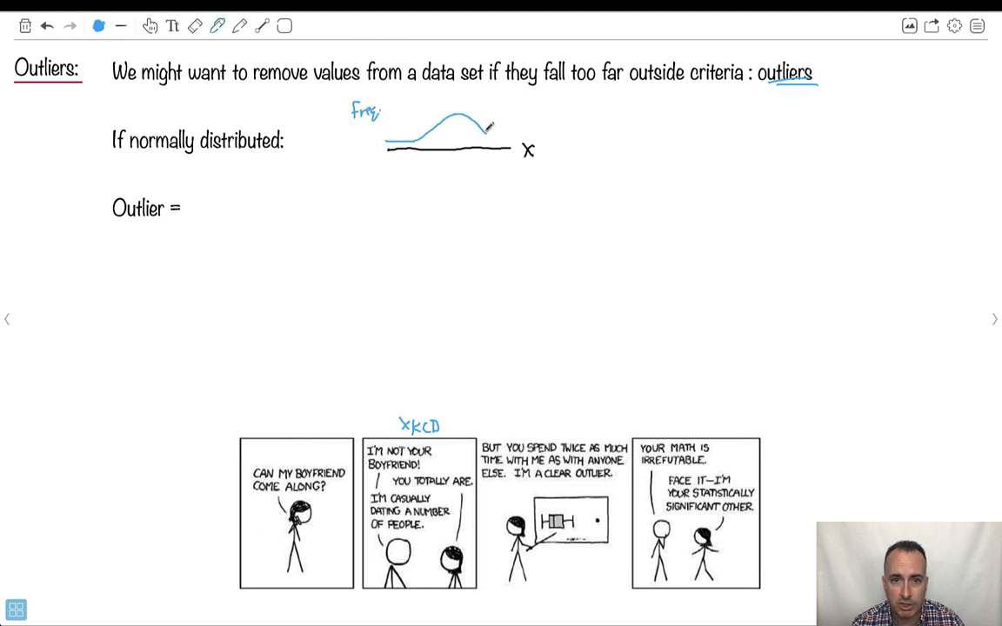
{"action": "left_click_drag", "start_coordinate": [487, 122], "coordinate": [513, 141]}
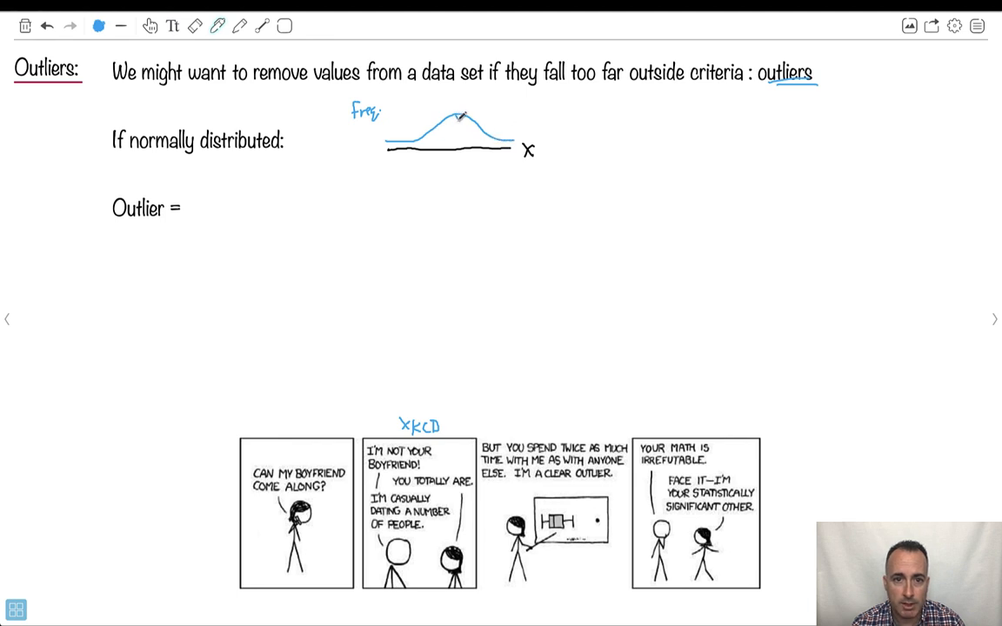
{"action": "left_click_drag", "start_coordinate": [457, 113], "coordinate": [456, 170]}
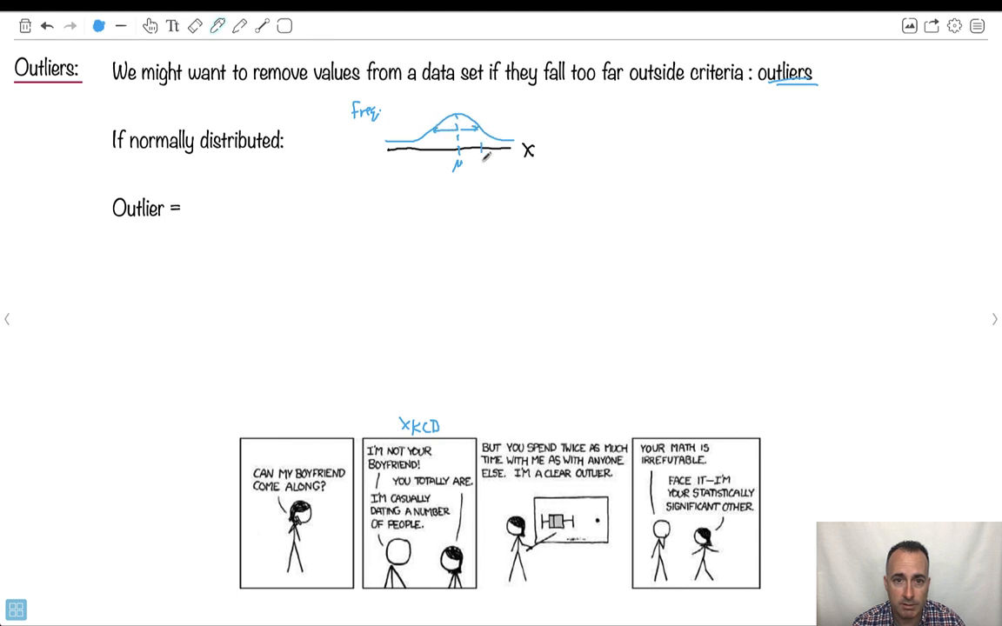
{"action": "type", "text": "μ+σ"}
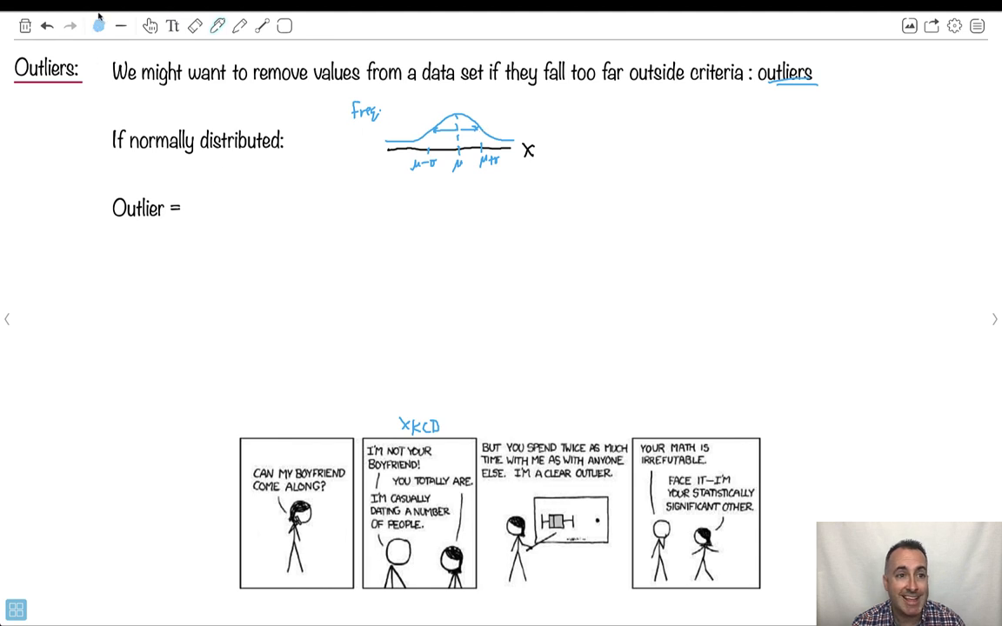
{"action": "left_click", "coordinate": [98, 25]}
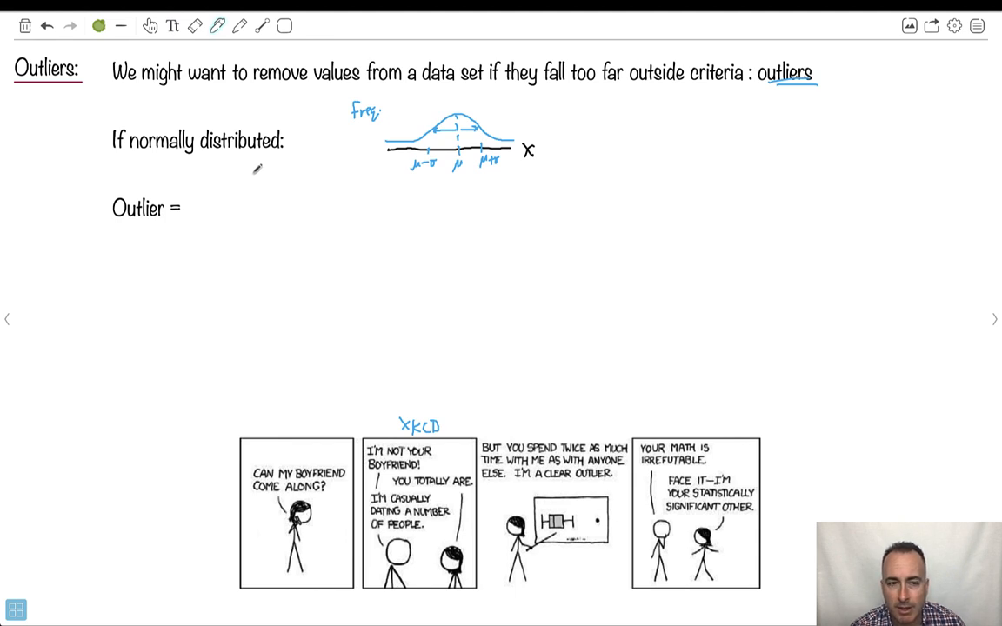
- Handwrite 'more than 1.5(IQR) from nearest quartile' in green
{"action": "type", "text": "r"}
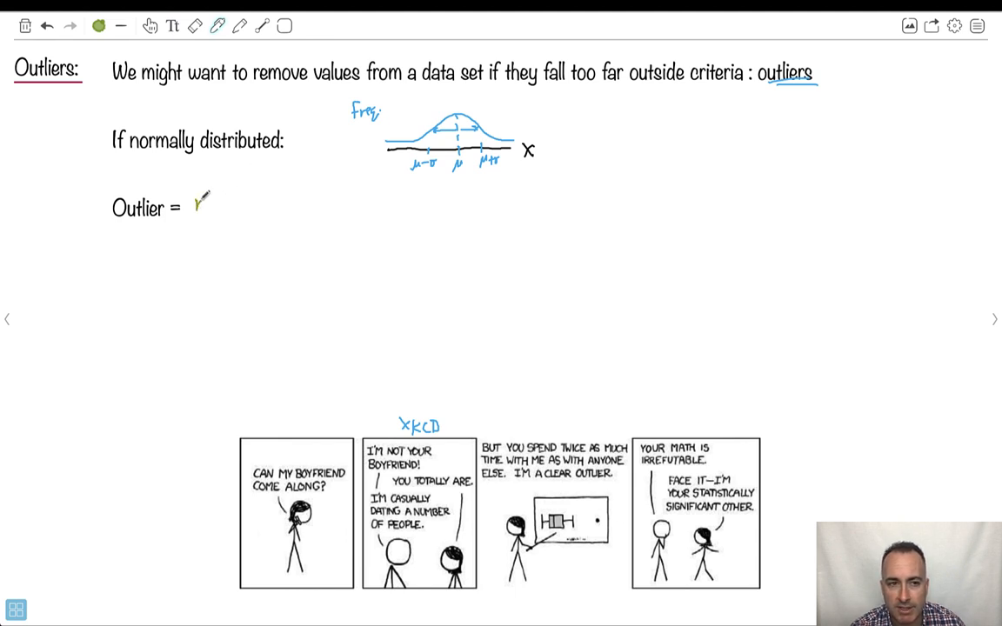
{"action": "type", "text": "more"}
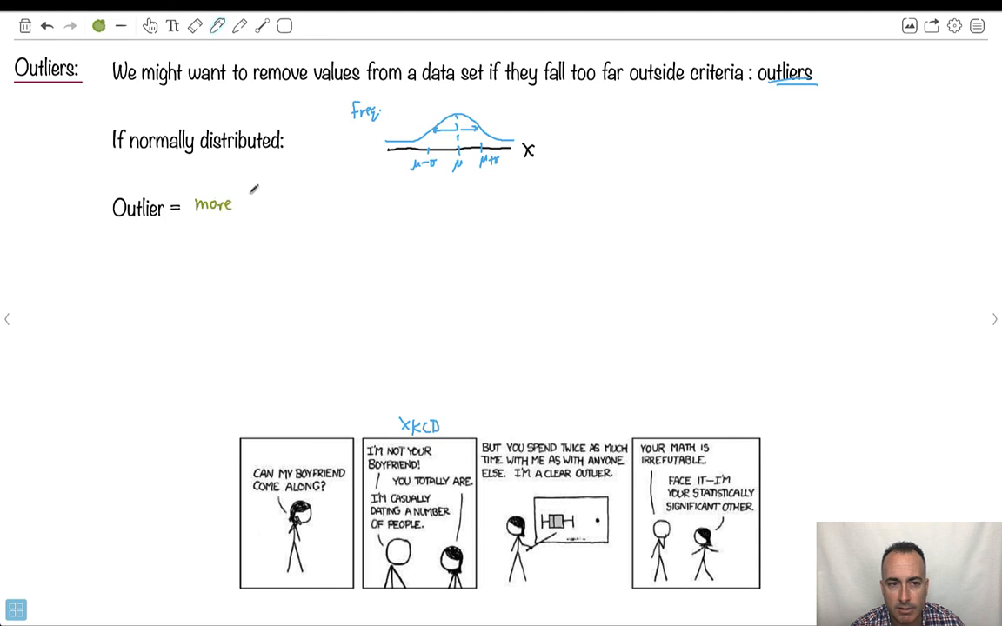
{"action": "type", "text": "than"}
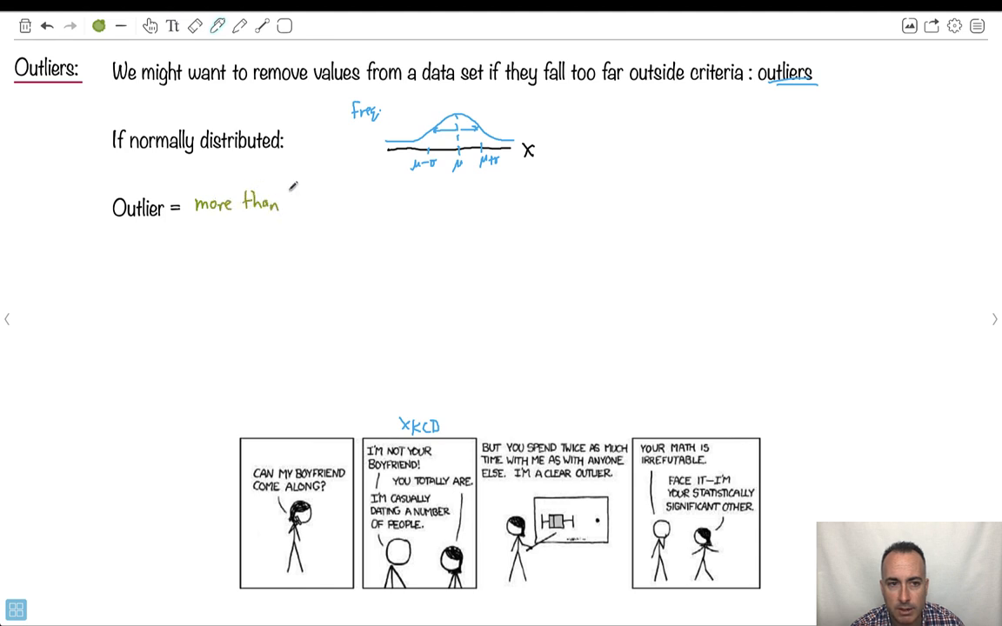
{"action": "type", "text": "1.5"}
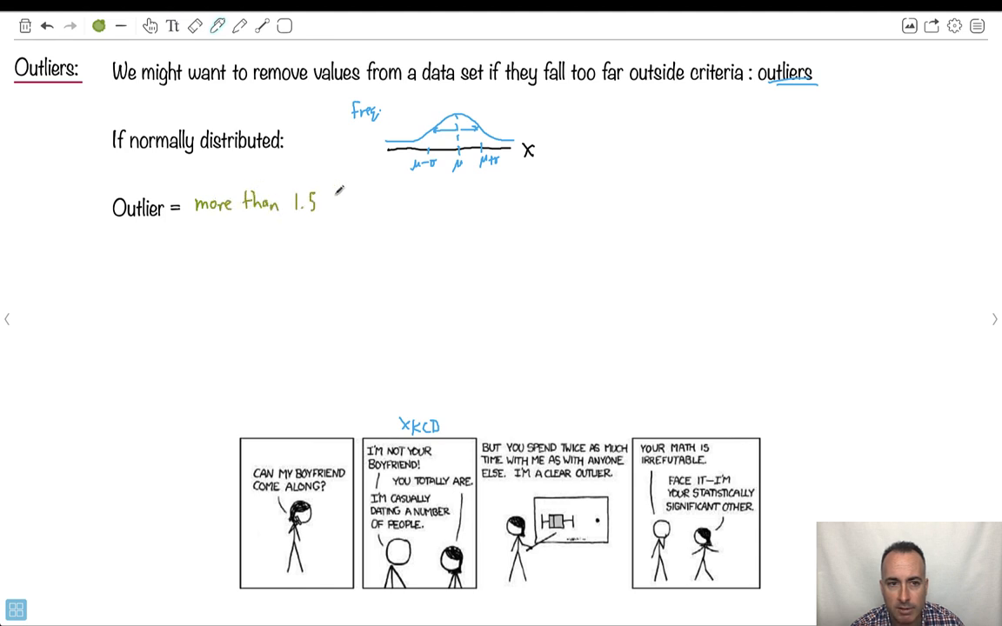
{"action": "type", "text": "(IO"}
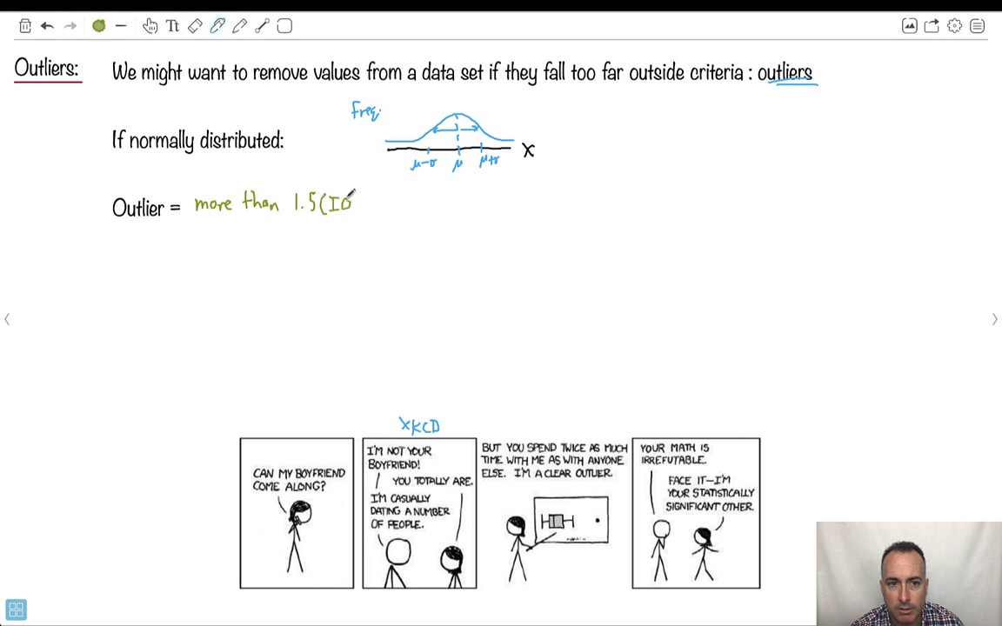
{"action": "type", "text": "QR)"}
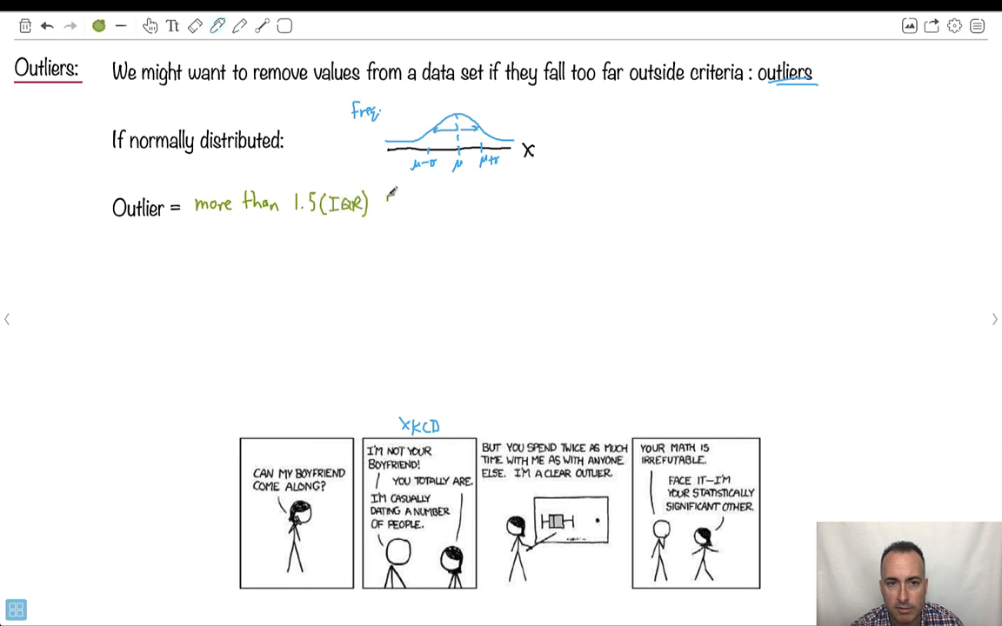
{"action": "type", "text": "from"}
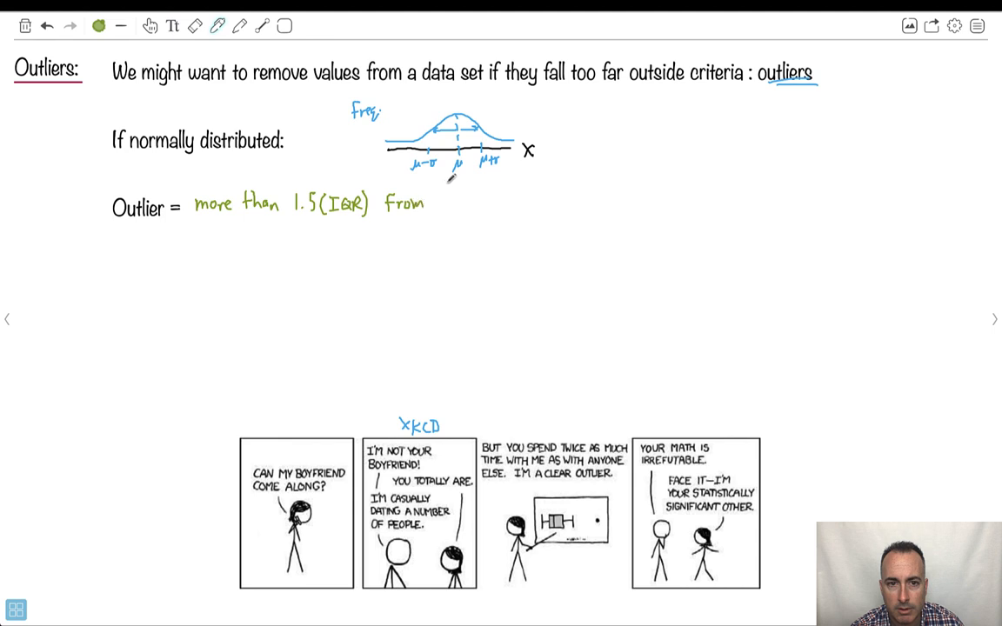
{"action": "type", "text": "q"}
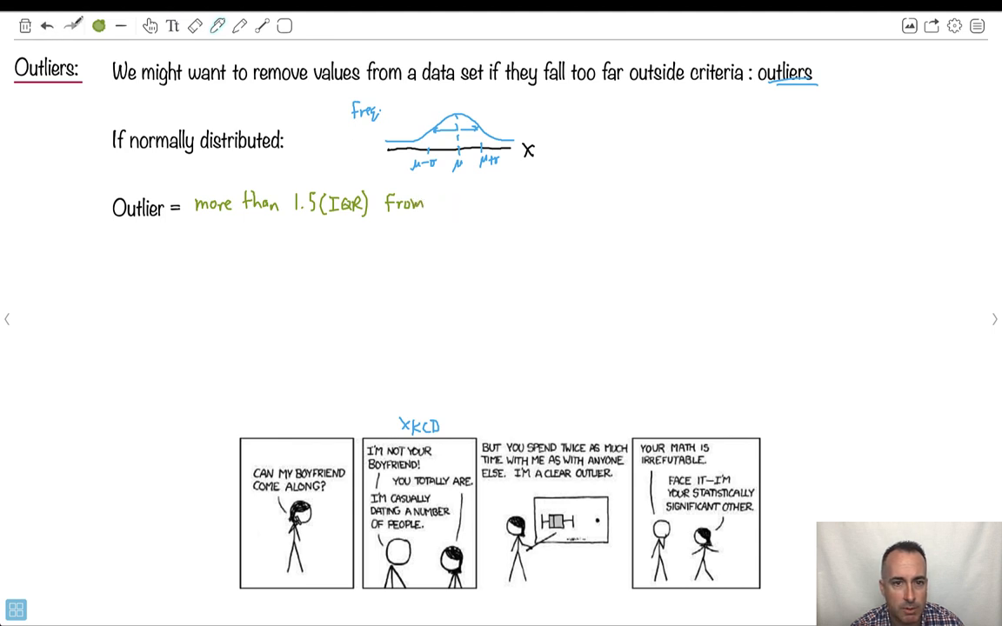
{"action": "type", "text": "ne"}
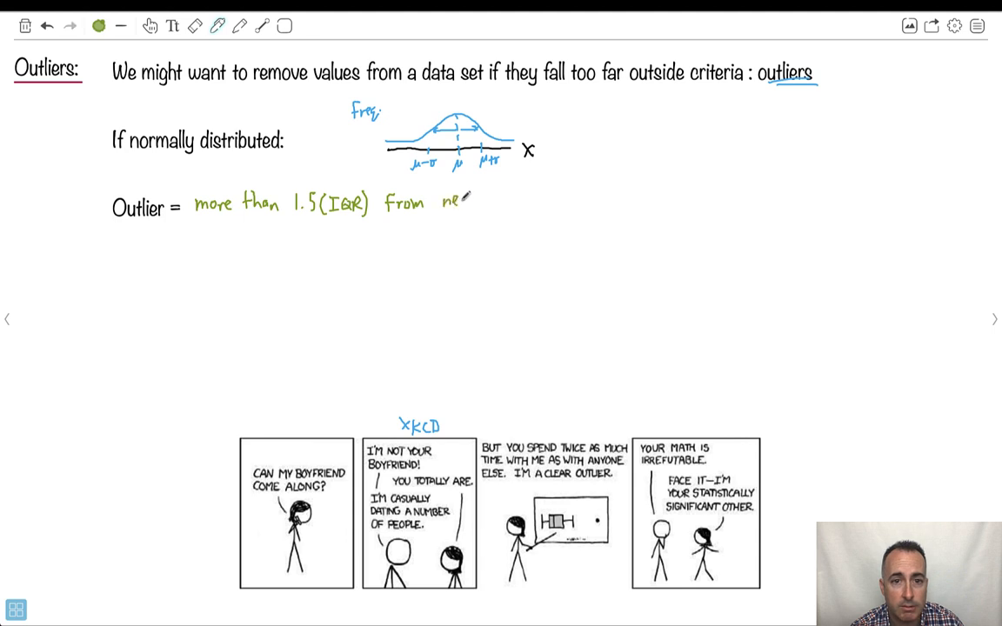
{"action": "type", "text": "nearest"}
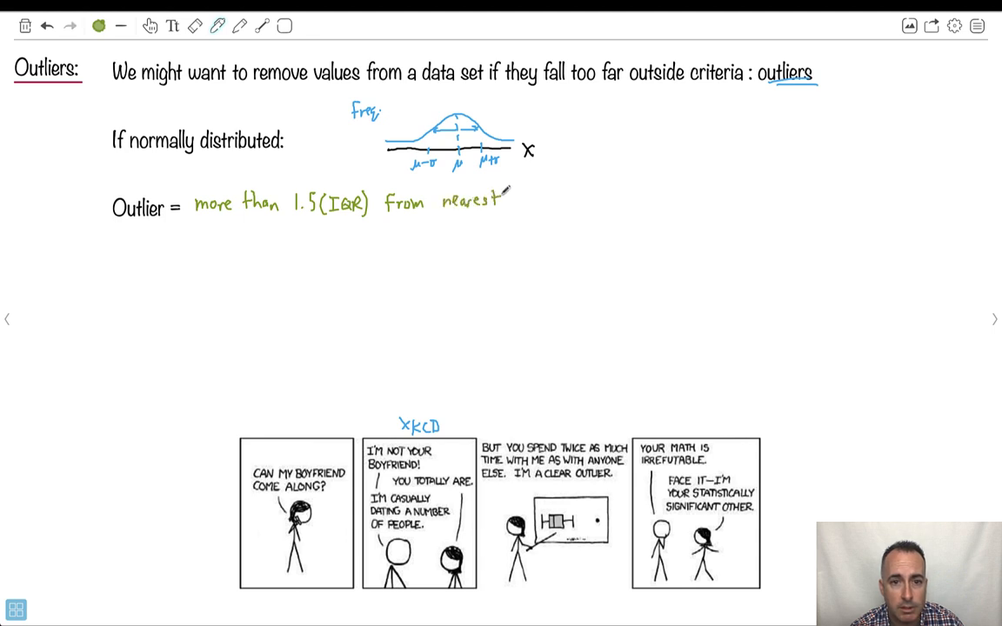
{"action": "type", "text": "quartil"}
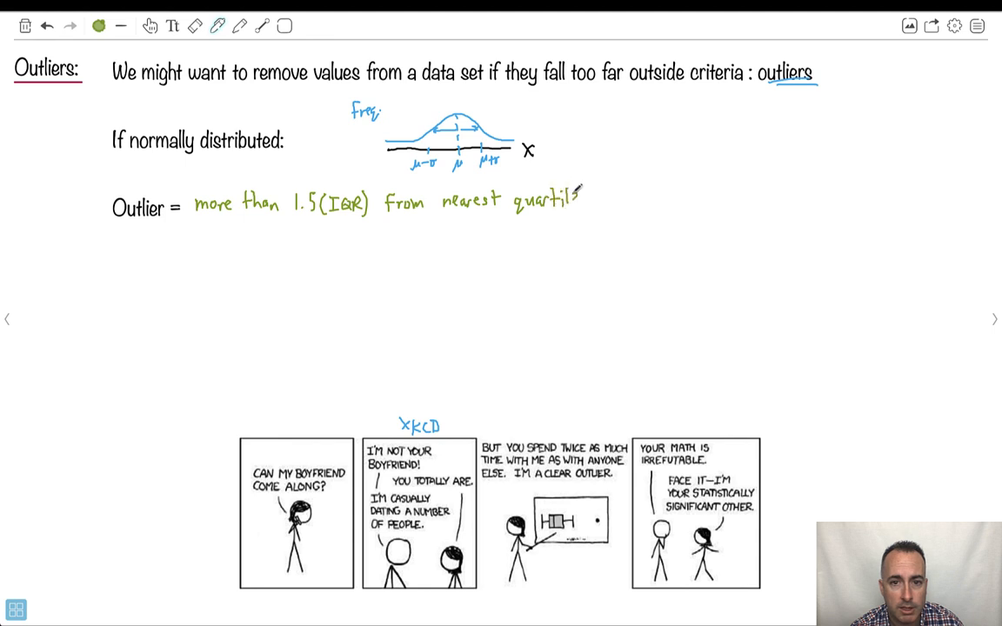
- Draw a rectangle around the Outlier definition line
{"action": "left_click", "coordinate": [284, 25]}
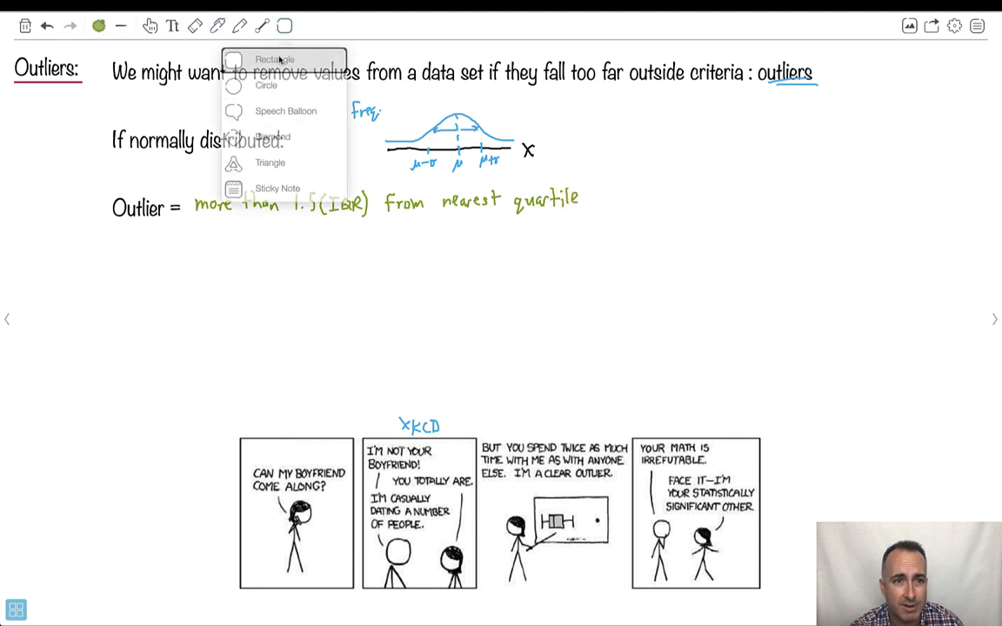
{"action": "left_click", "coordinate": [283, 25]}
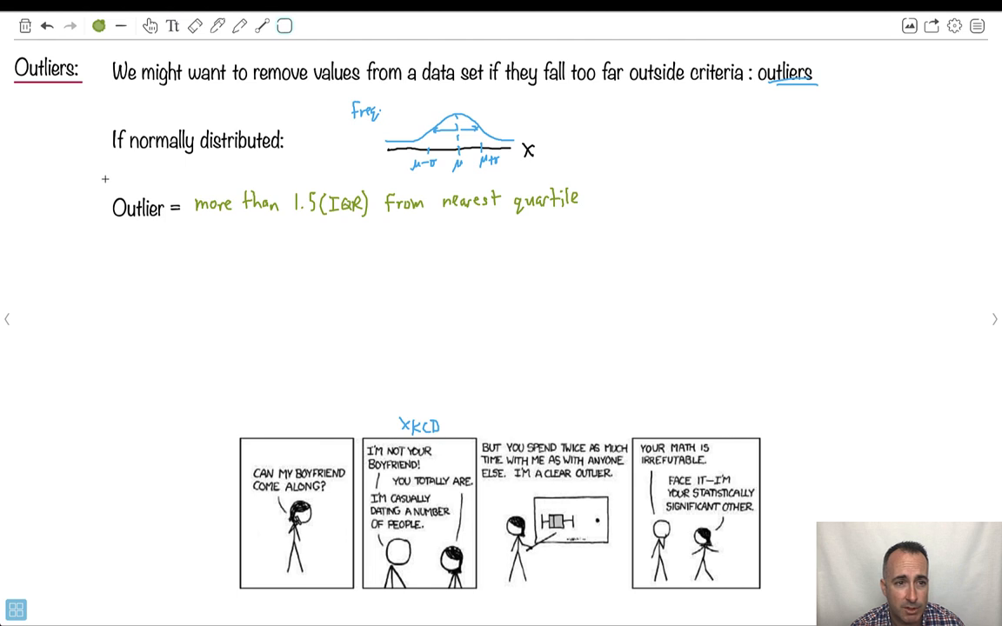
{"action": "left_click_drag", "start_coordinate": [105, 180], "coordinate": [590, 236]}
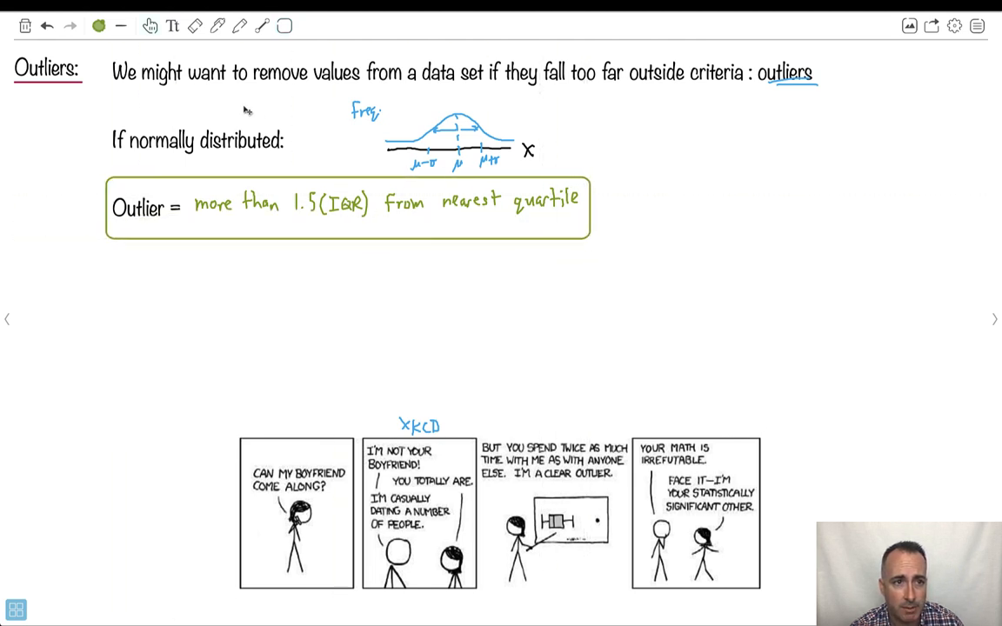
- Write 'less than Q1 − 1.5(IQR)' in red under the definition
{"action": "left_click", "coordinate": [98, 26]}
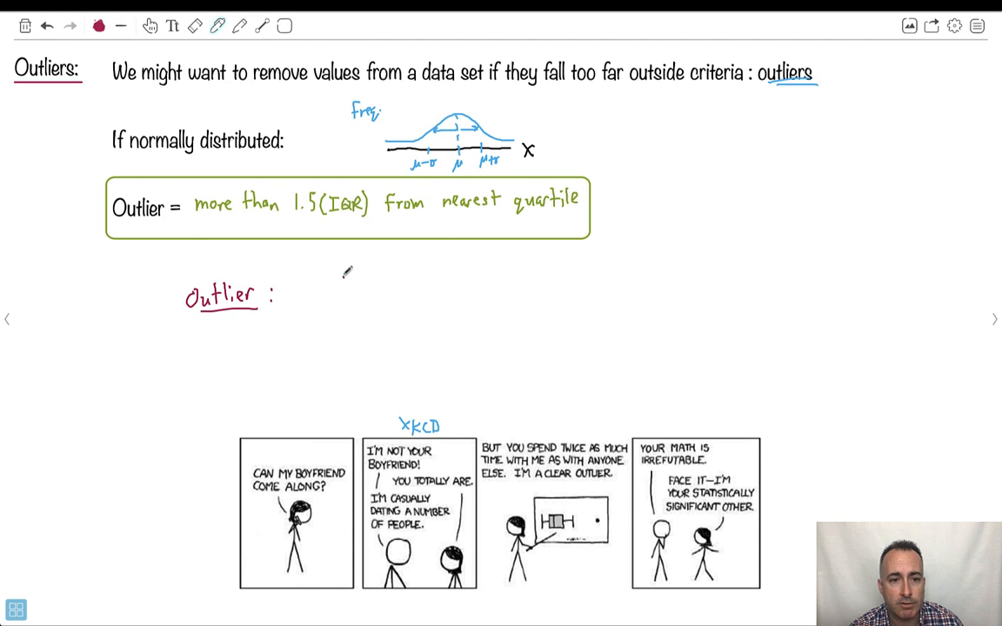
{"action": "type", "text": "Q -"}
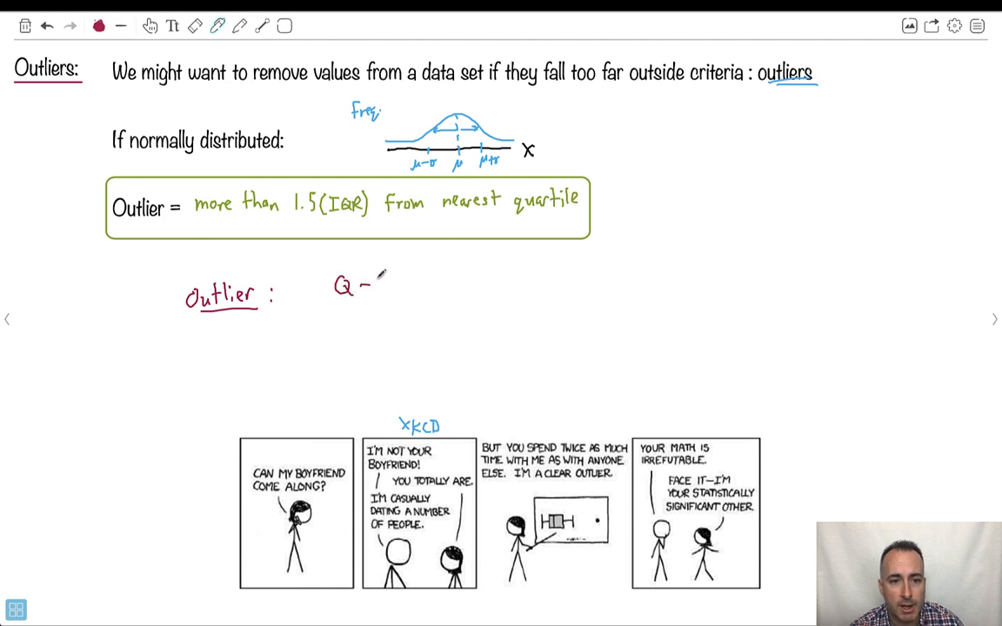
{"action": "type", "text": "1.5("}
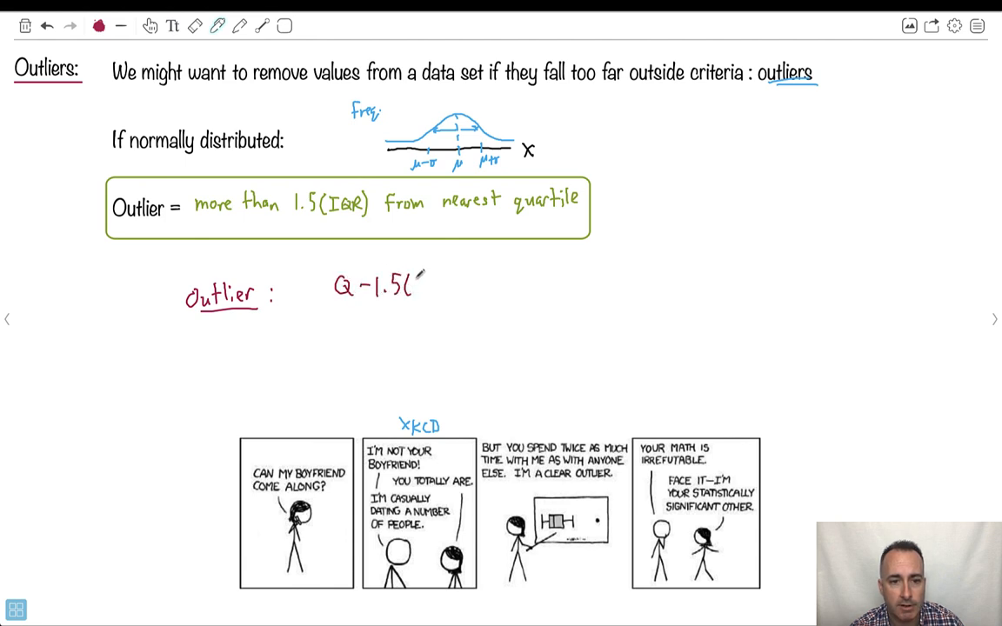
{"action": "type", "text": "IQR"}
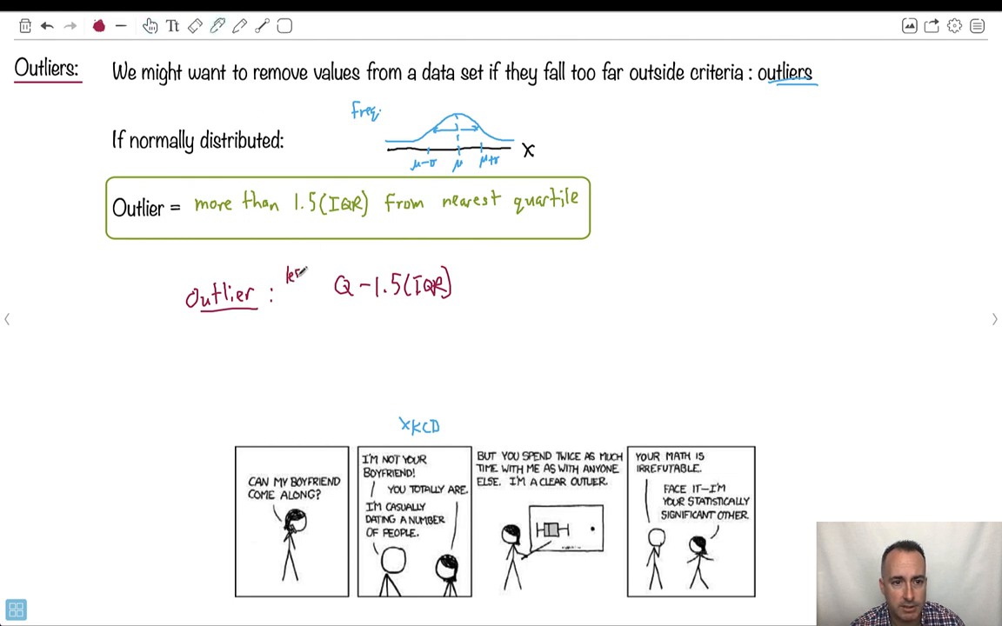
{"action": "type", "text": "less than"}
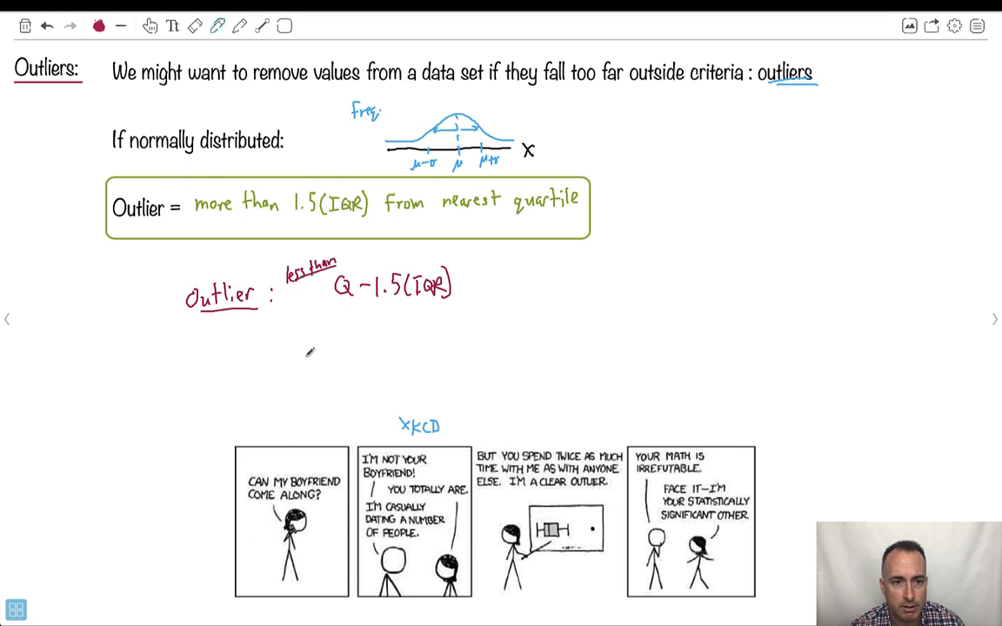
- Write 'more than Q3 + 1.5(IQR)', box both fences, and turn to the example page
{"action": "type", "text": "more than Q3+1.5 (IQR"}
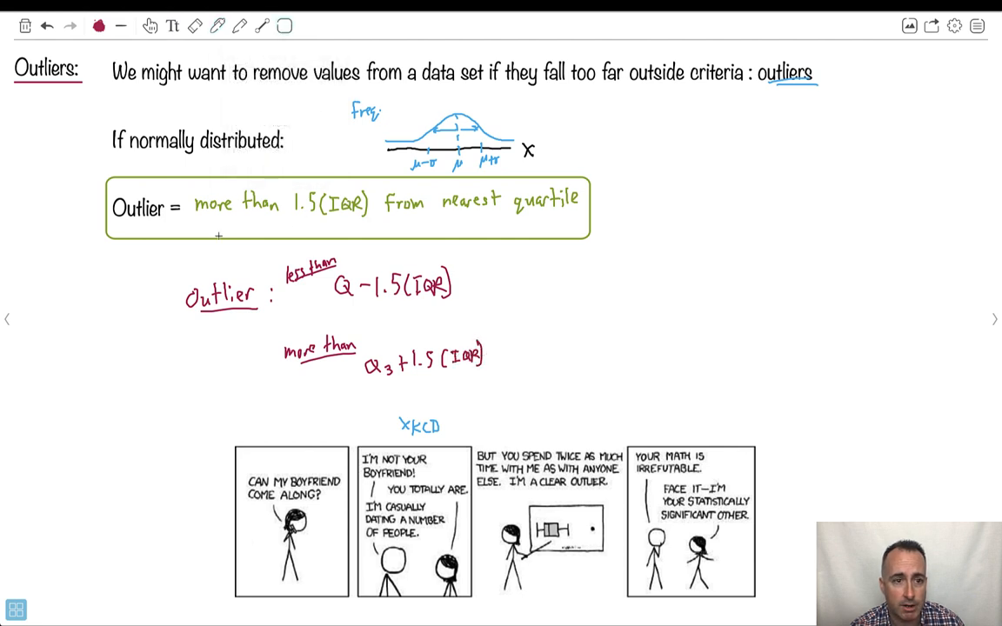
{"action": "left_click_drag", "start_coordinate": [174, 250], "coordinate": [524, 399]}
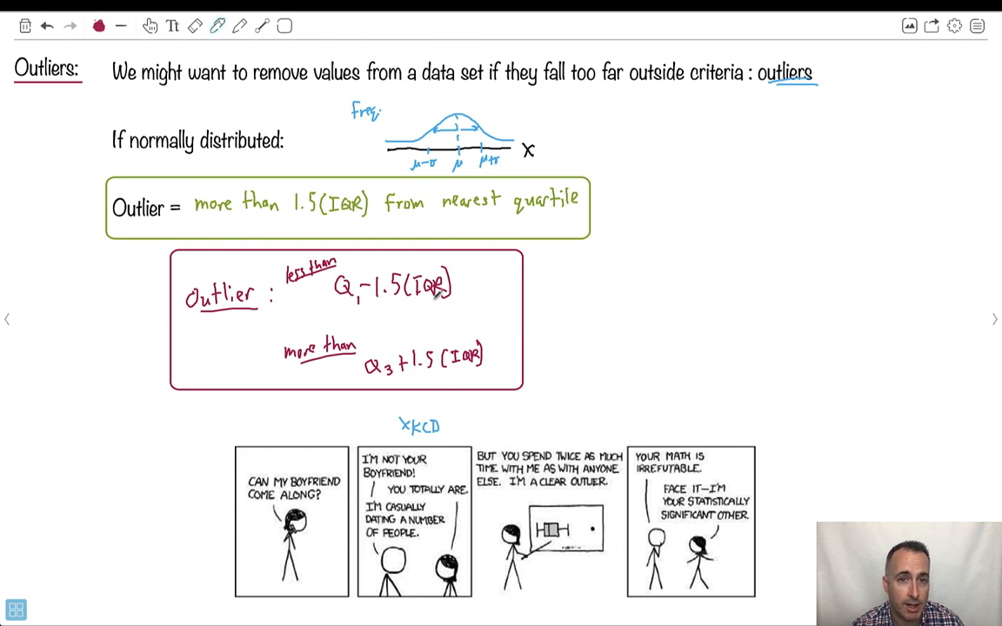
{"action": "left_click", "coordinate": [995, 318]}
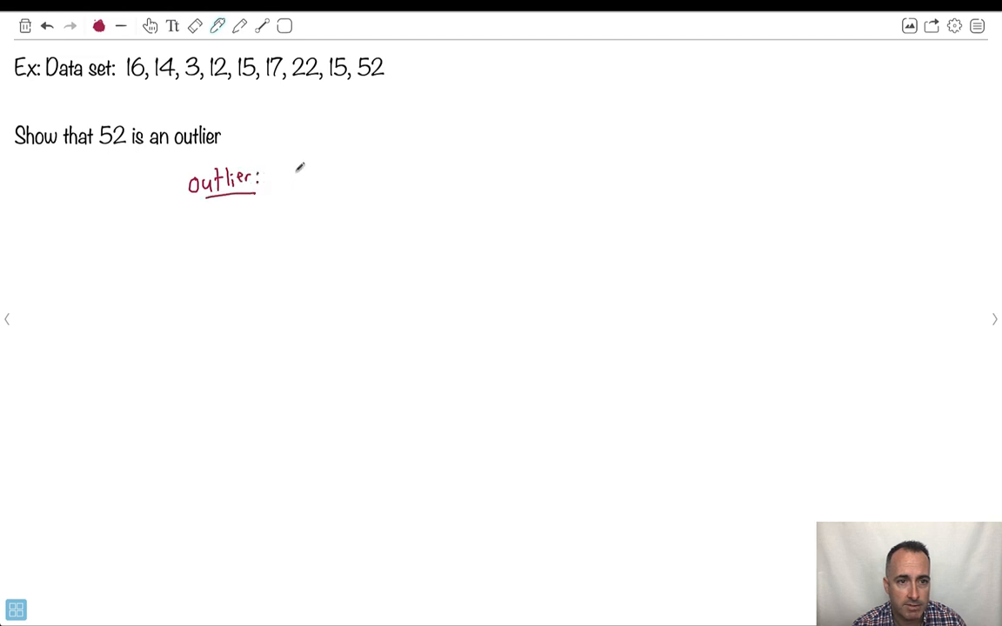
- Write 'less than Q1 − 1.5 IQR' and 'more than Q3 + 1.5 IQR' in red beside Outlier
{"action": "left_click_drag", "start_coordinate": [292, 174], "coordinate": [357, 183]}
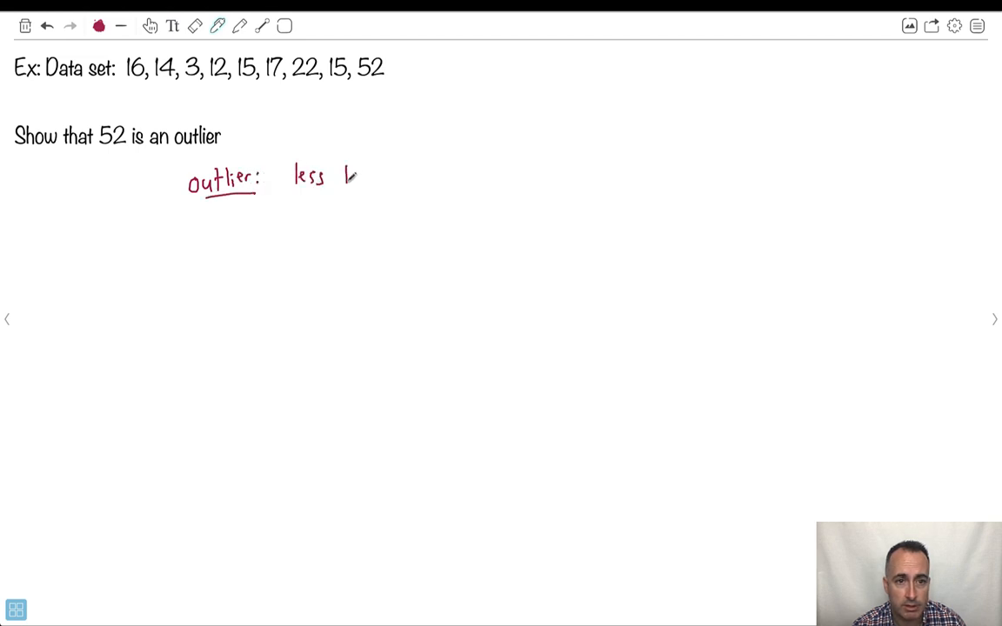
{"action": "type", "text": "than Q1 -"}
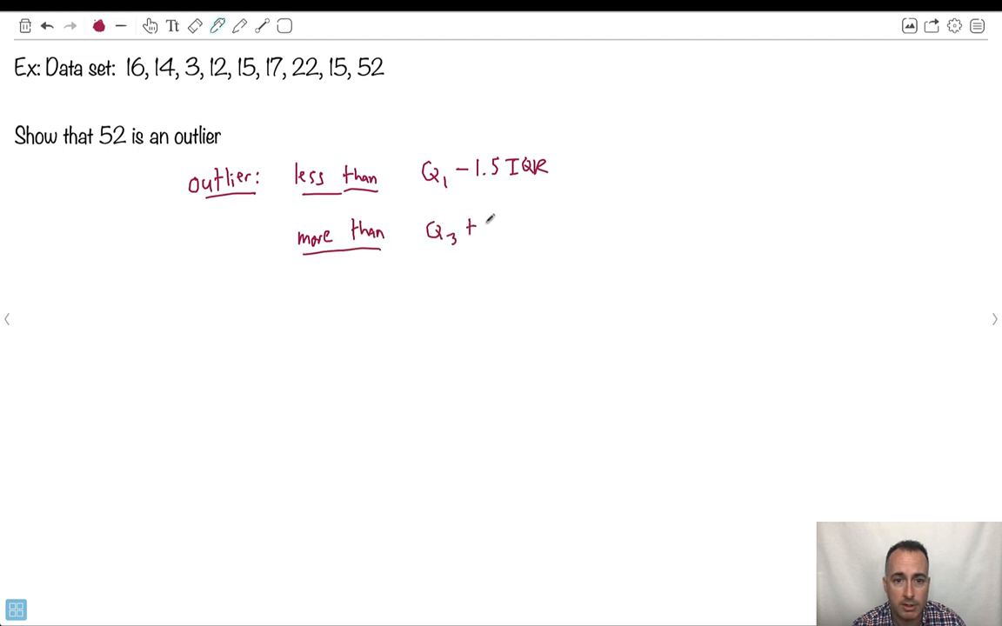
{"action": "type", "text": "1.5 IQR"}
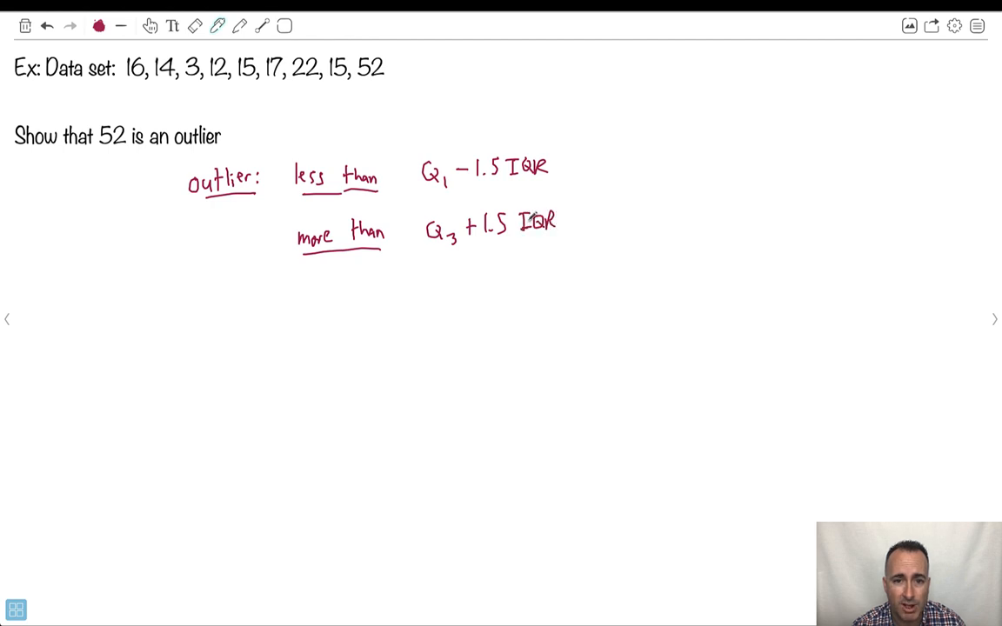
{"action": "mouse_move", "coordinate": [326, 322]}
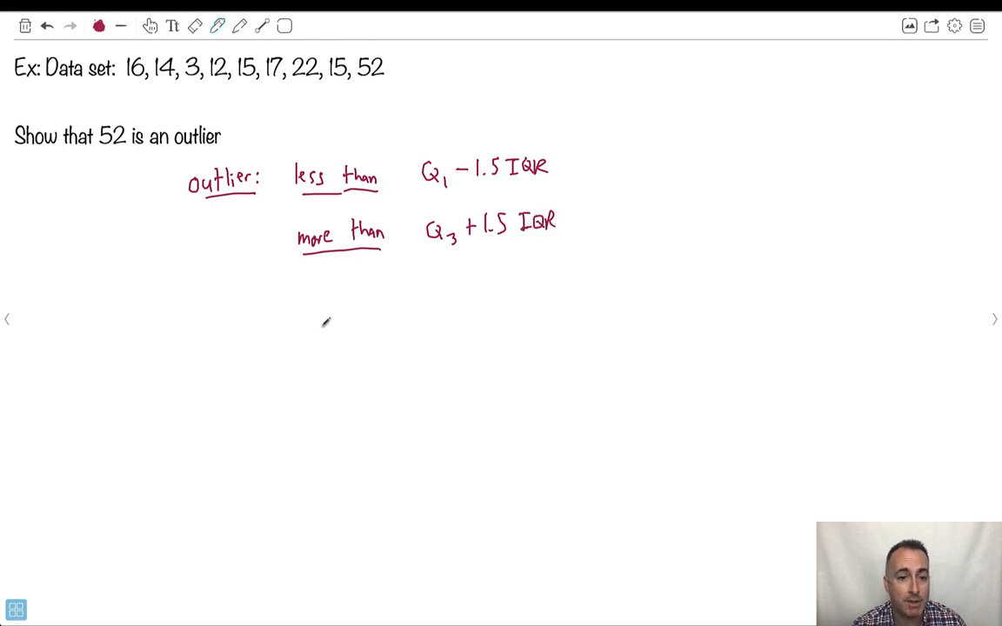
{"action": "left_click", "coordinate": [503, 583]}
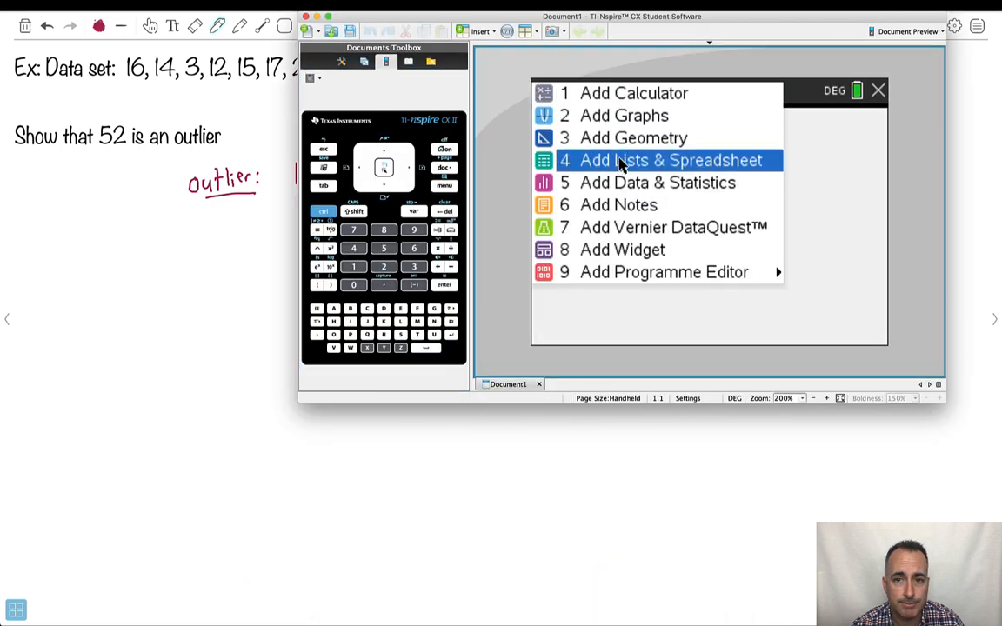
- Add a Lists & Spreadsheet page and name column A 'data'
{"action": "left_click", "coordinate": [670, 160]}
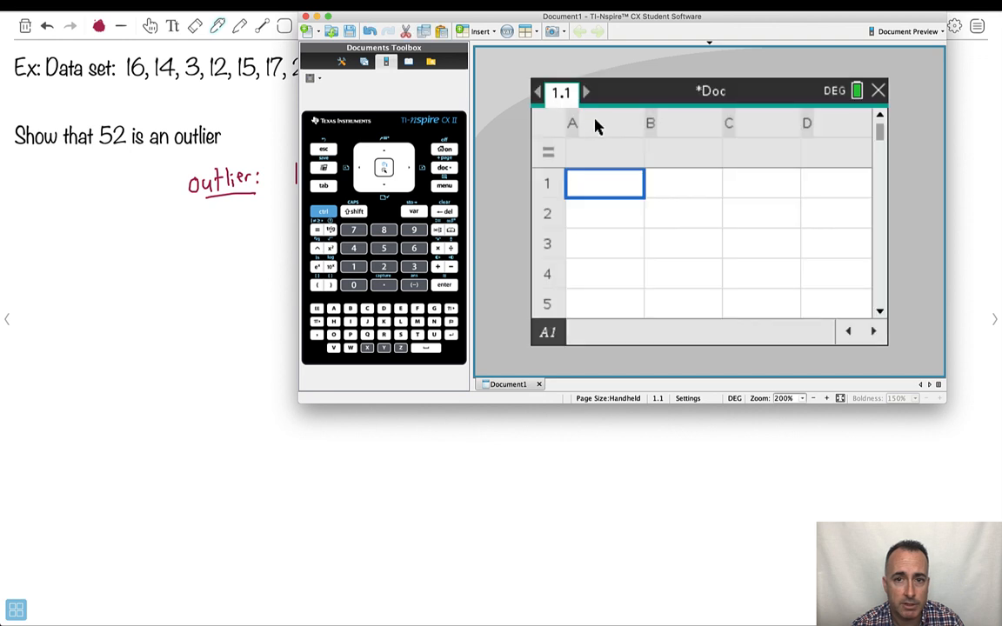
{"action": "left_click", "coordinate": [572, 123]}
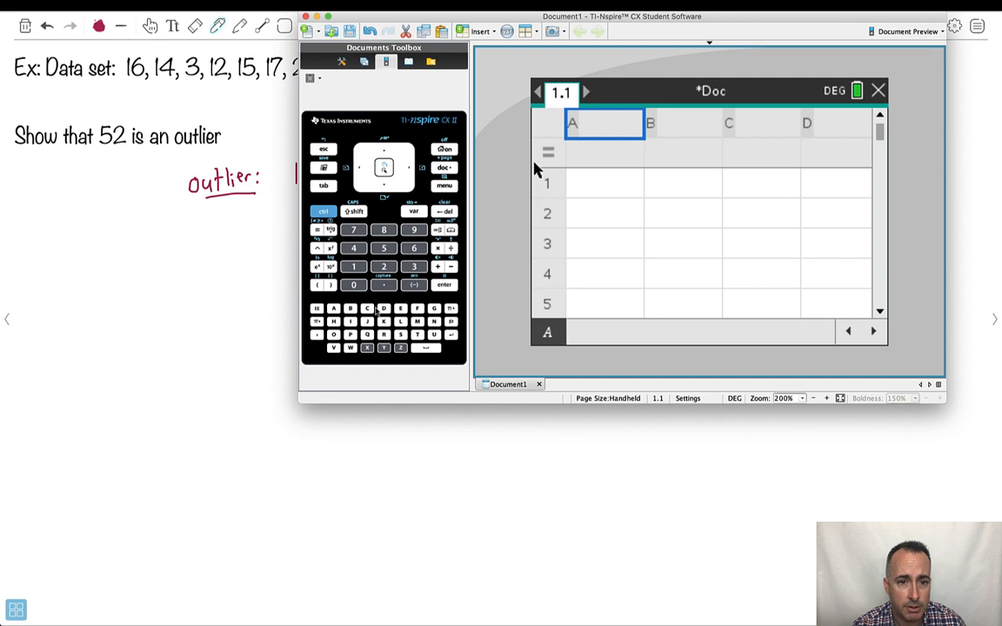
{"action": "type", "text": "dat"}
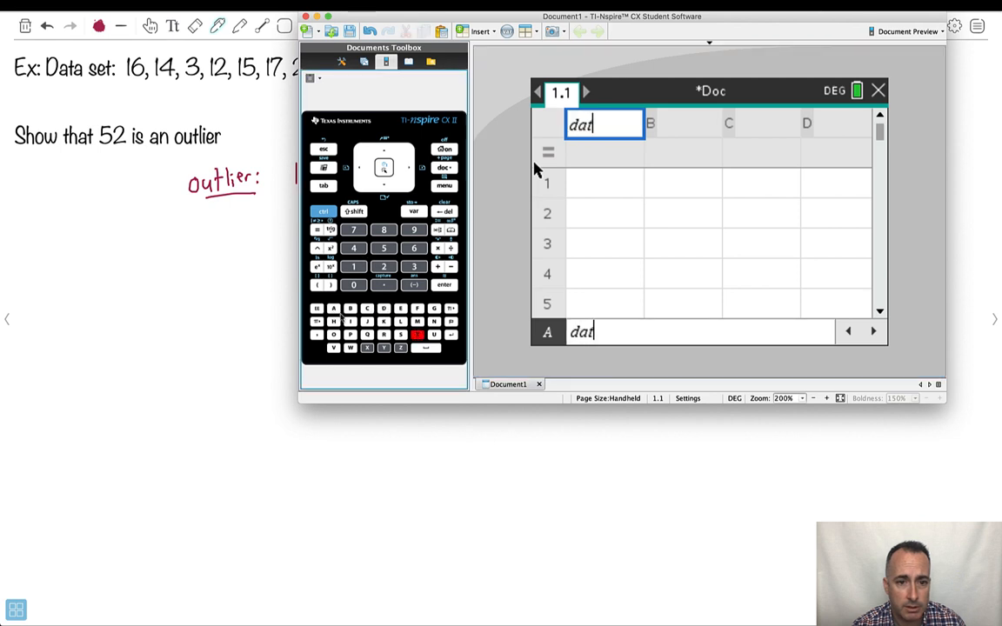
{"action": "key", "text": "enter"}
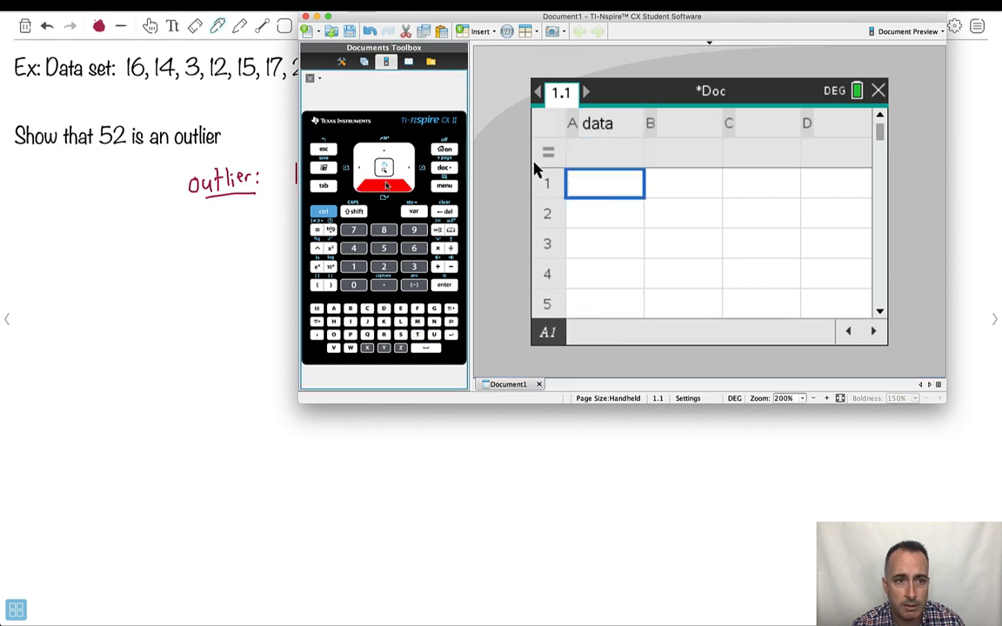
- Enter the values 16, 14, 3, 12, 15, 17, 22 down column A
{"action": "type", "text": "16"}
{"action": "left_click", "coordinate": [604, 214]}
{"action": "type", "text": "14"}
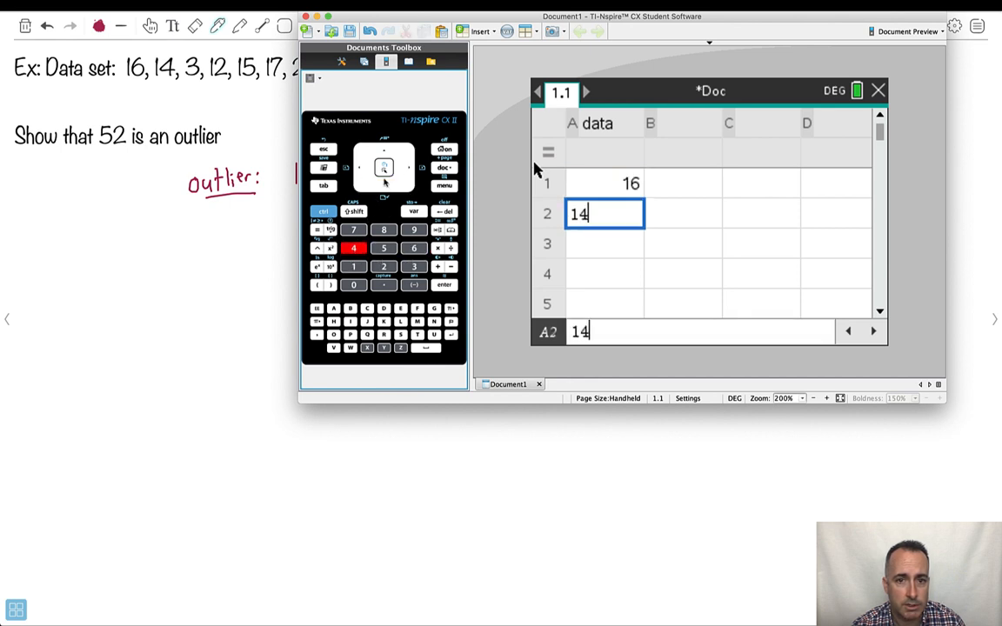
{"action": "type", "text": "3"}
{"action": "left_click", "coordinate": [605, 243]}
{"action": "type", "text": "12"}
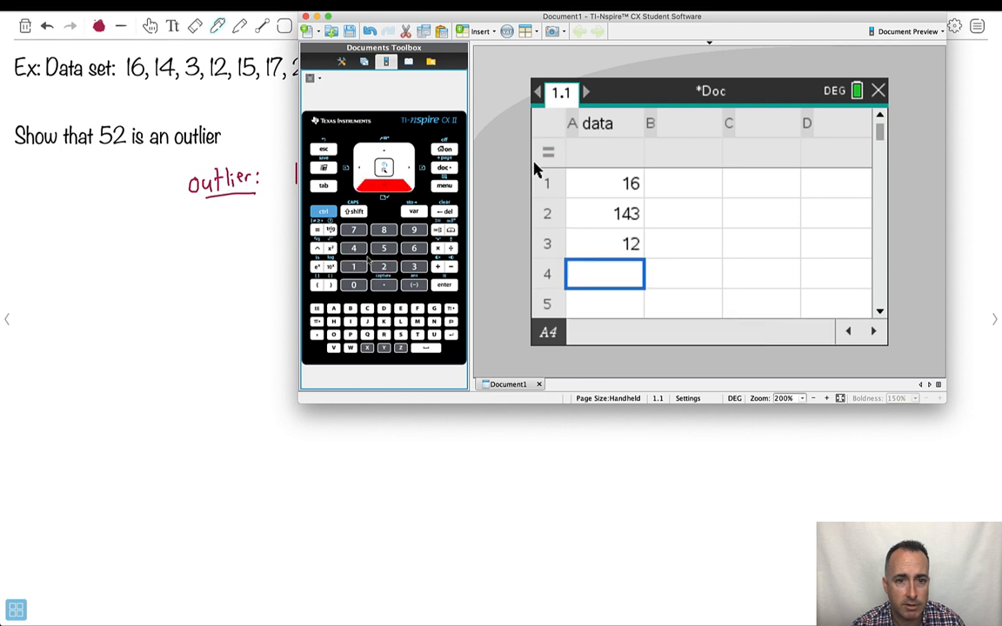
{"action": "type", "text": "15"}
{"action": "left_click", "coordinate": [605, 214]}
{"action": "type", "text": "14"}
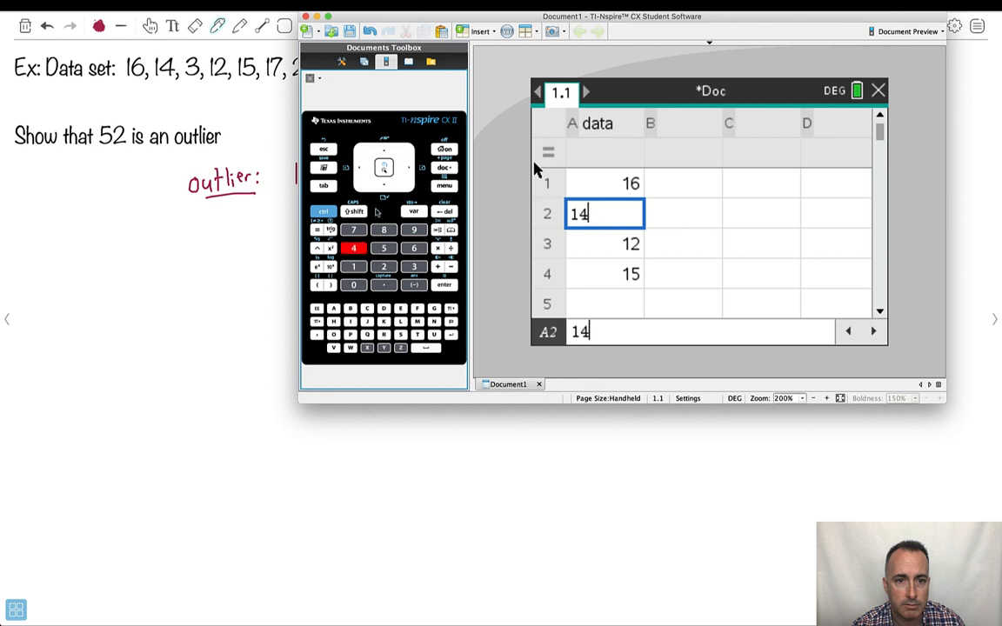
{"action": "key", "text": "enter"}
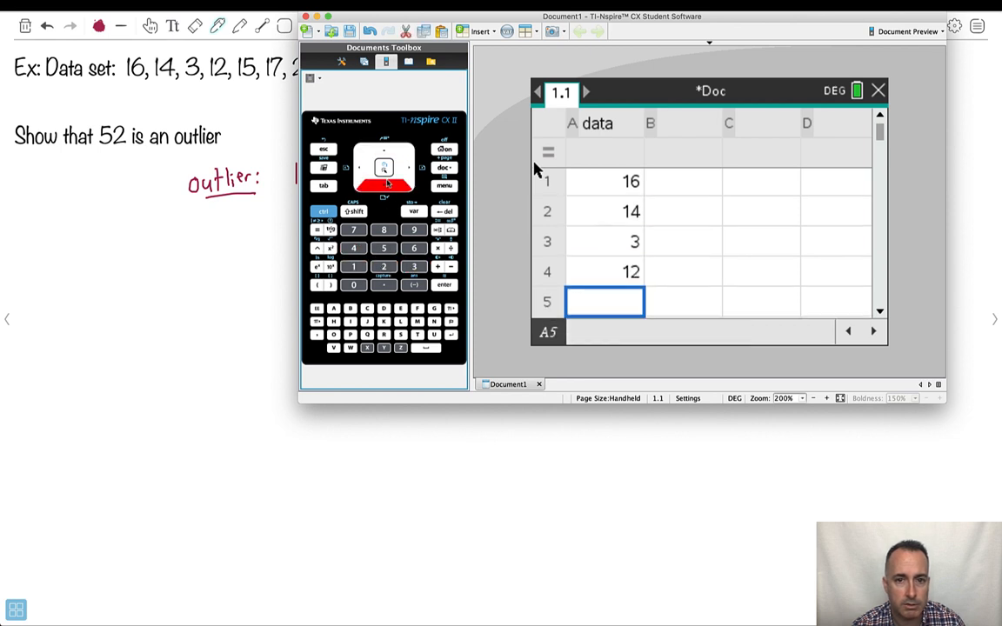
{"action": "type", "text": "15"}
{"action": "type", "text": "17"}
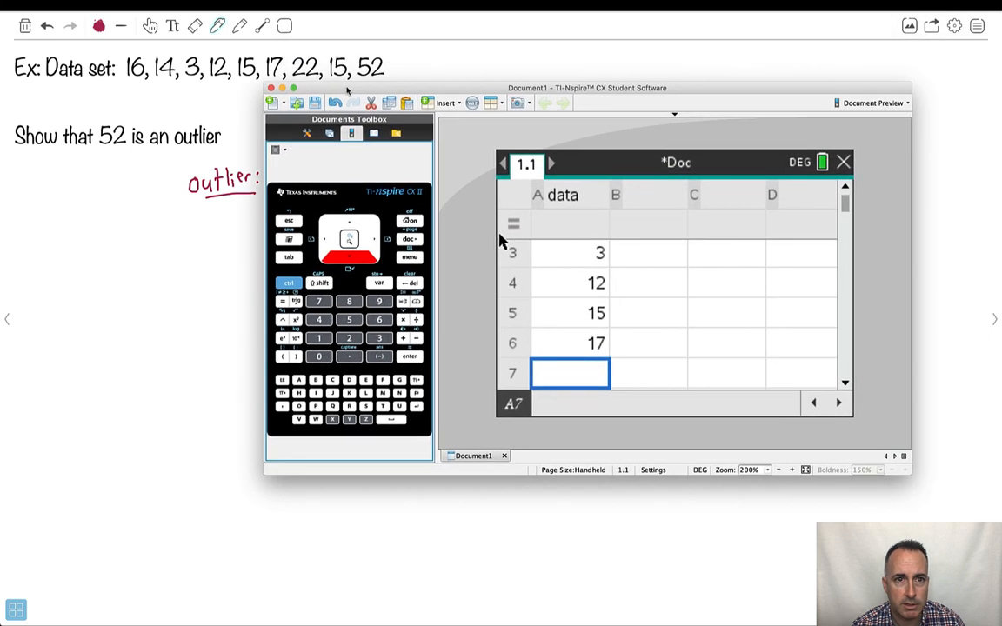
{"action": "type", "text": "22"}
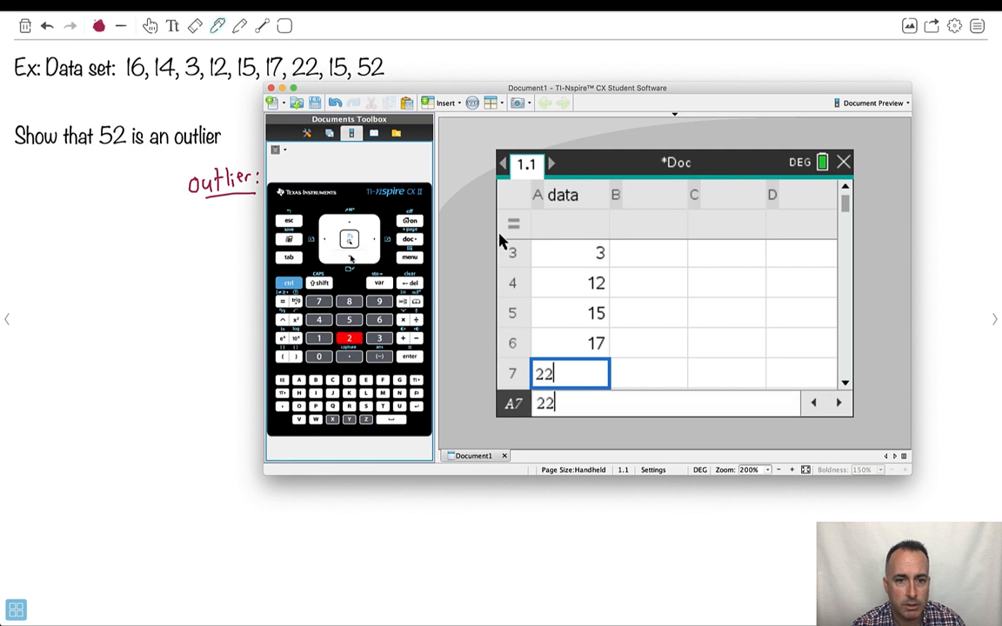
{"action": "type", "text": "1"}
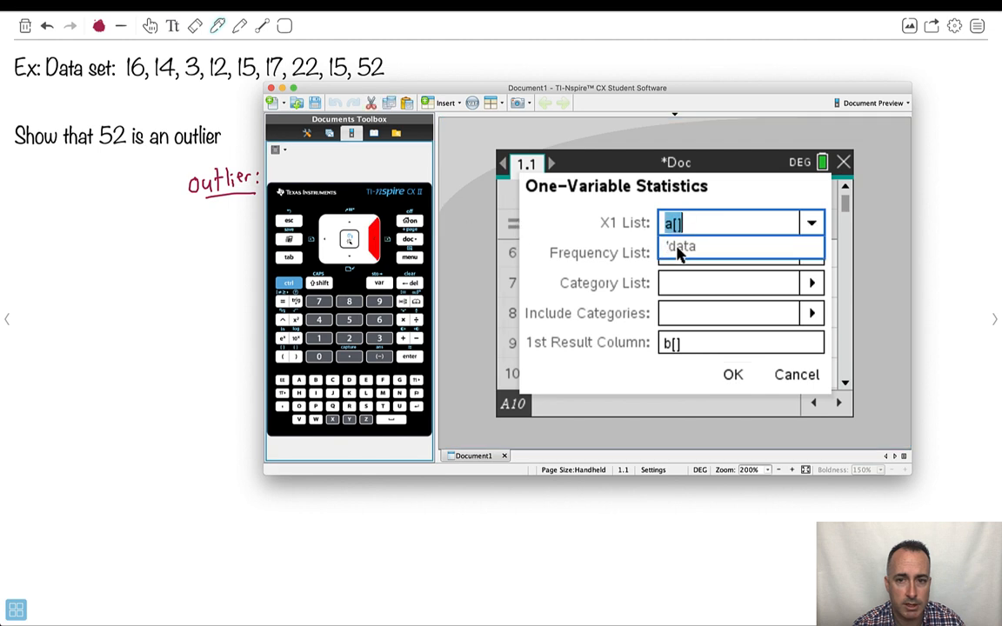
- Pick 'data' as the X1 List for One-Variable Statistics, giving Q1 13 and Q3 19.5
{"action": "left_click", "coordinate": [733, 374]}
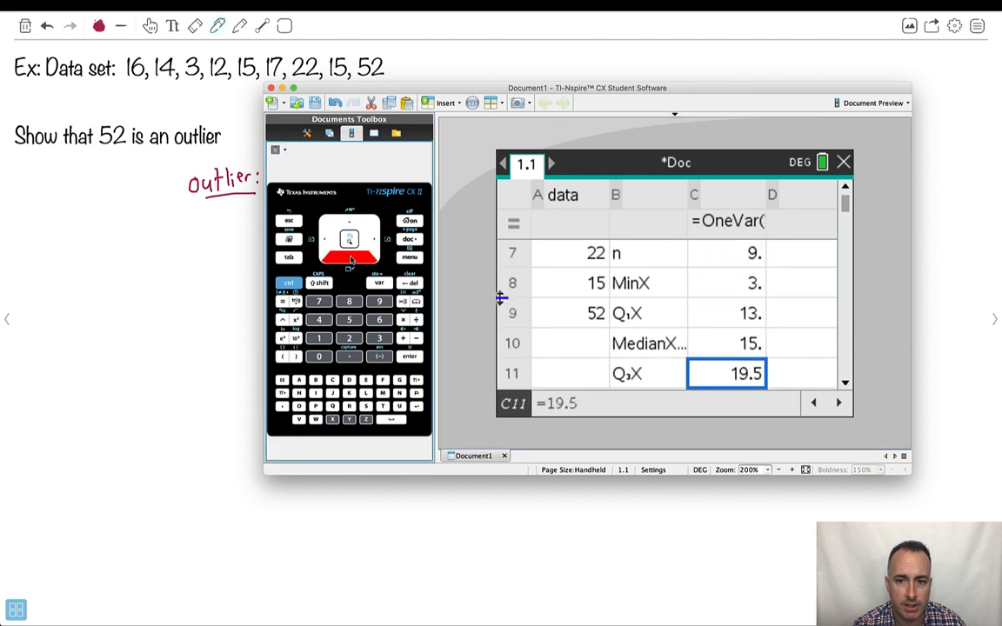
{"action": "mouse_move", "coordinate": [696, 323]}
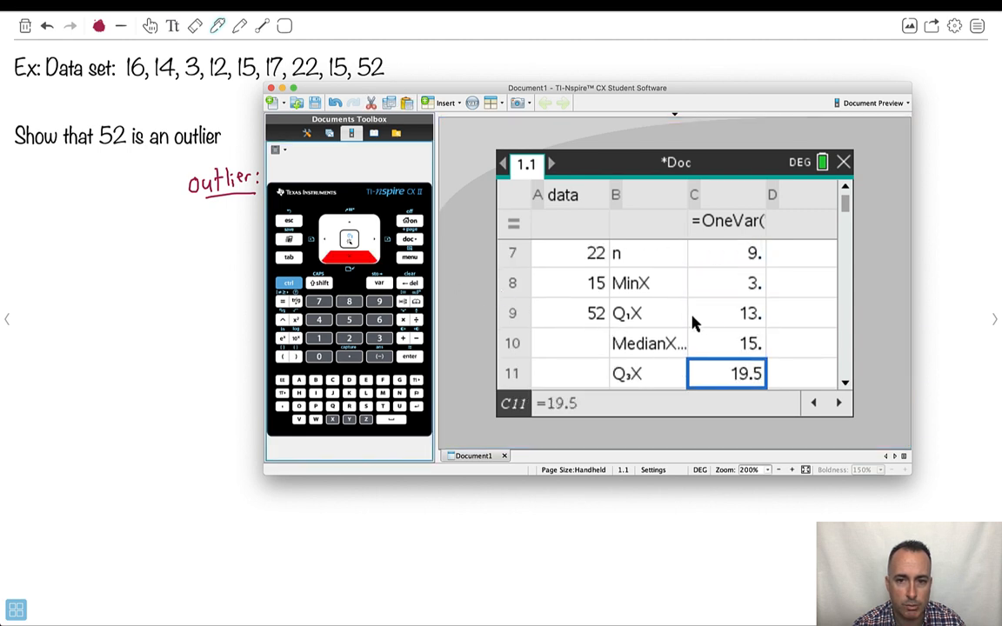
{"action": "mouse_move", "coordinate": [606, 157]}
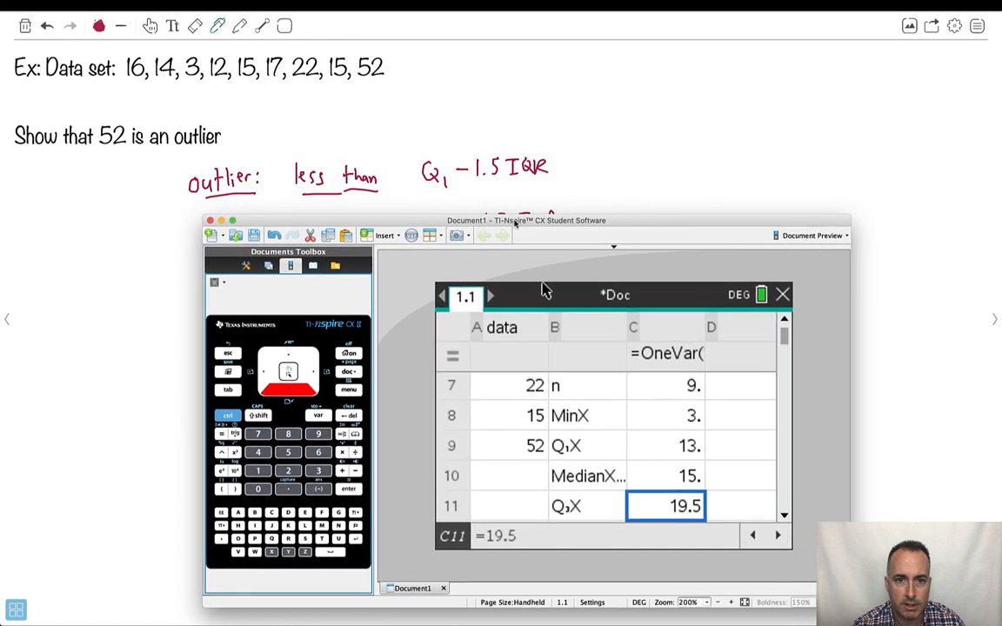
{"action": "mouse_move", "coordinate": [580, 87]}
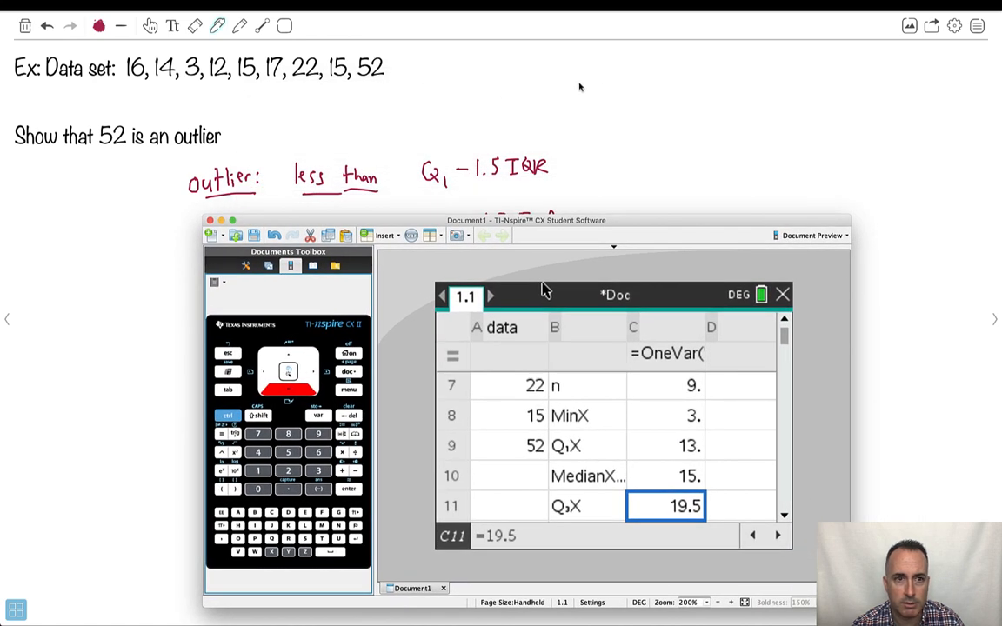
- Write Q1 = 13, Q3 = 19.5 in blue, then (1.5)(IQR) = 1.5(19.5 − 13) in purple
{"action": "left_click", "coordinate": [99, 25]}
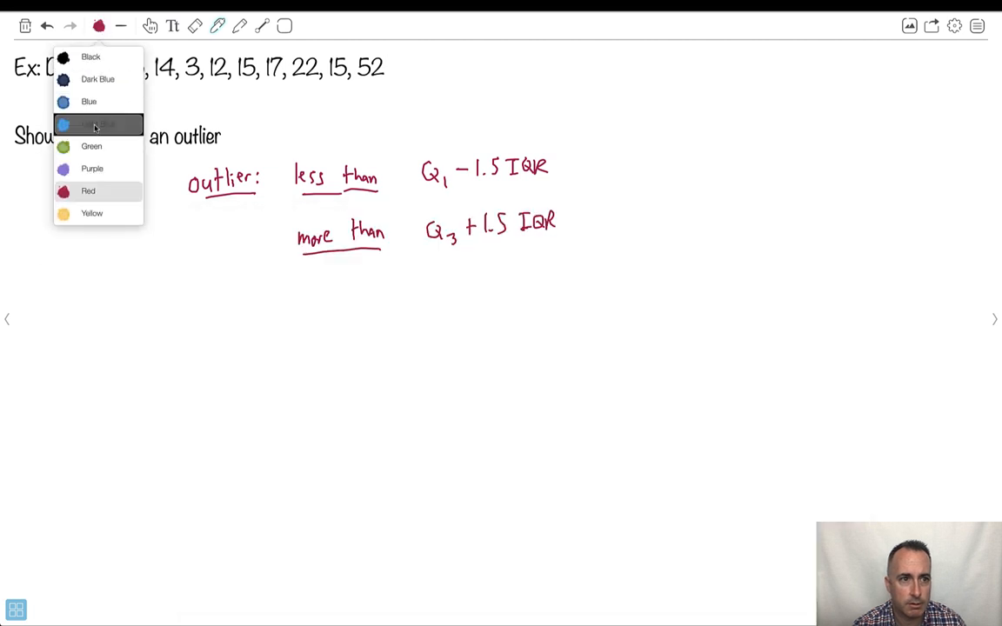
{"action": "left_click", "coordinate": [89, 102]}
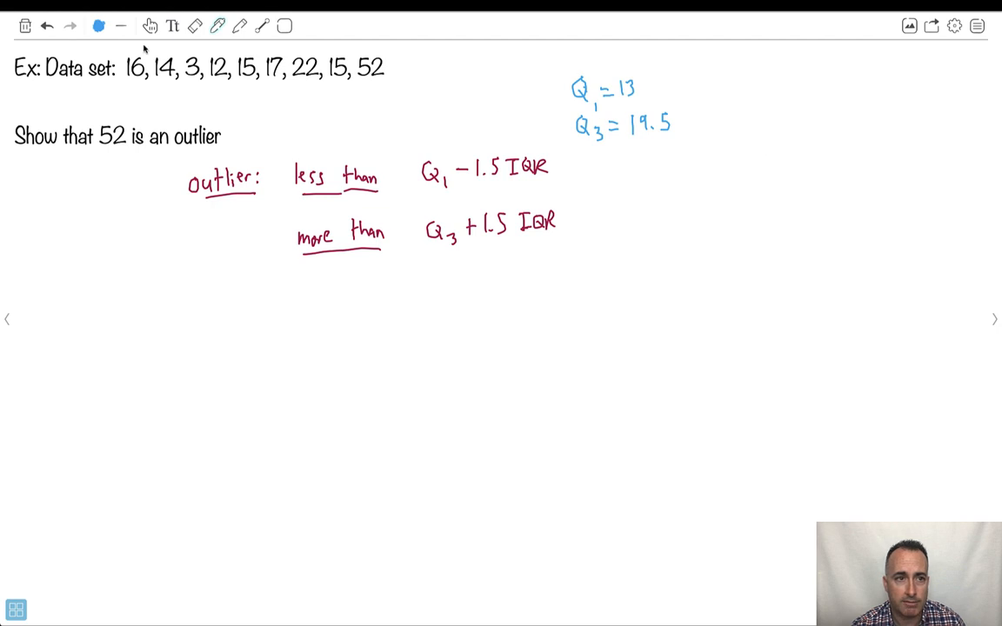
{"action": "left_click", "coordinate": [98, 25]}
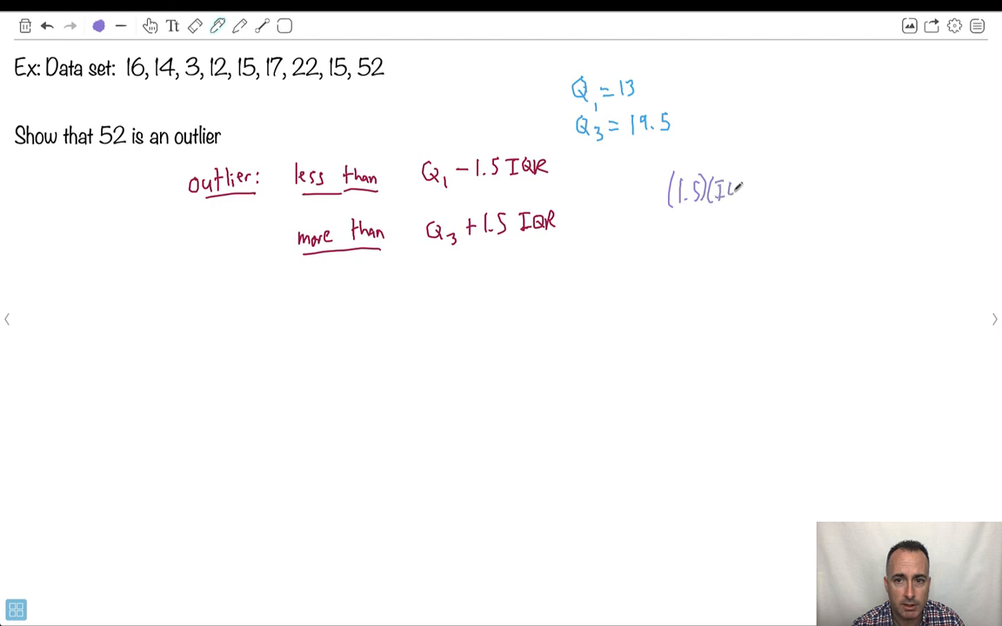
{"action": "type", "text": "QR)"}
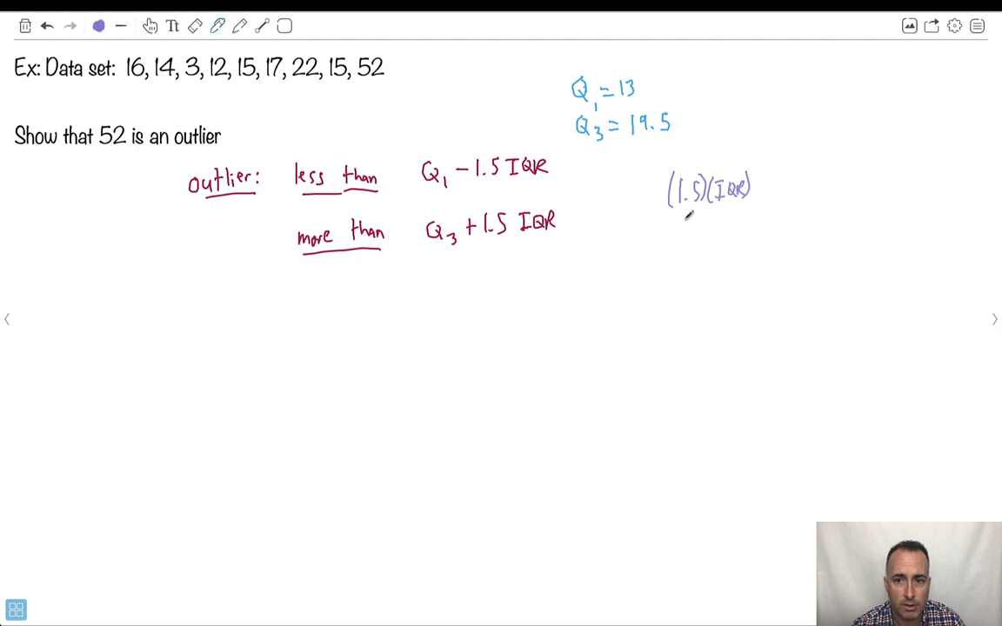
{"action": "type", "text": "=1.5(19.5"}
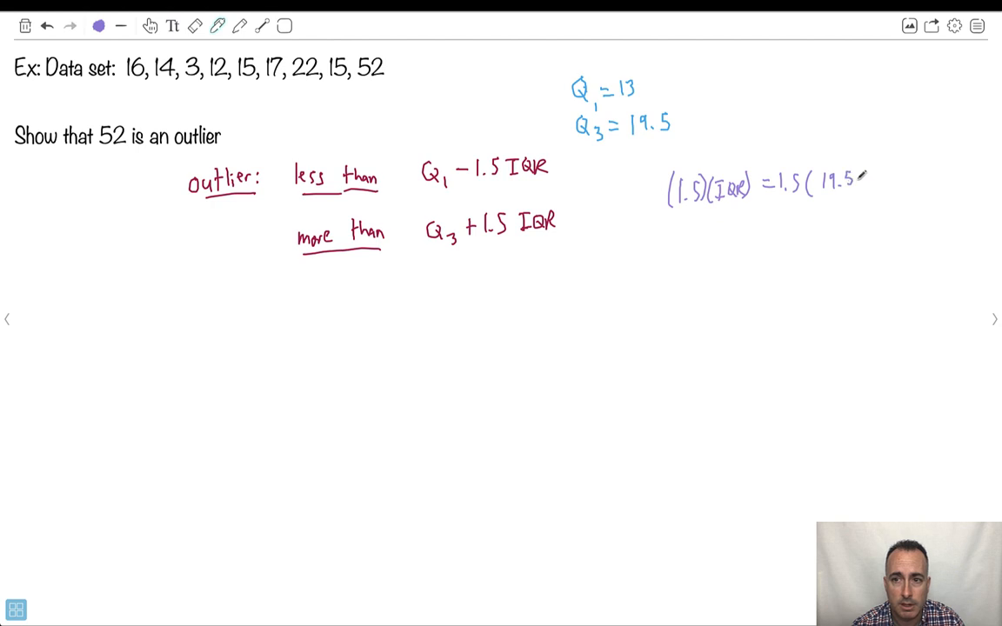
{"action": "type", "text": "-13)"}
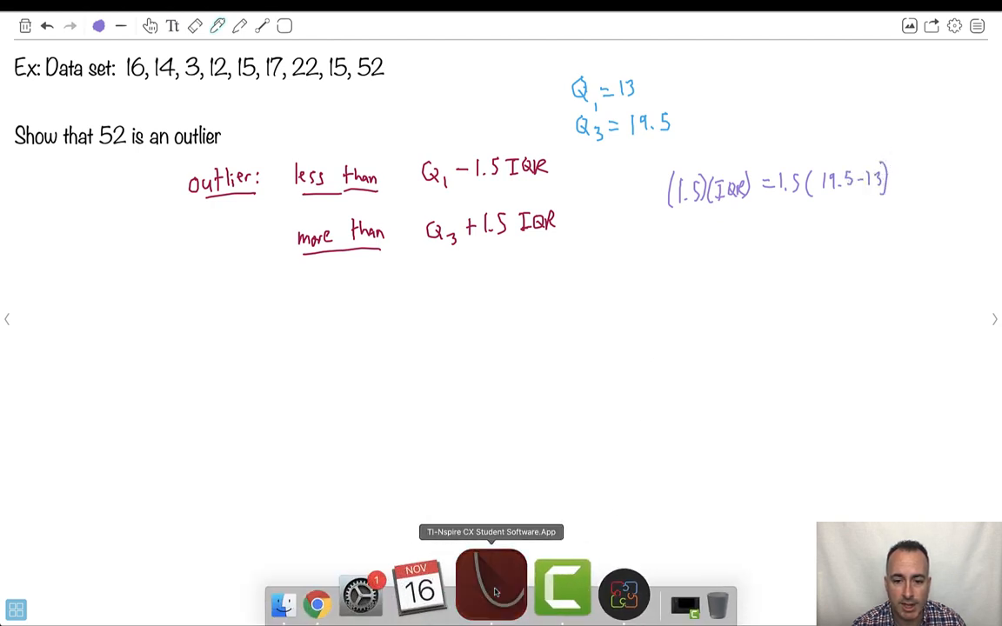
- Calculate 19.5 − 13 = 6.5 in the TI-Nspire calculator to get the interquartile range
{"action": "left_click", "coordinate": [490, 587]}
{"action": "type", "text": "19"}
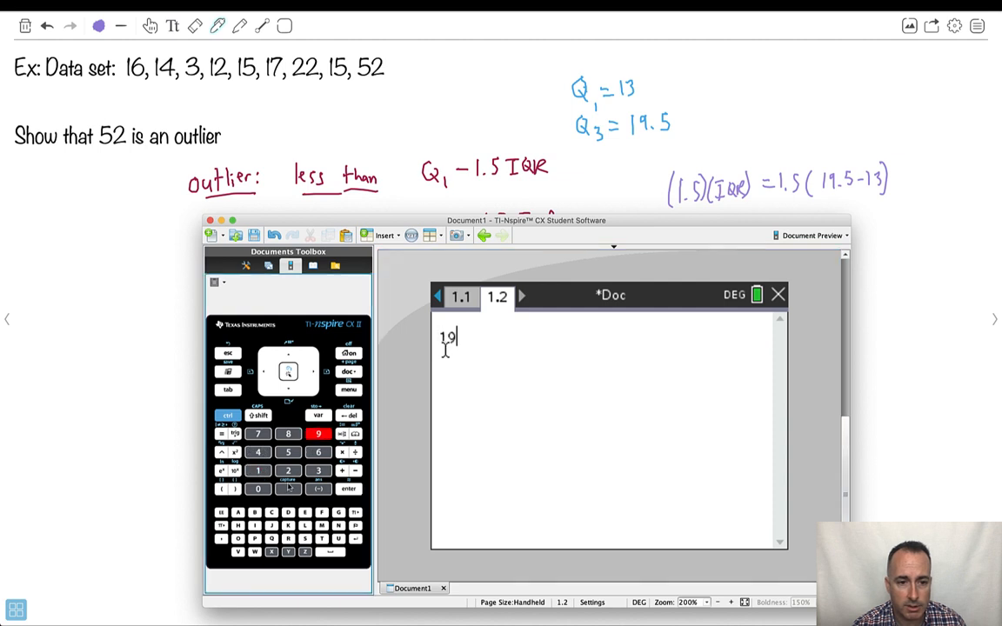
{"action": "type", "text": ".5-"}
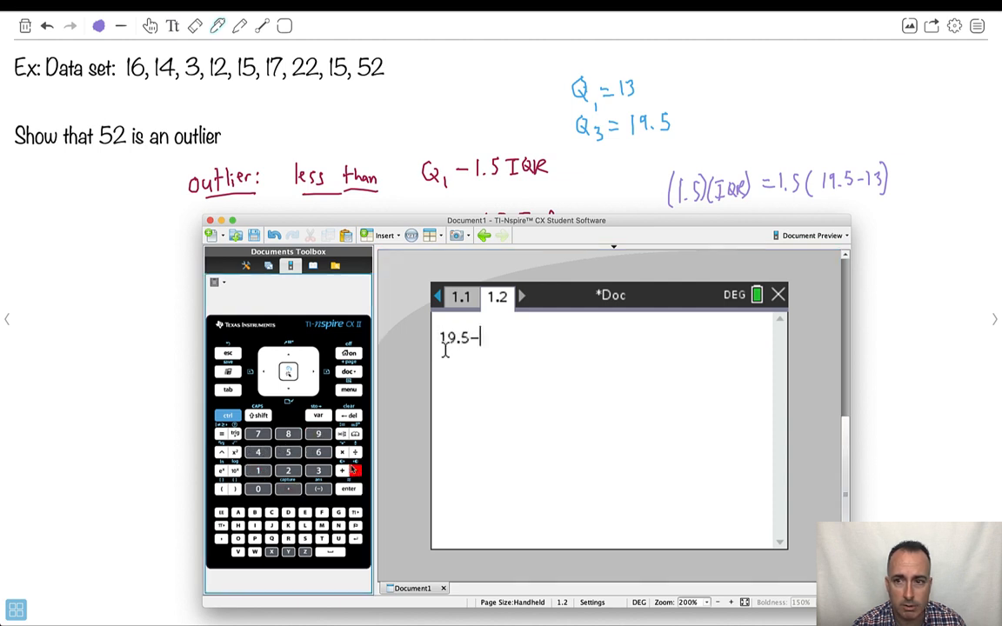
{"action": "key", "text": "enter"}
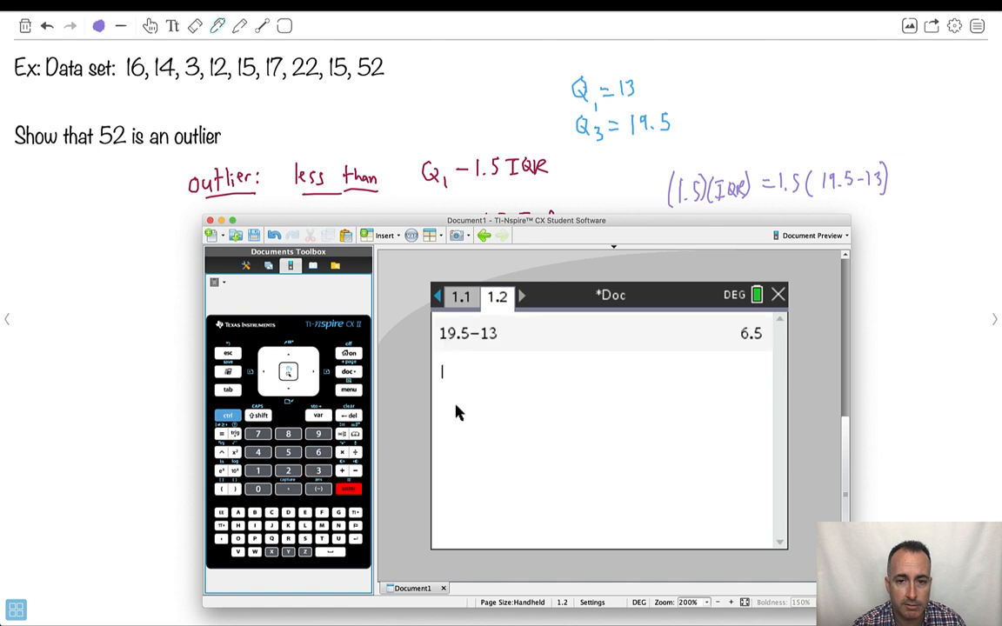
{"action": "mouse_move", "coordinate": [444, 418]}
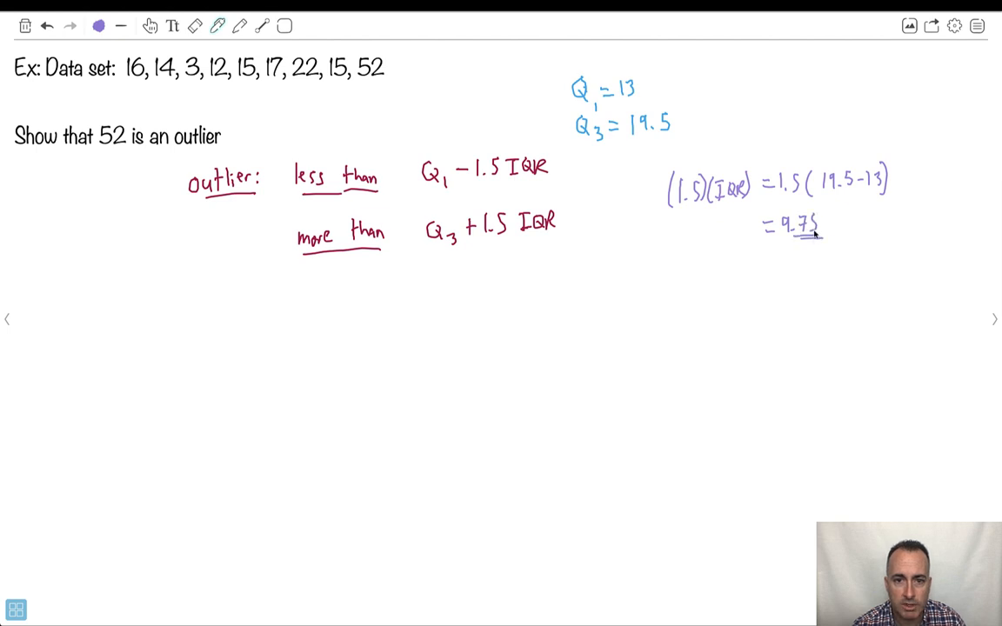
- In black pen, write the lower fence 13 − 9.75 = 3.25 and 'less than 3.25'
{"action": "left_click", "coordinate": [98, 25]}
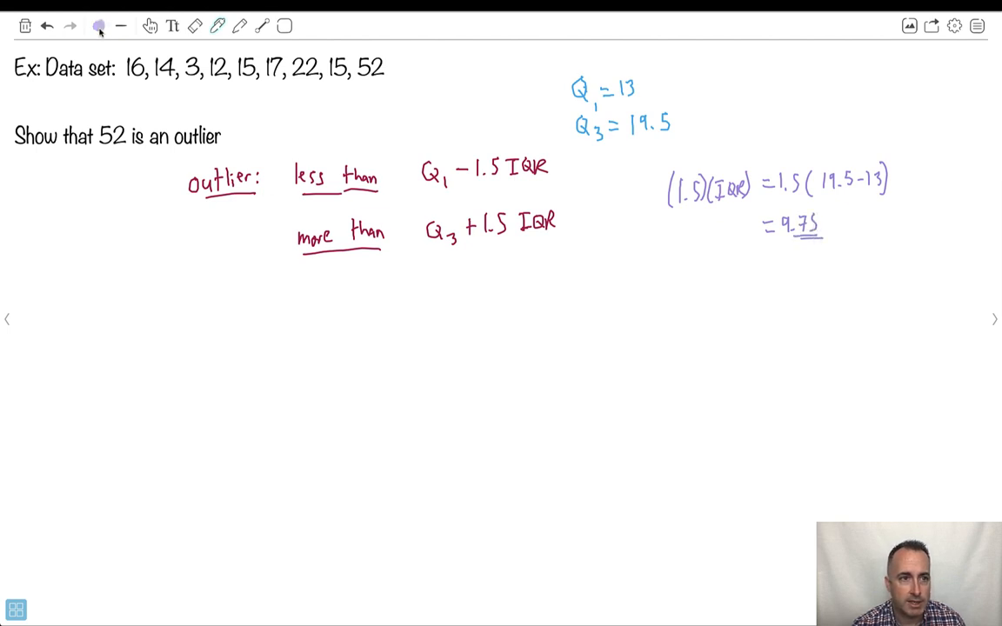
{"action": "left_click", "coordinate": [99, 25]}
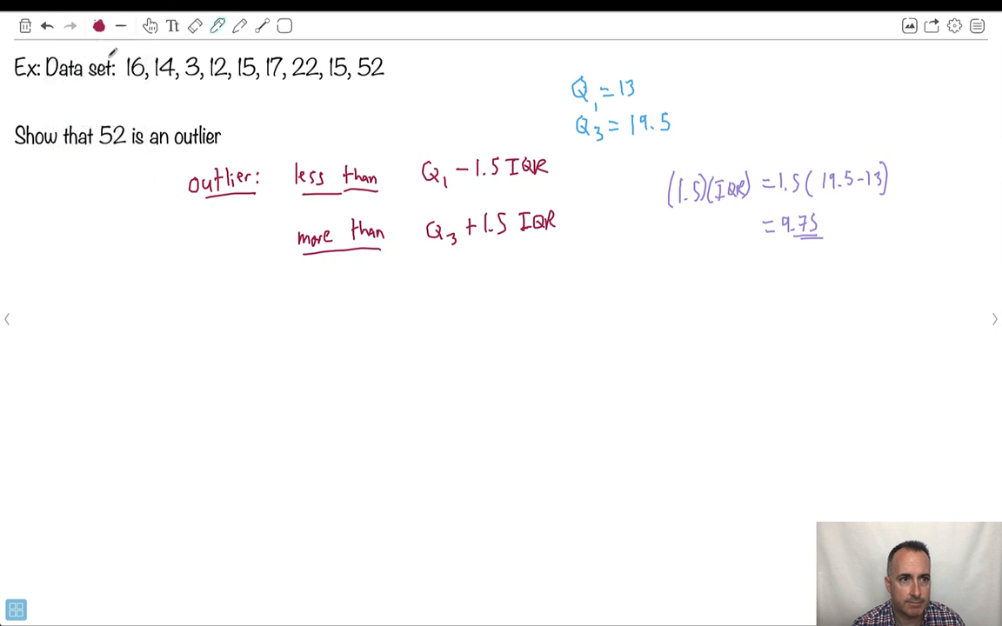
{"action": "left_click", "coordinate": [99, 25]}
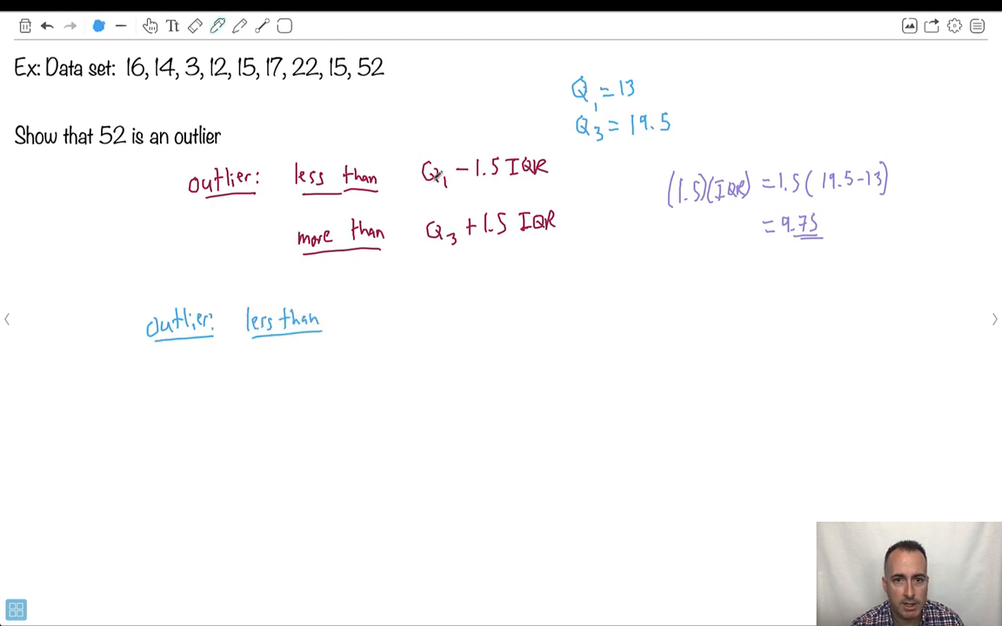
{"action": "left_click", "coordinate": [99, 25]}
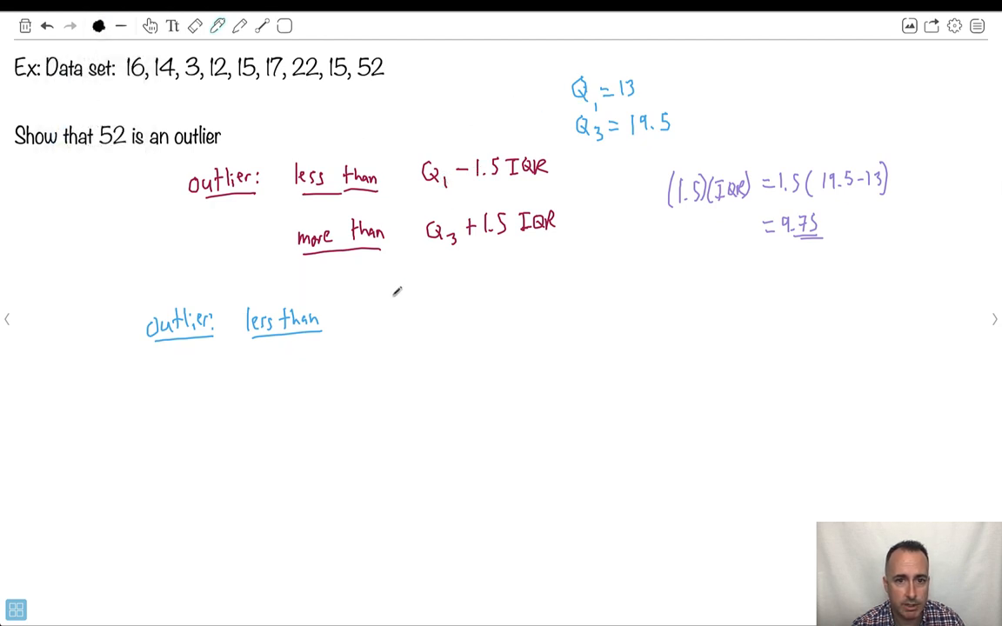
{"action": "type", "text": "13 -"}
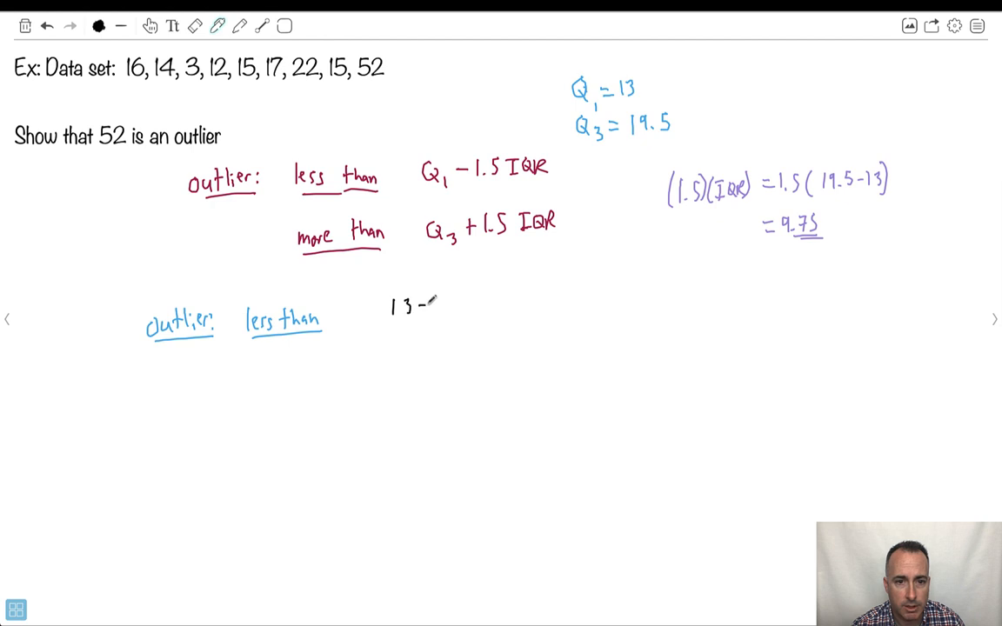
{"action": "type", "text": "9.75 ="}
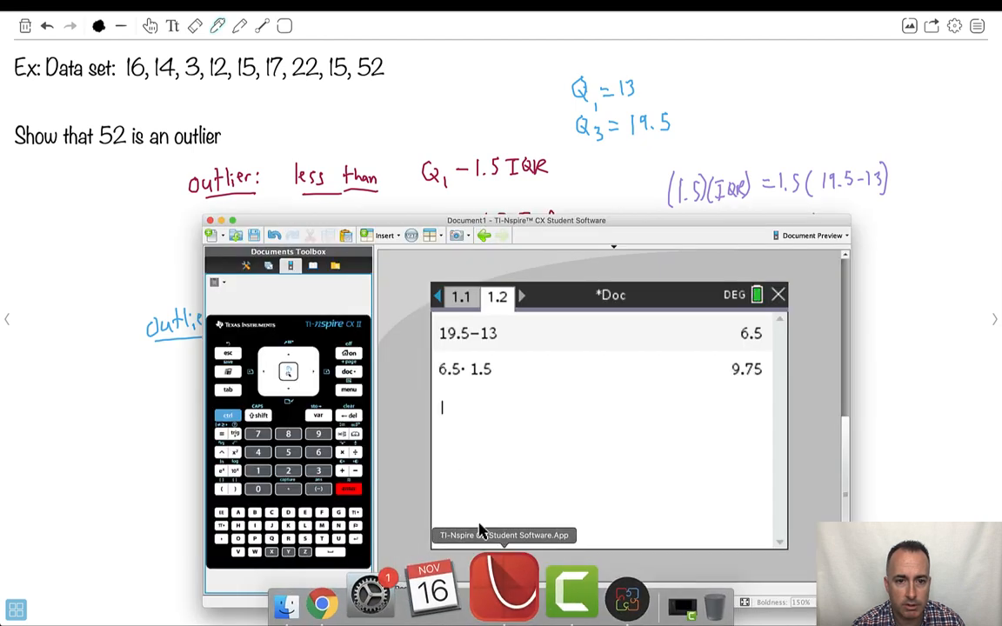
{"action": "type", "text": "13-9.75 ="}
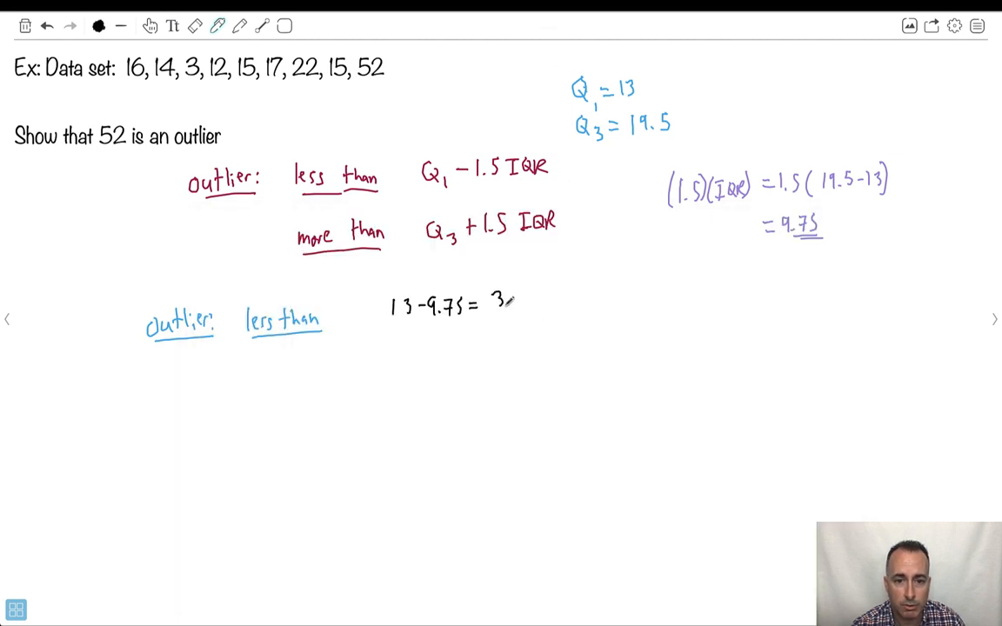
{"action": "type", "text": "3.25 less tha"}
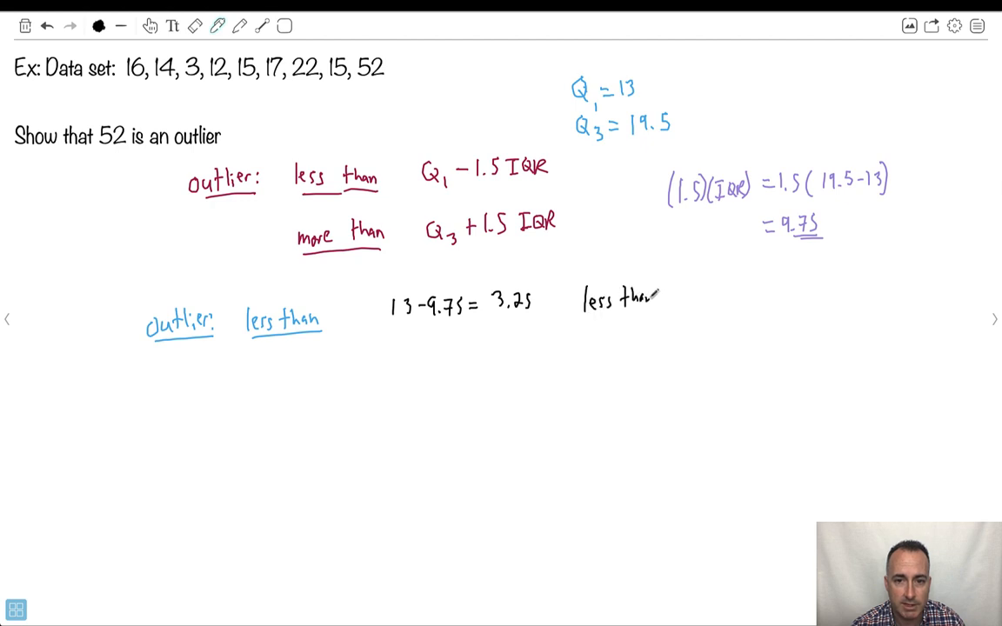
{"action": "type", "text": "3.25"}
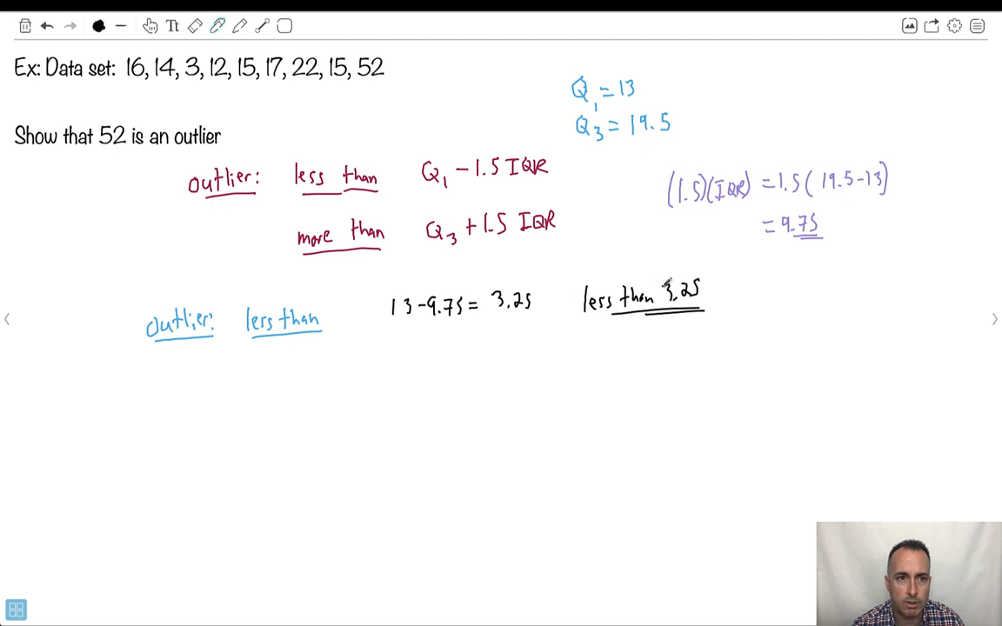
- Switch to red ink and box '3 = outlier'
{"action": "left_click", "coordinate": [98, 26]}
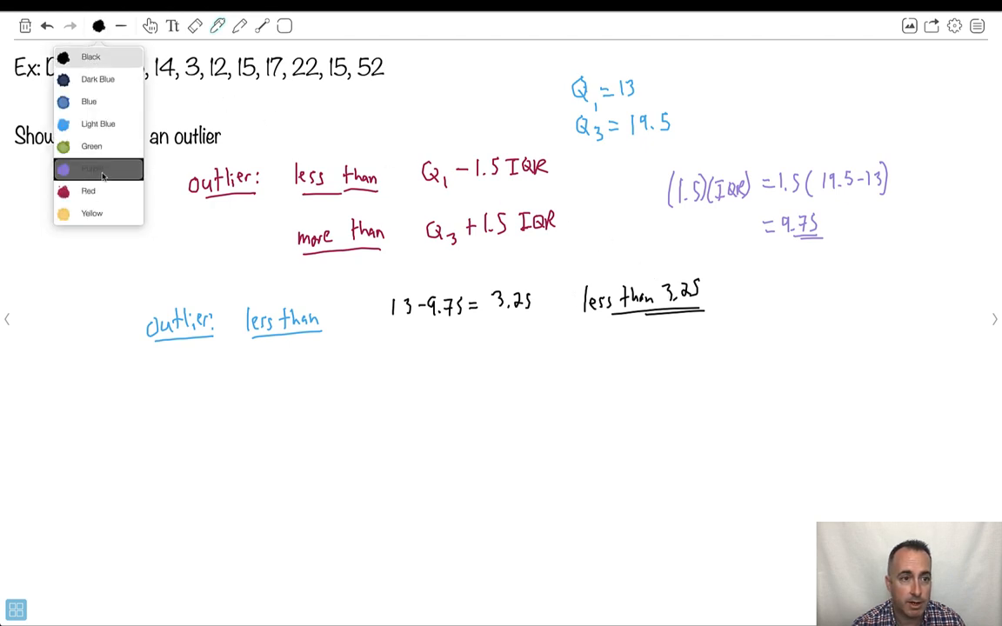
{"action": "left_click", "coordinate": [88, 191]}
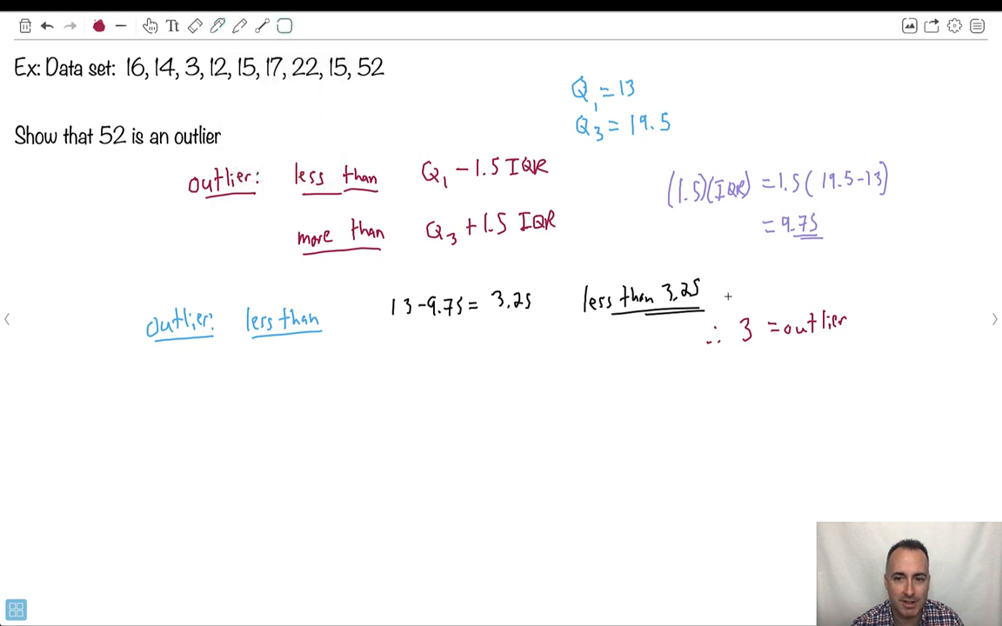
{"action": "left_click_drag", "start_coordinate": [729, 301], "coordinate": [860, 352]}
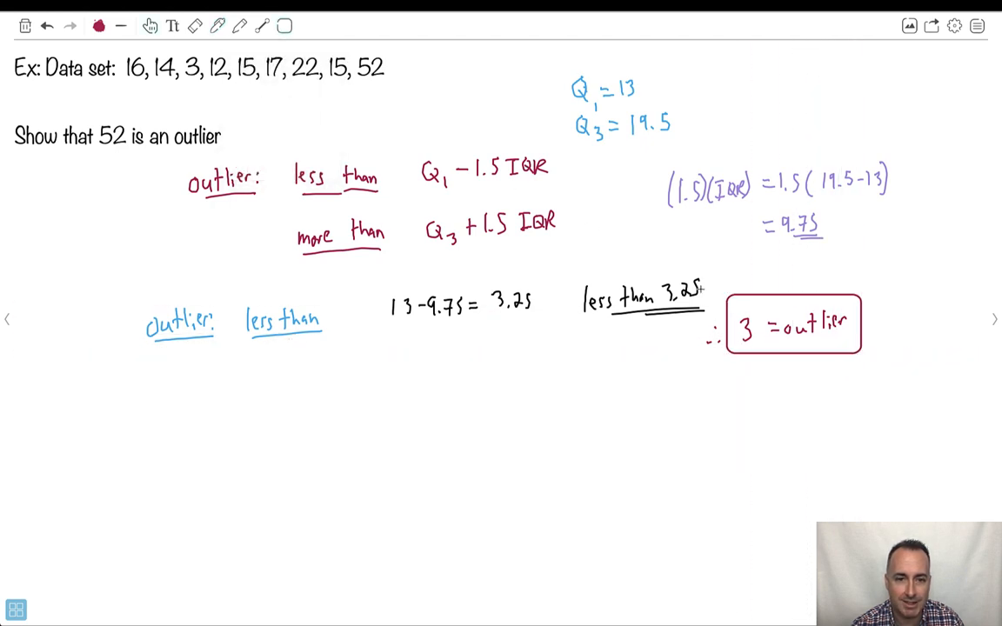
- Write 'greater than:' in blue, then 19.5 + 9.75 = 29.25 in black
{"action": "left_click", "coordinate": [98, 25]}
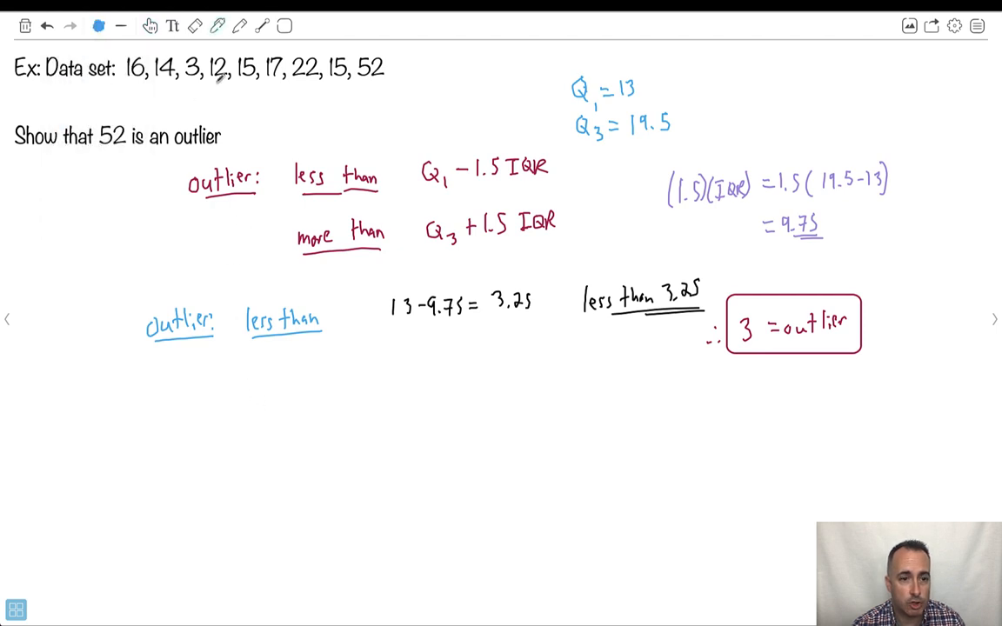
{"action": "type", "text": "greater th"}
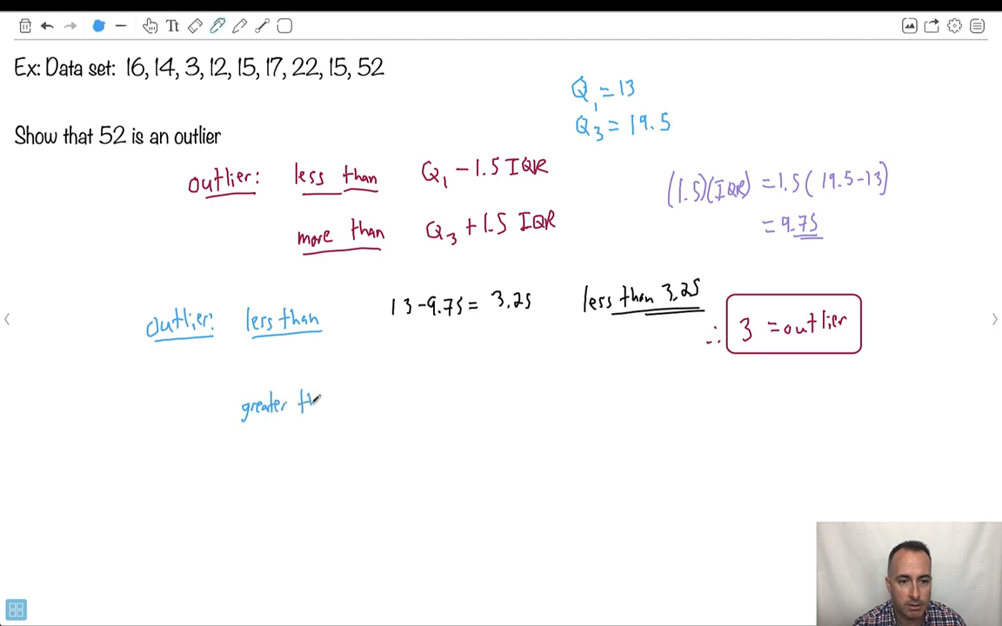
{"action": "left_click", "coordinate": [287, 409]}
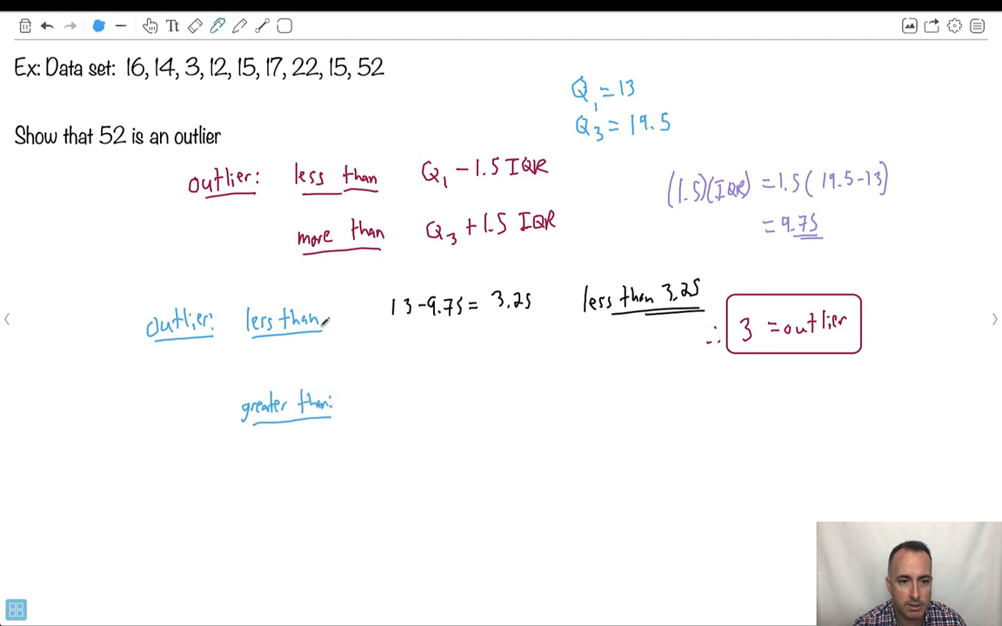
{"action": "left_click", "coordinate": [98, 25]}
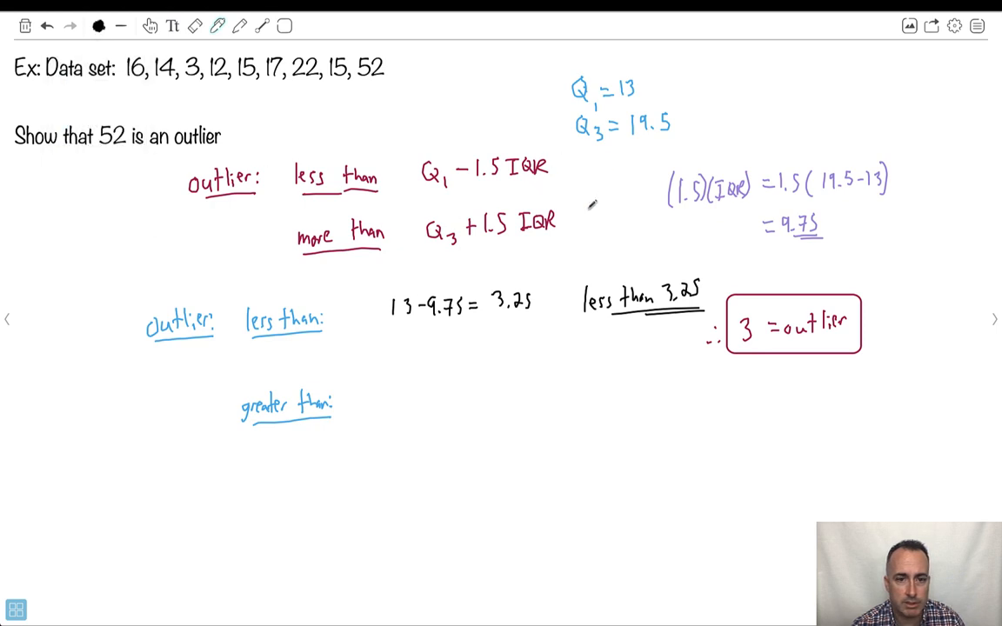
{"action": "type", "text": "19.5"}
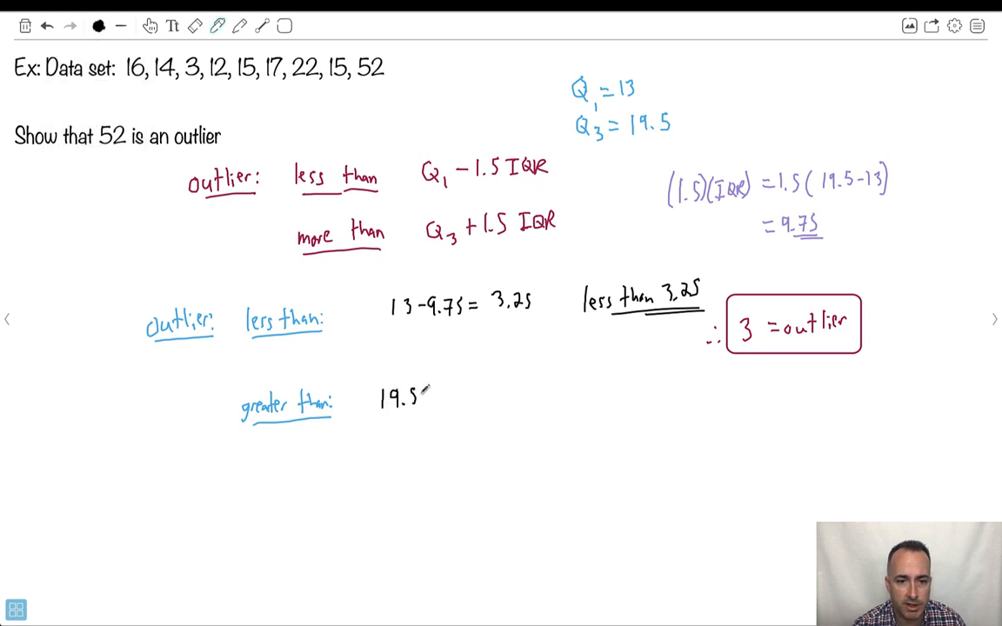
{"action": "type", "text": "+9."}
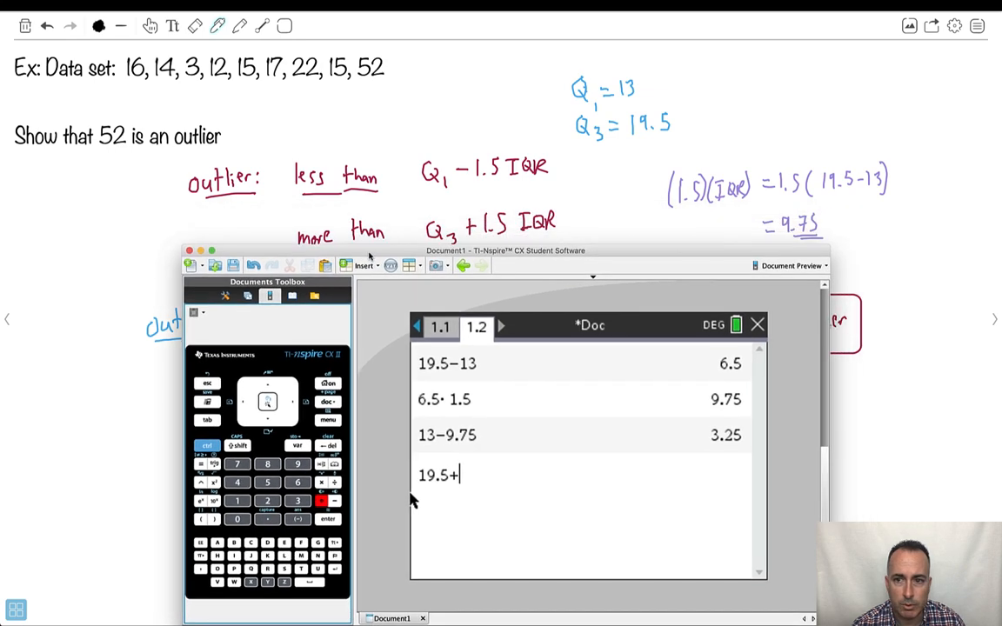
{"action": "type", "text": "9.7"}
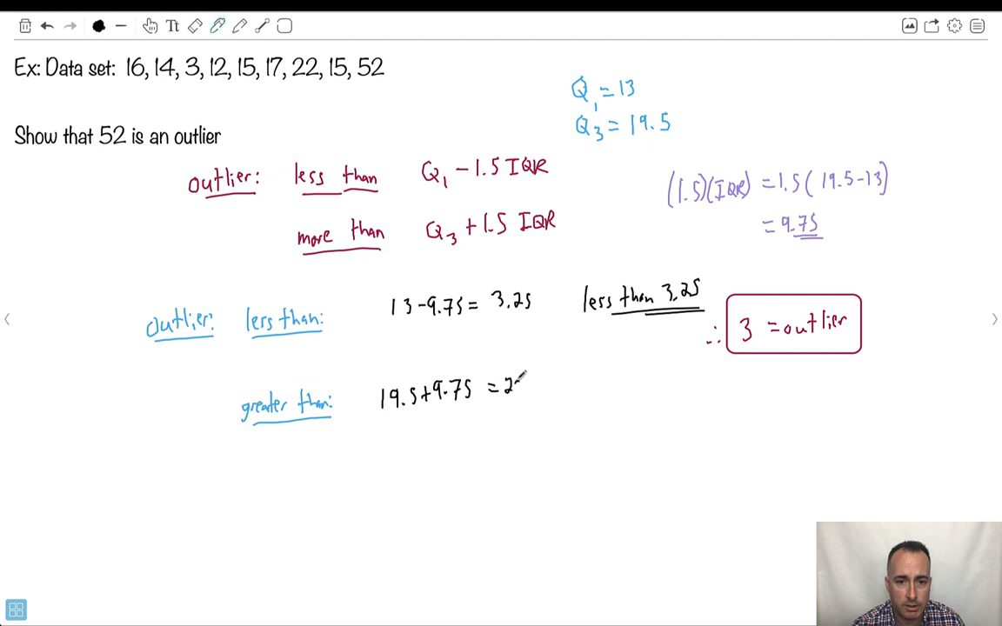
{"action": "type", "text": "9.25"}
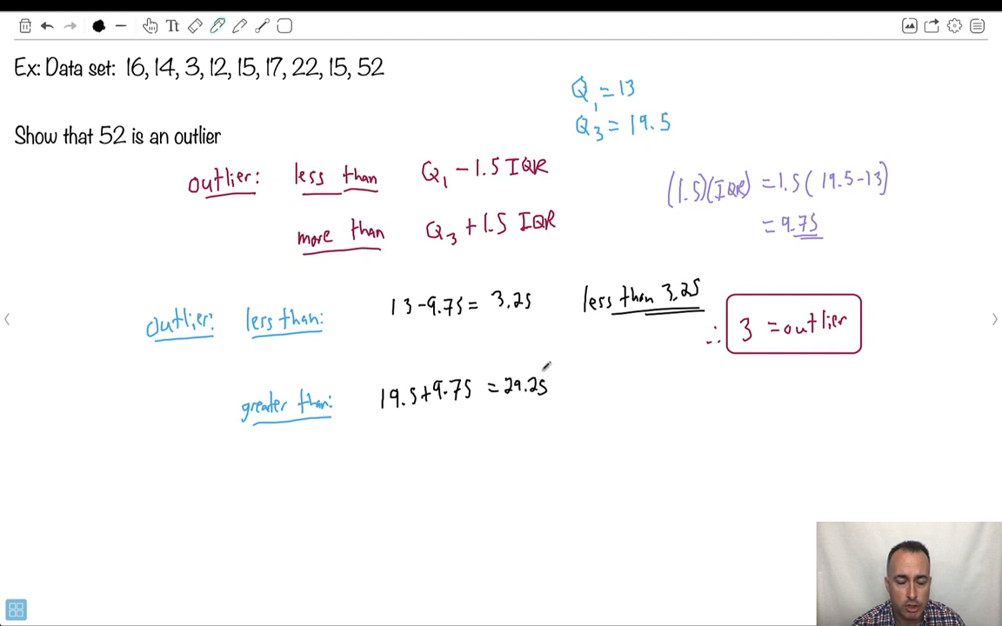
- Write and double-underline 'greater than 29.25', then box '52 = outlier'
{"action": "type", "text": "gr"}
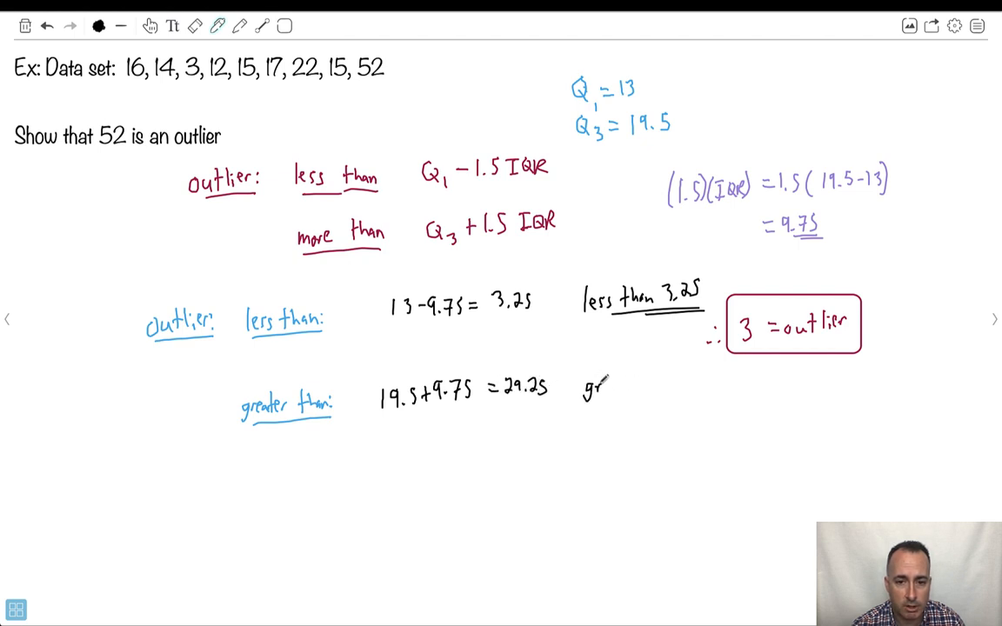
{"action": "type", "text": "greater"}
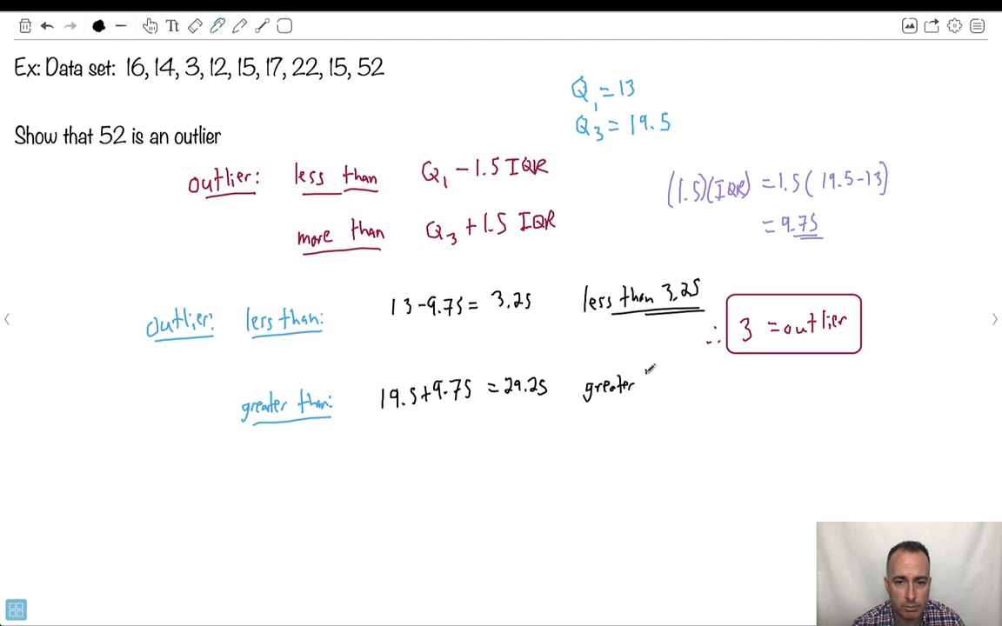
{"action": "type", "text": "than 2"}
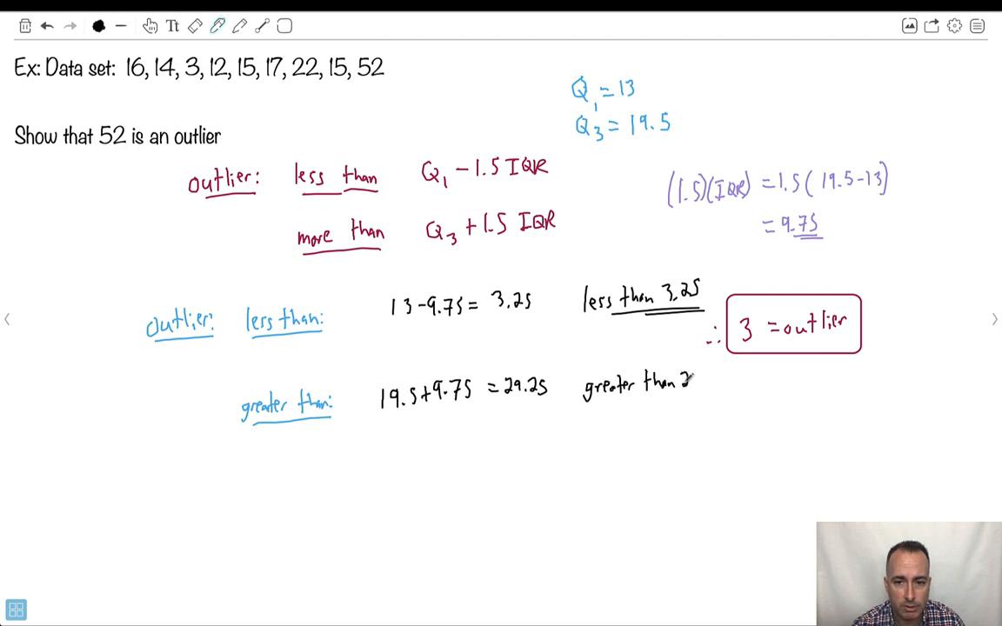
{"action": "type", "text": "29.25"}
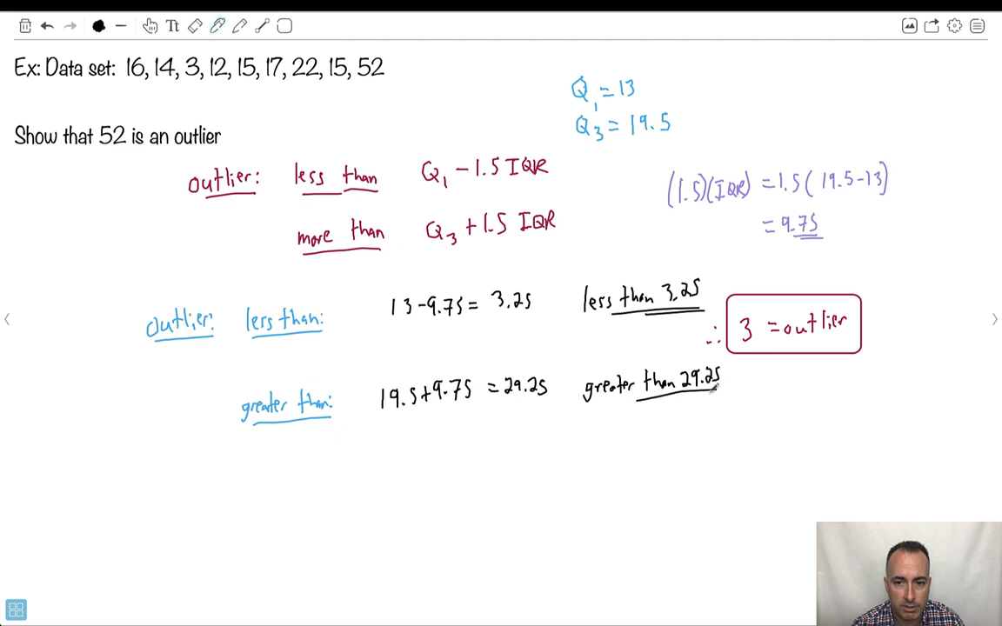
{"action": "left_click_drag", "start_coordinate": [641, 405], "coordinate": [715, 390]}
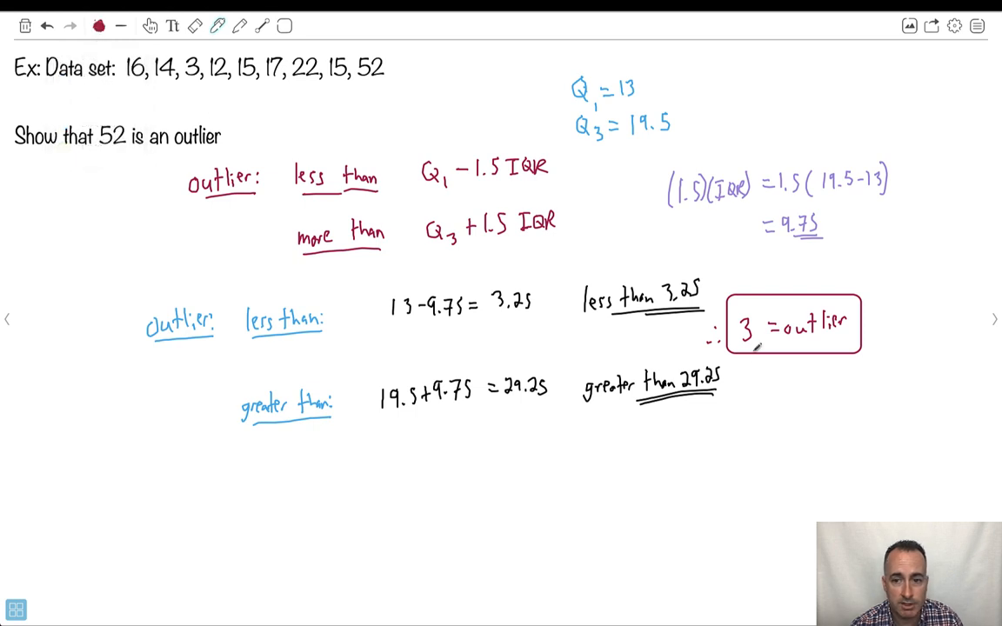
{"action": "type", "text": "52=outlier"}
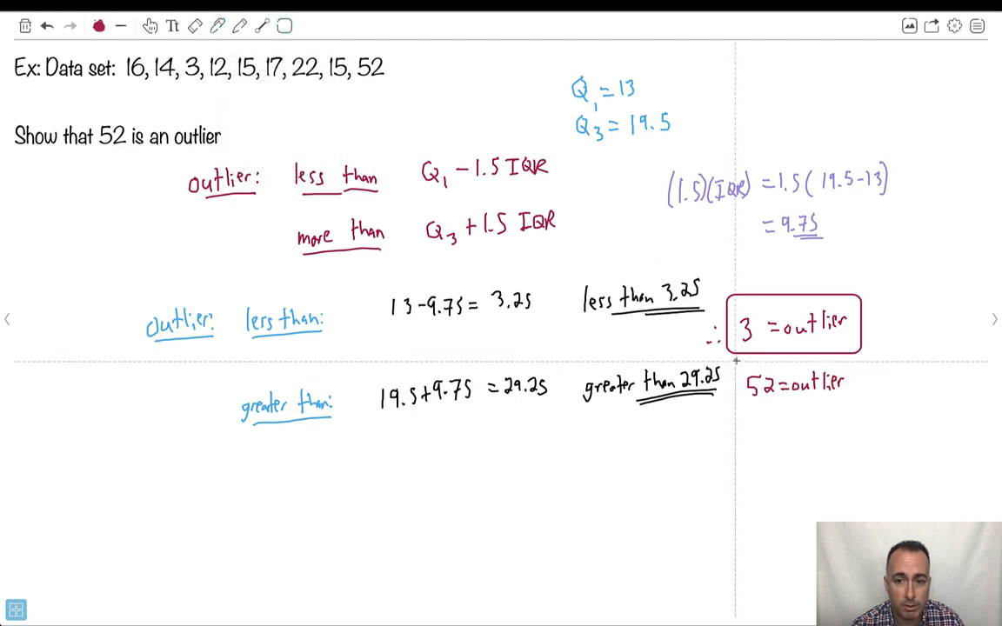
{"action": "left_click_drag", "start_coordinate": [735, 365], "coordinate": [856, 404]}
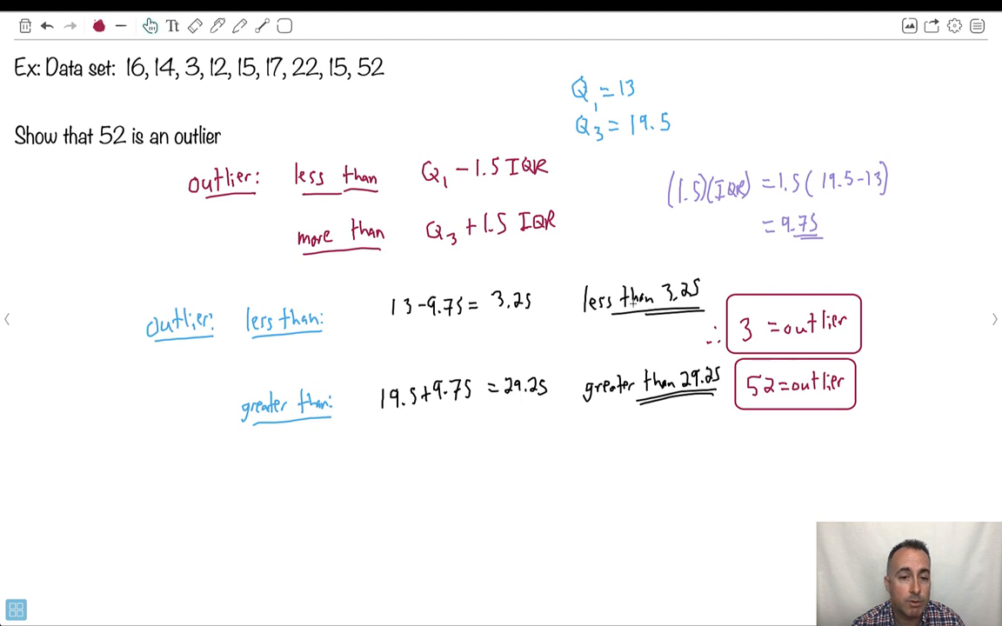
- Page forward once, then back three pages to the population and sample notes
{"action": "left_click", "coordinate": [995, 319]}
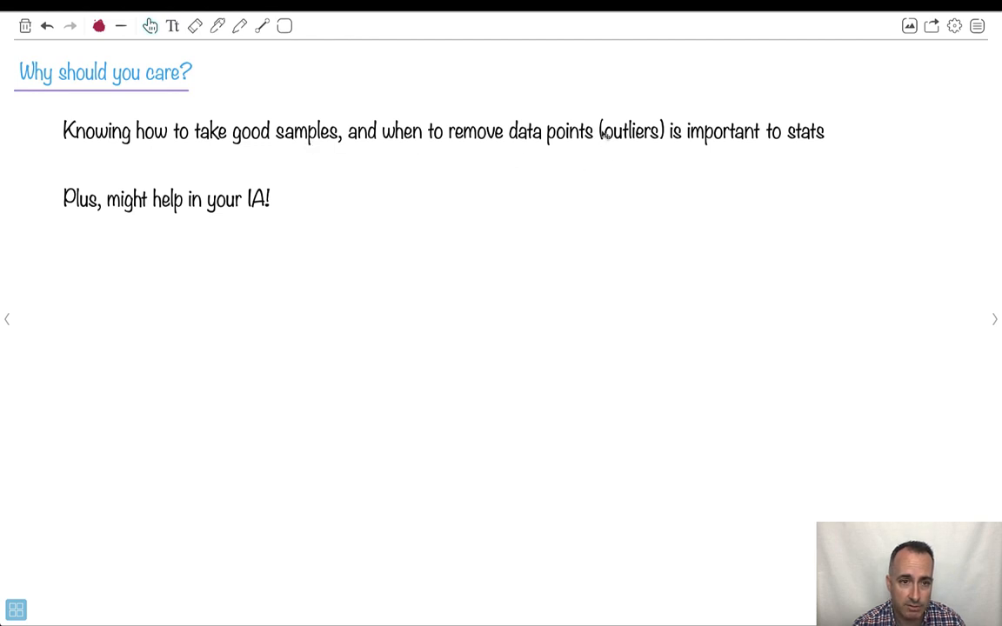
{"action": "mouse_move", "coordinate": [296, 209]}
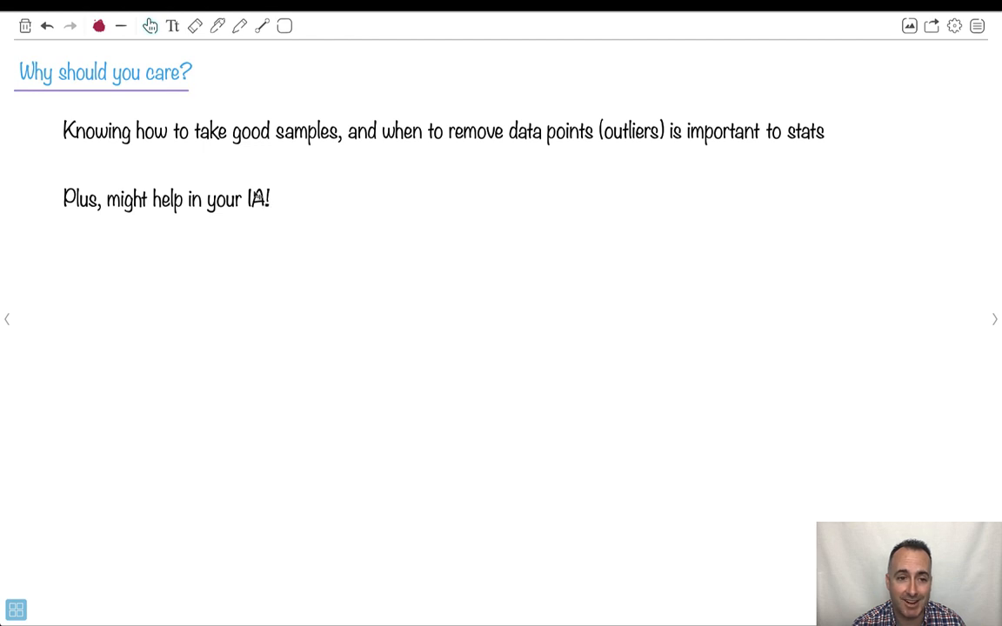
{"action": "mouse_move", "coordinate": [41, 309]}
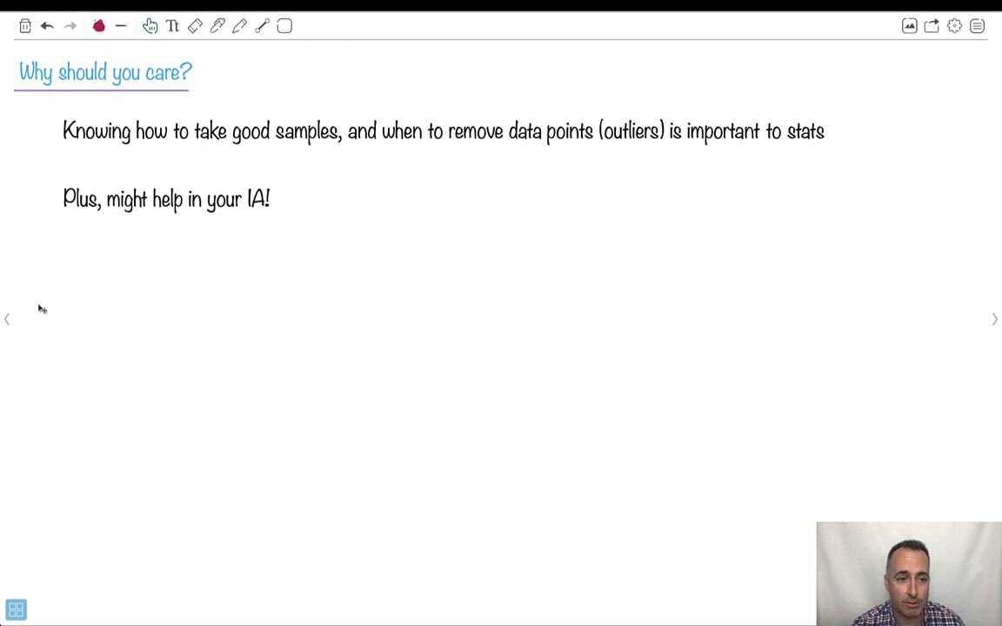
{"action": "left_click", "coordinate": [995, 318]}
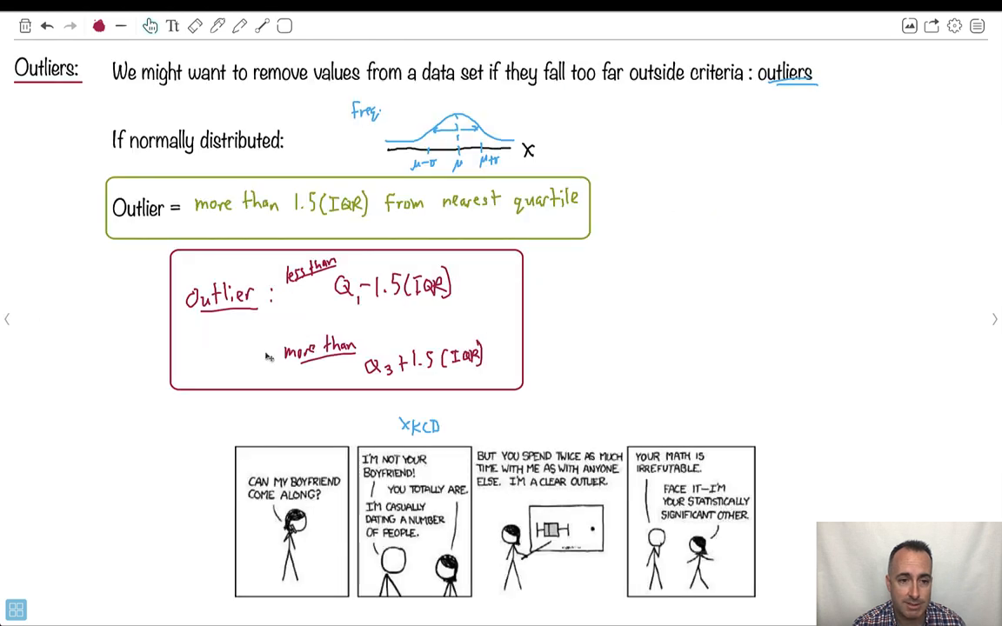
{"action": "left_click", "coordinate": [995, 319]}
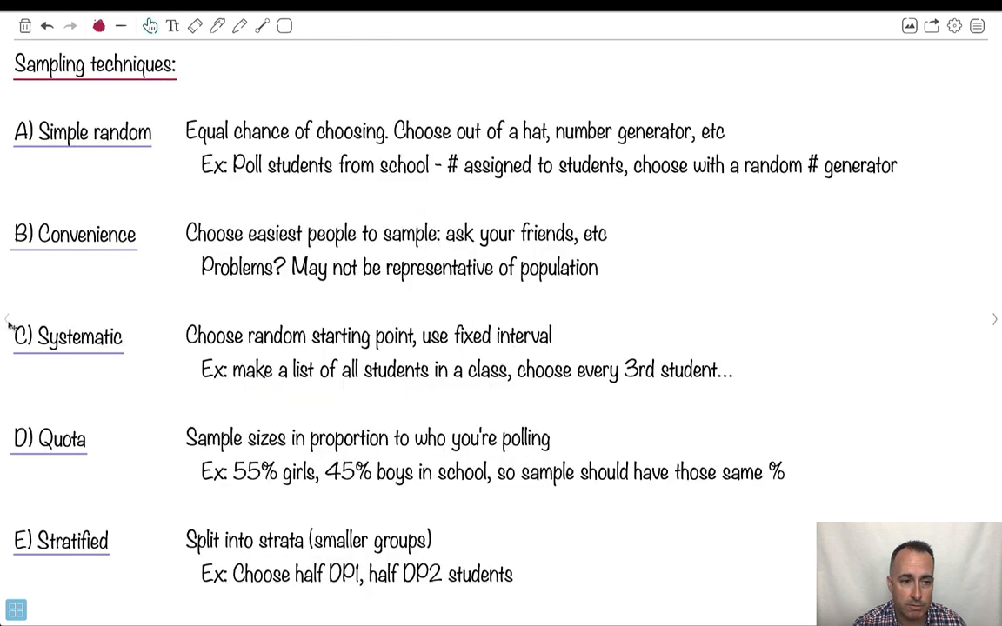
{"action": "left_click", "coordinate": [994, 318]}
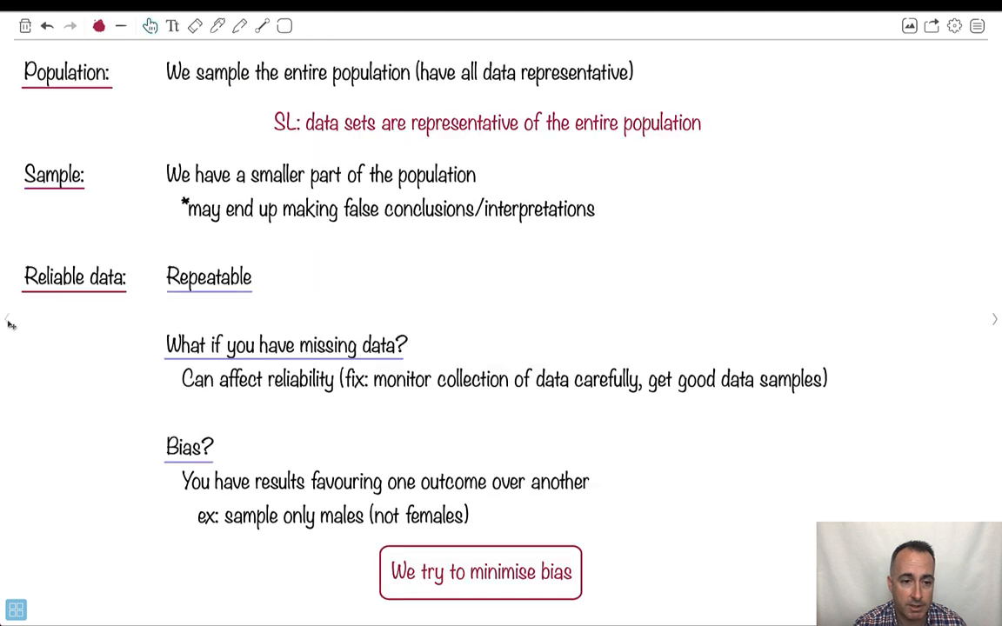